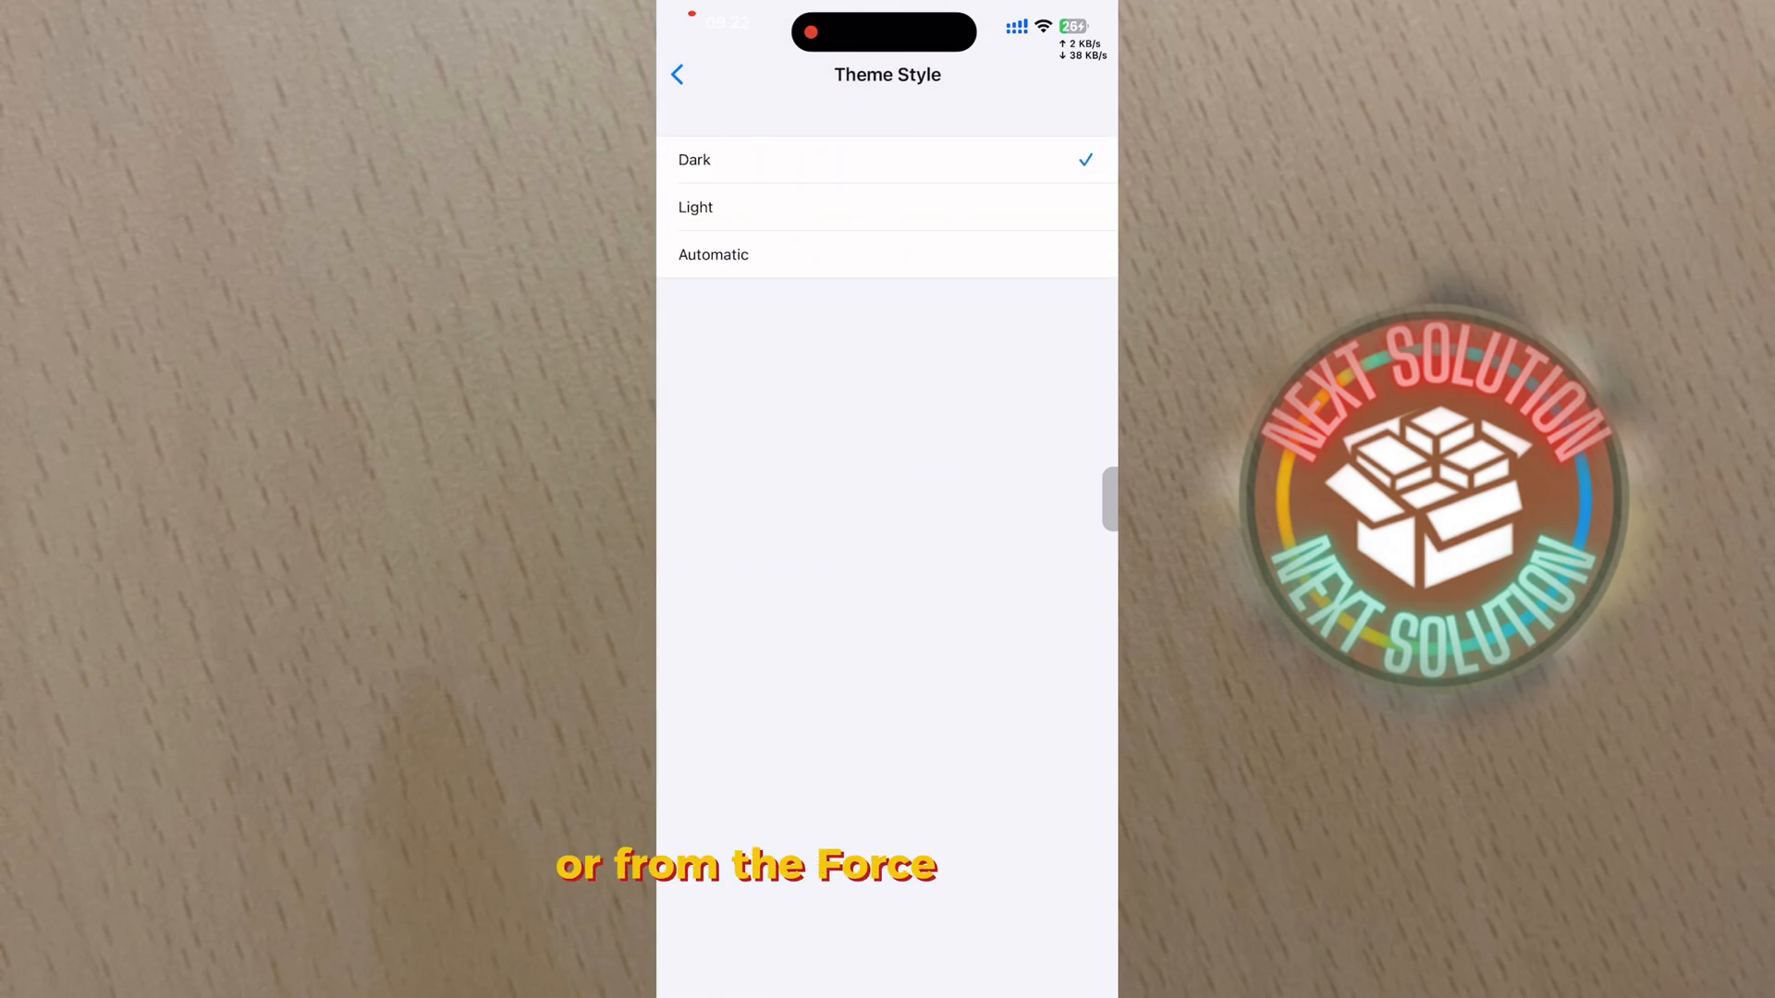
Review the X app's details sheet in the app manager, then close it.
{"action": "left_click", "coordinate": [676, 75]}
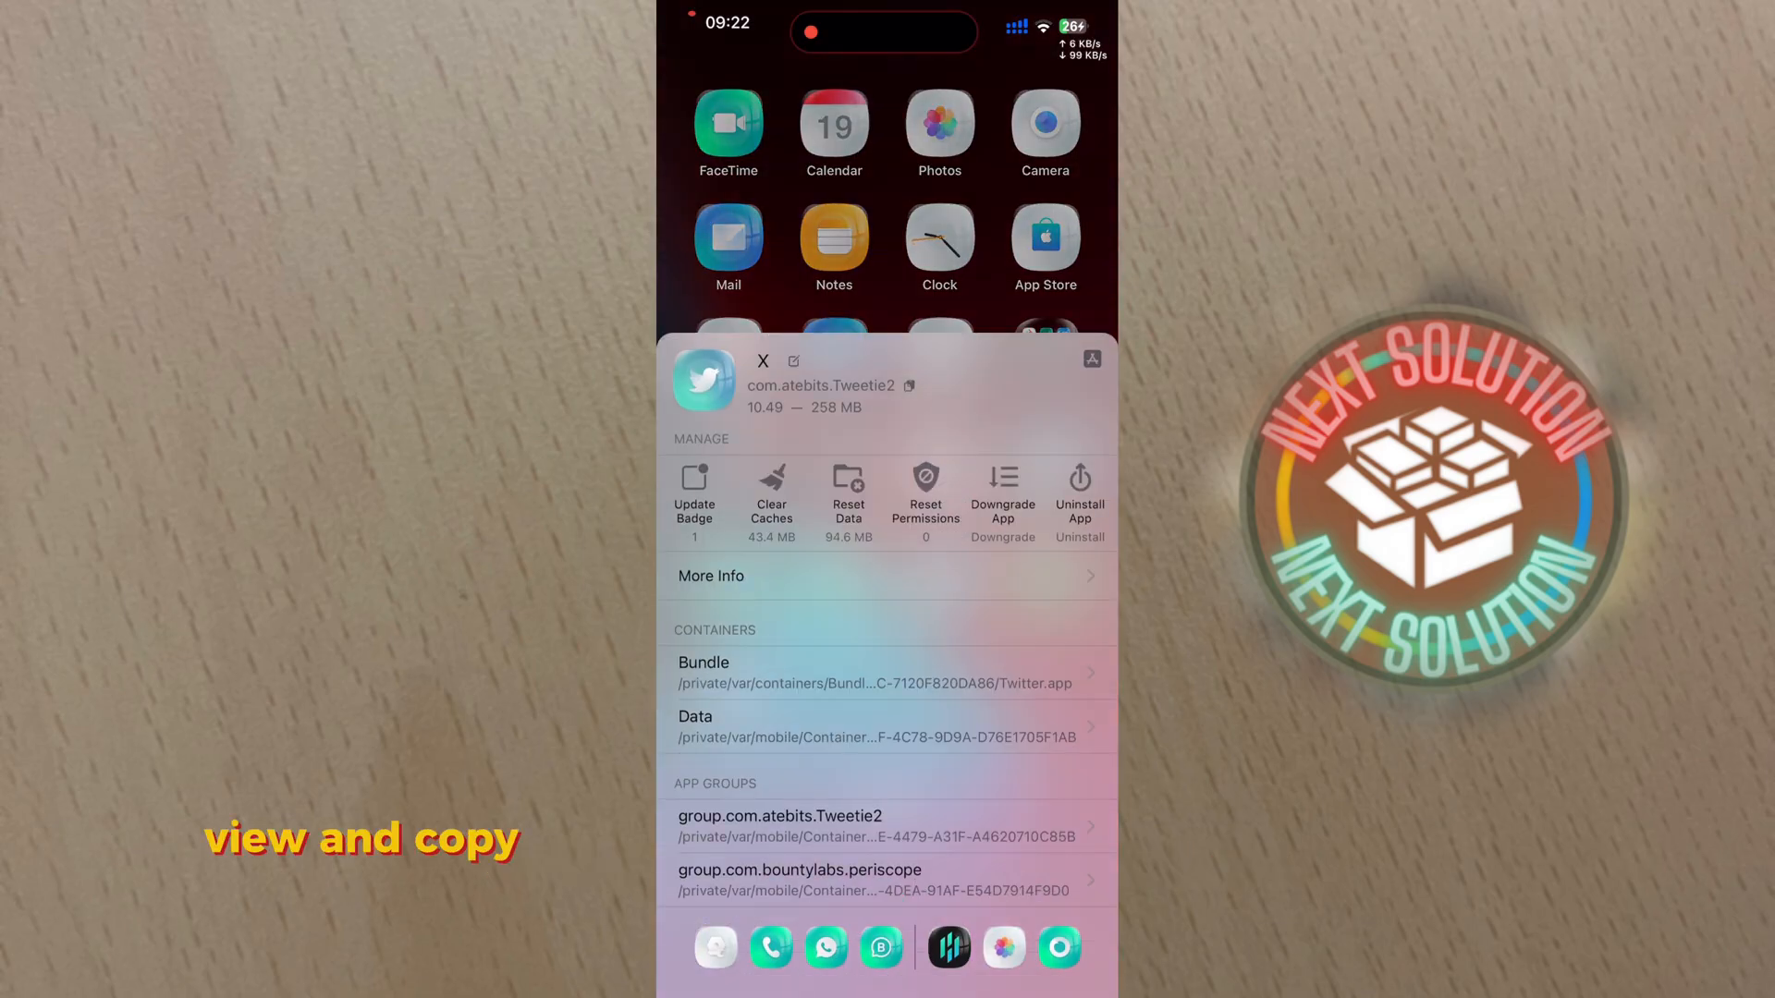
{"action": "scroll", "scroll_direction": "down", "scroll_amount": 3}
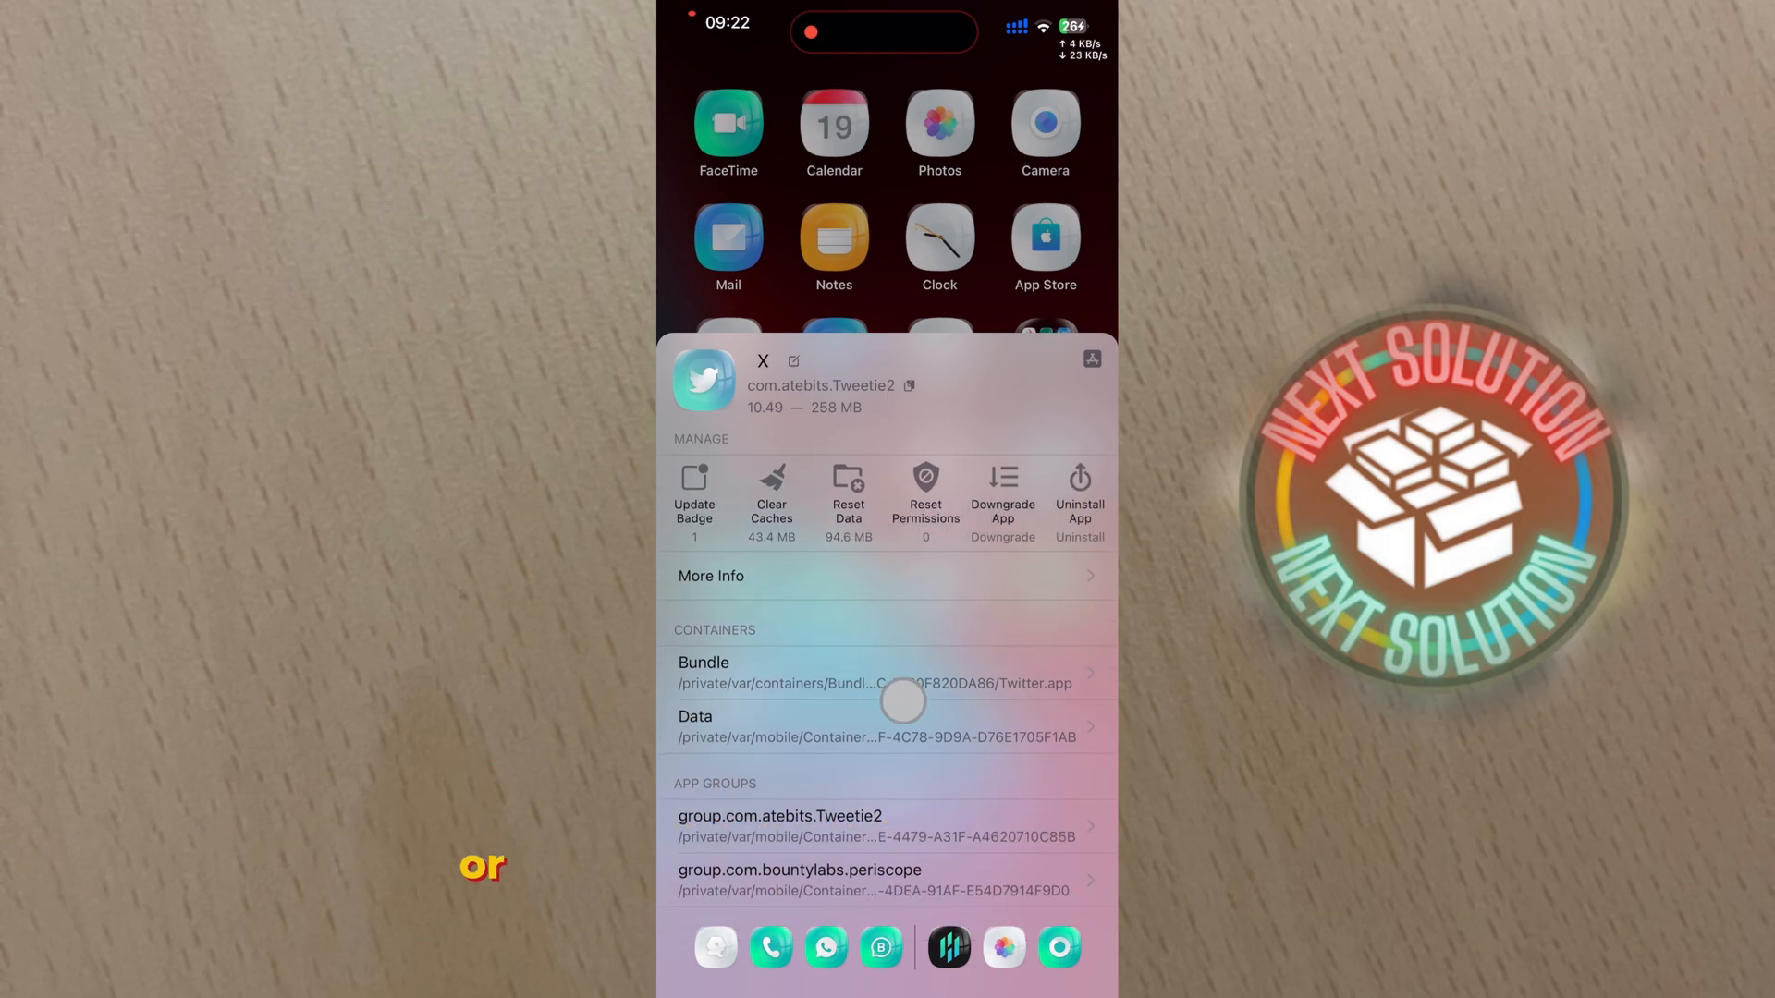
{"action": "left_click", "coordinate": [692, 498]}
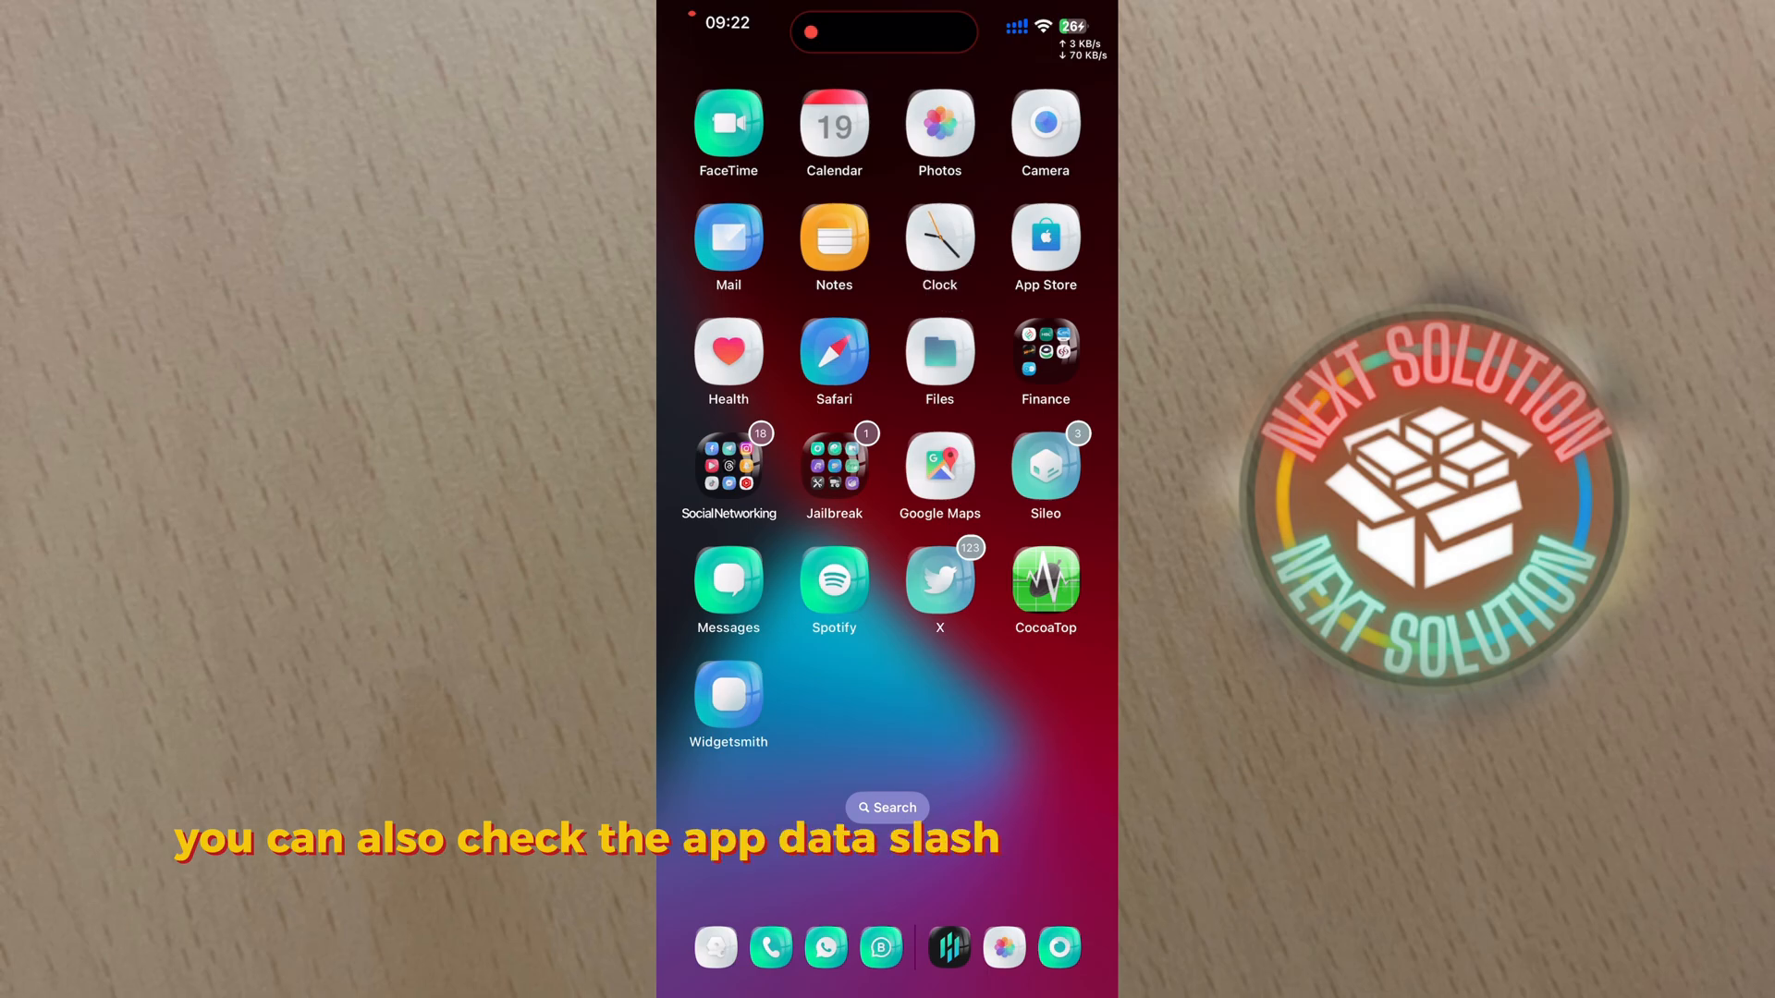
Inspect CocoaTop's app details, then uninstall Widgetsmith.
{"action": "left_click", "coordinate": [1044, 580]}
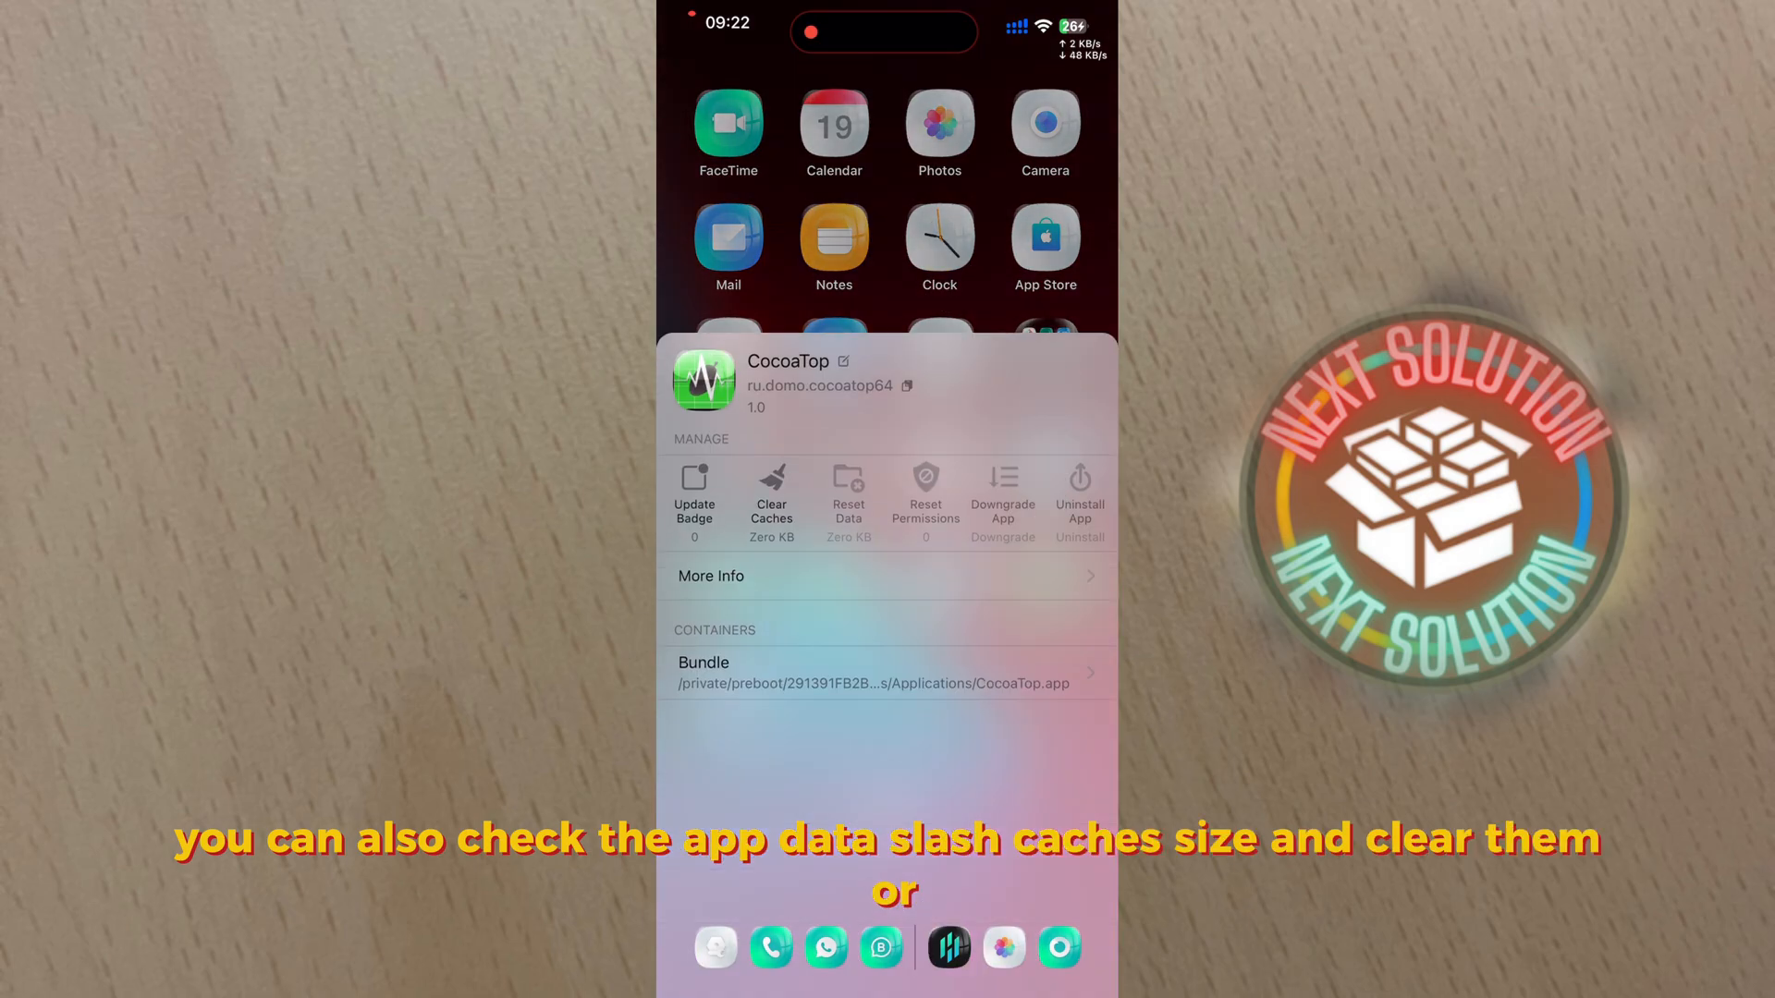
{"action": "left_click", "coordinate": [887, 792]}
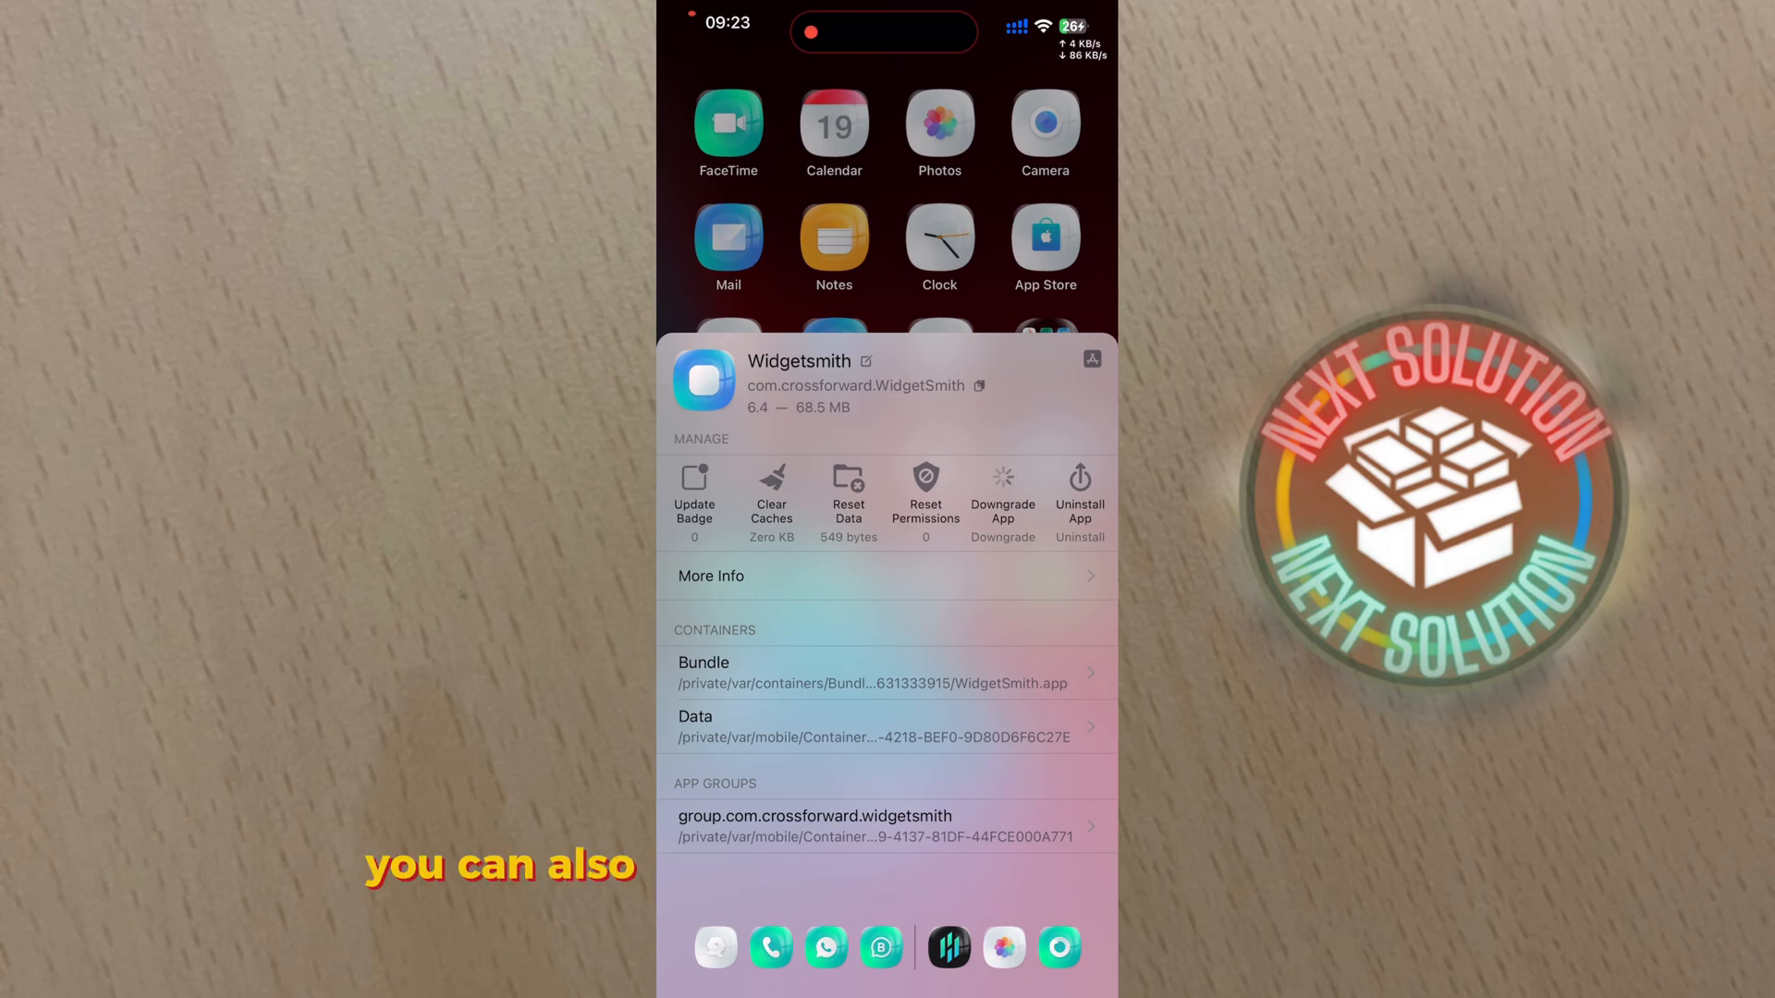
{"action": "left_click", "coordinate": [1000, 499]}
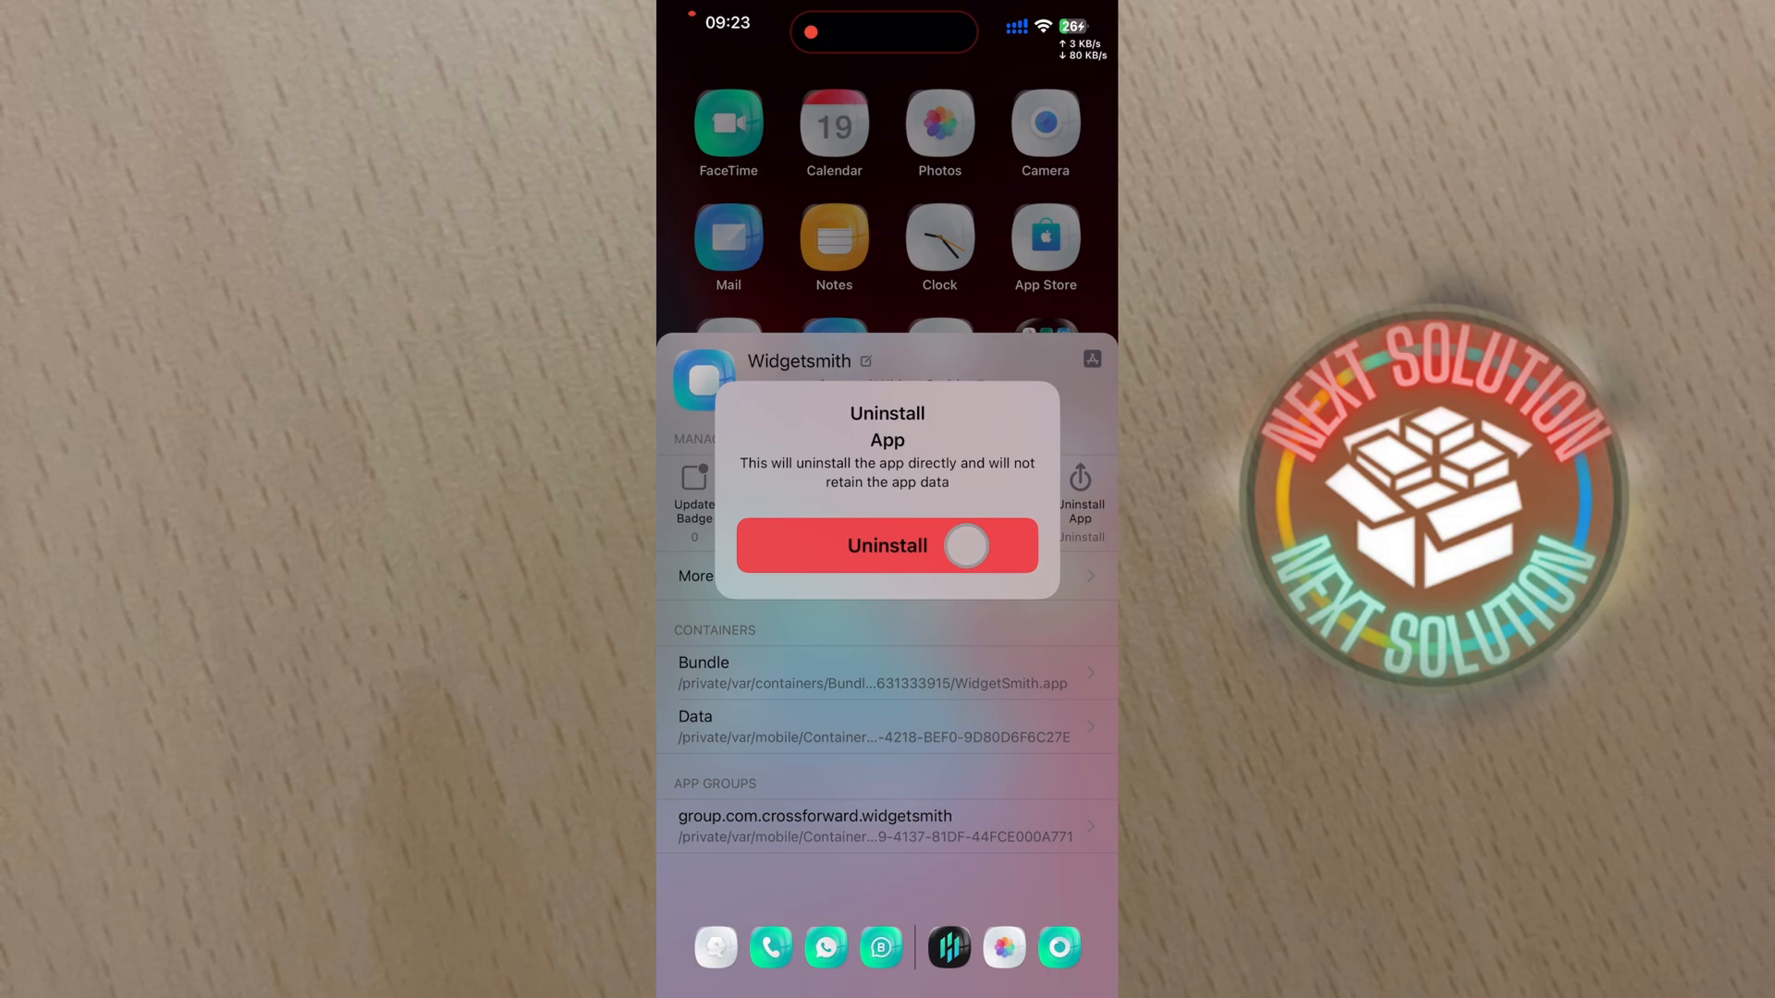
{"action": "left_click", "coordinate": [888, 545]}
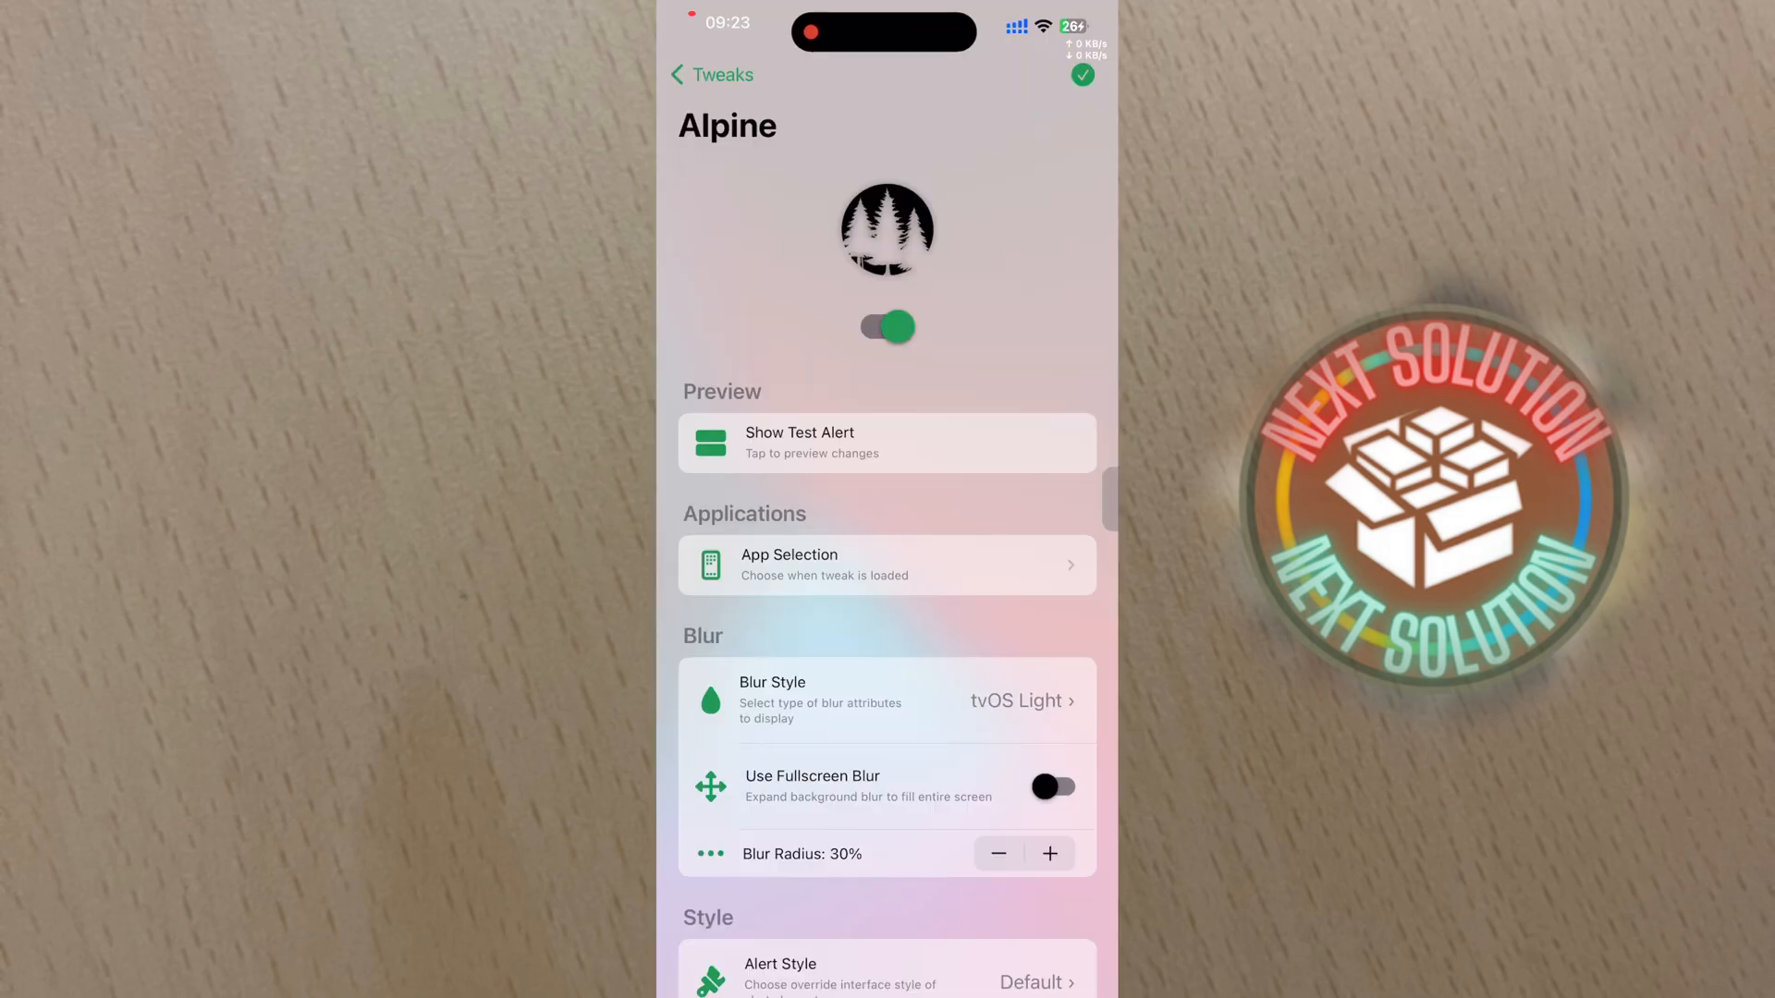
Preview and dismiss Alpine's test alert, then set Blur Style to tvOS Auto.
{"action": "left_click", "coordinate": [887, 443]}
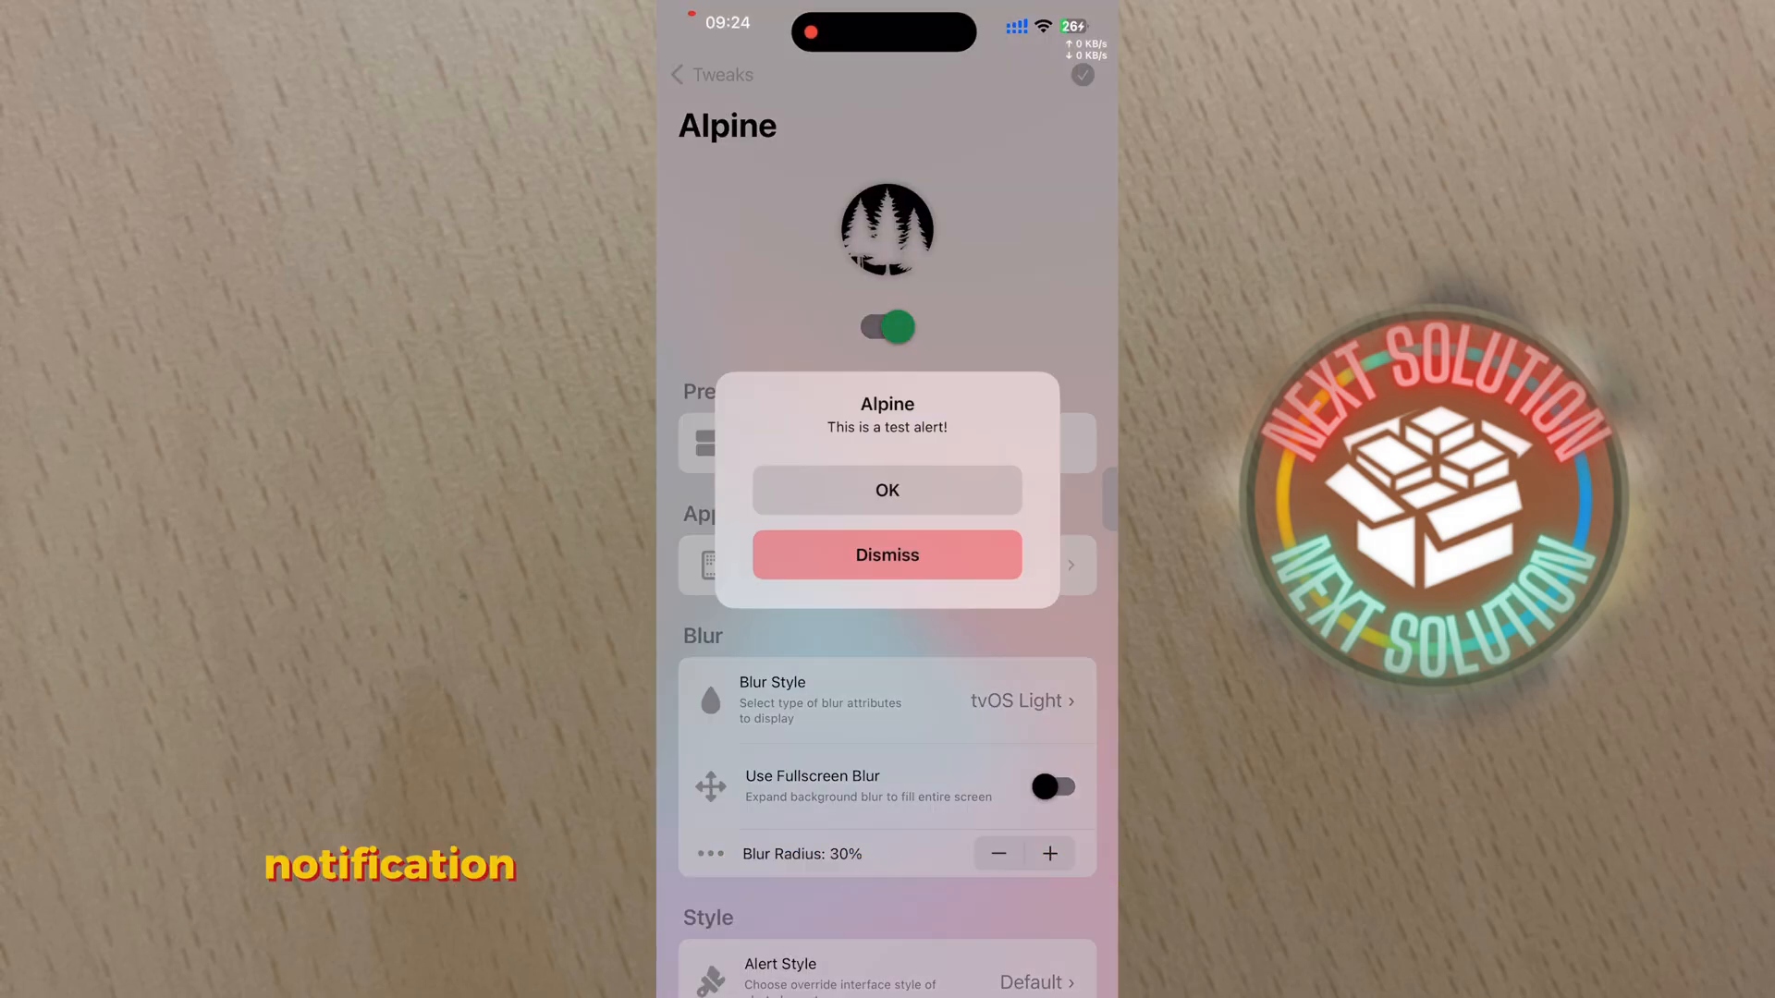
{"action": "left_click", "coordinate": [887, 555]}
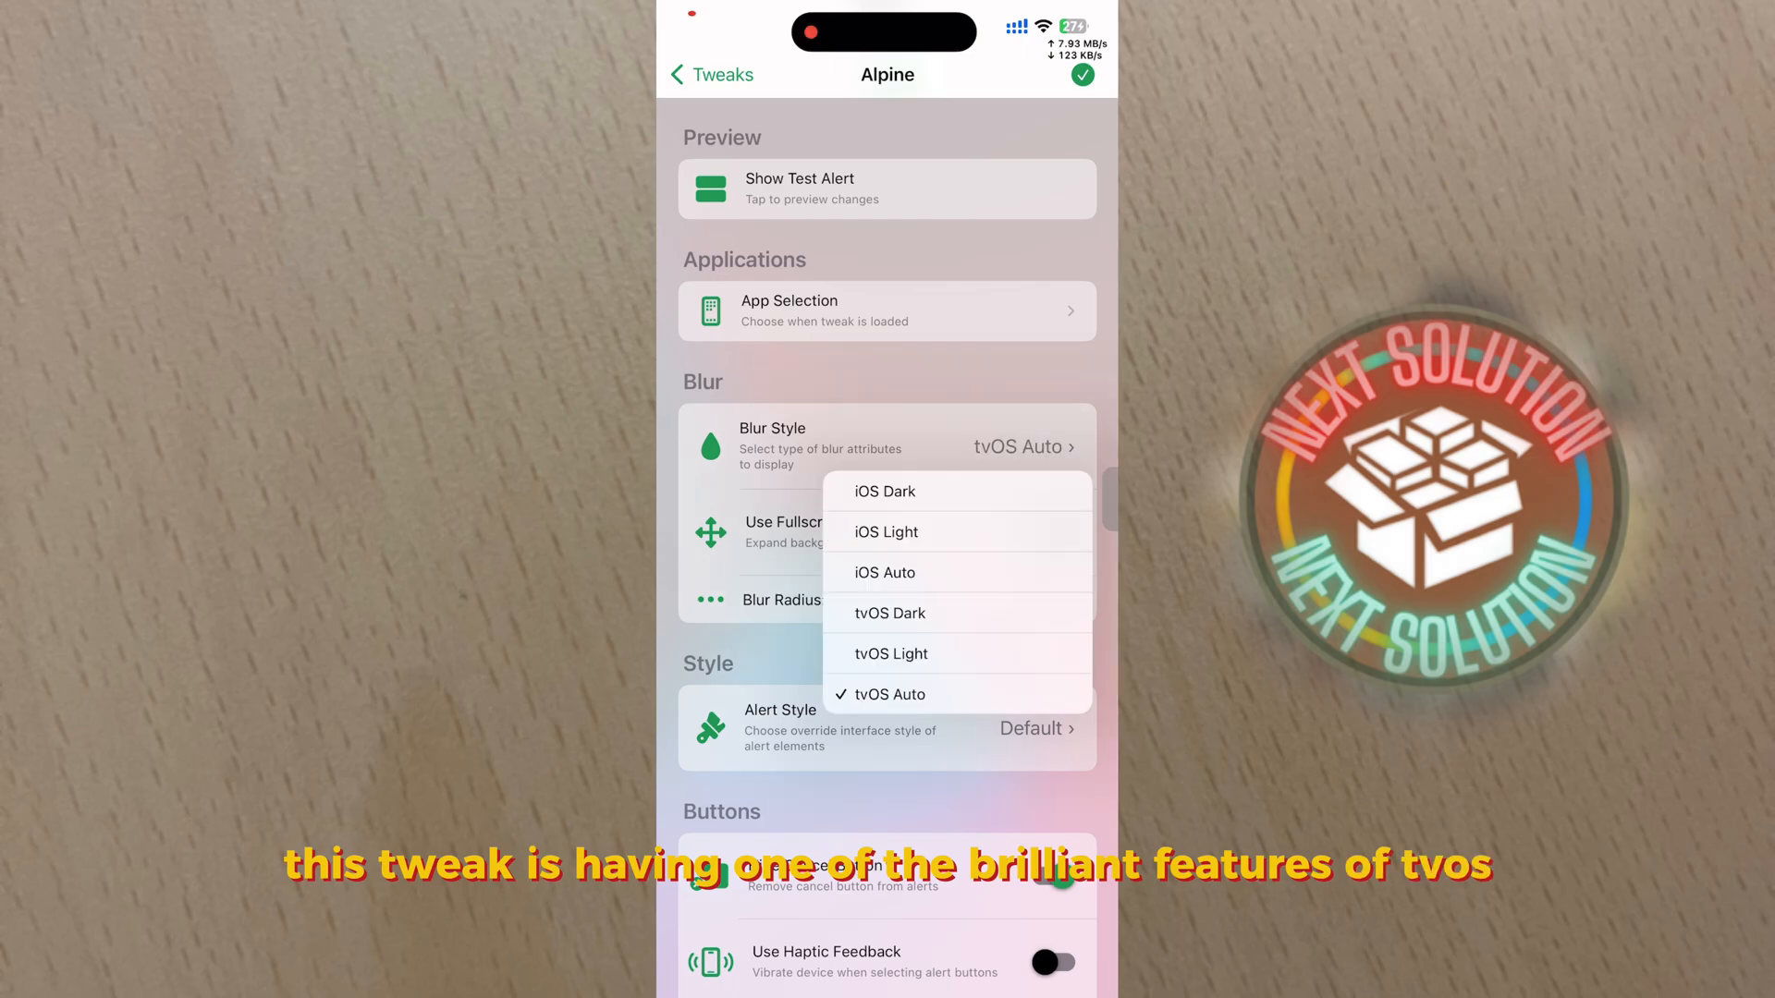
{"action": "left_click", "coordinate": [889, 612]}
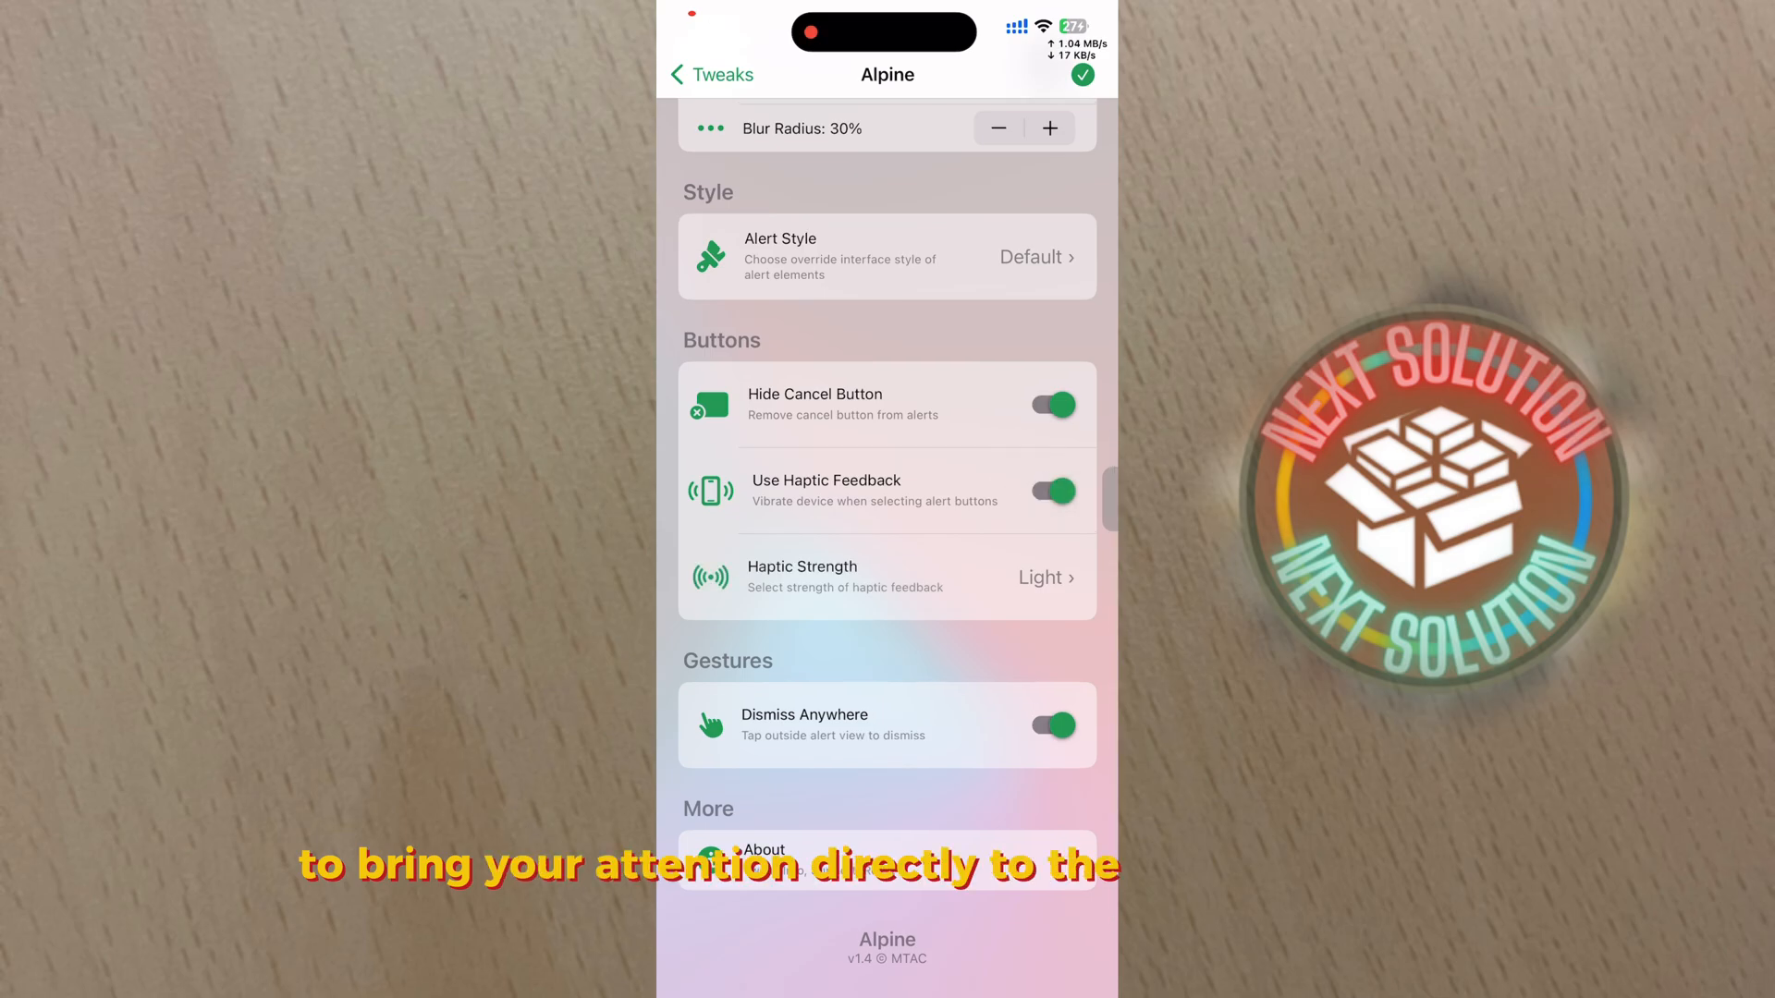
{"action": "left_click", "coordinate": [1043, 576]}
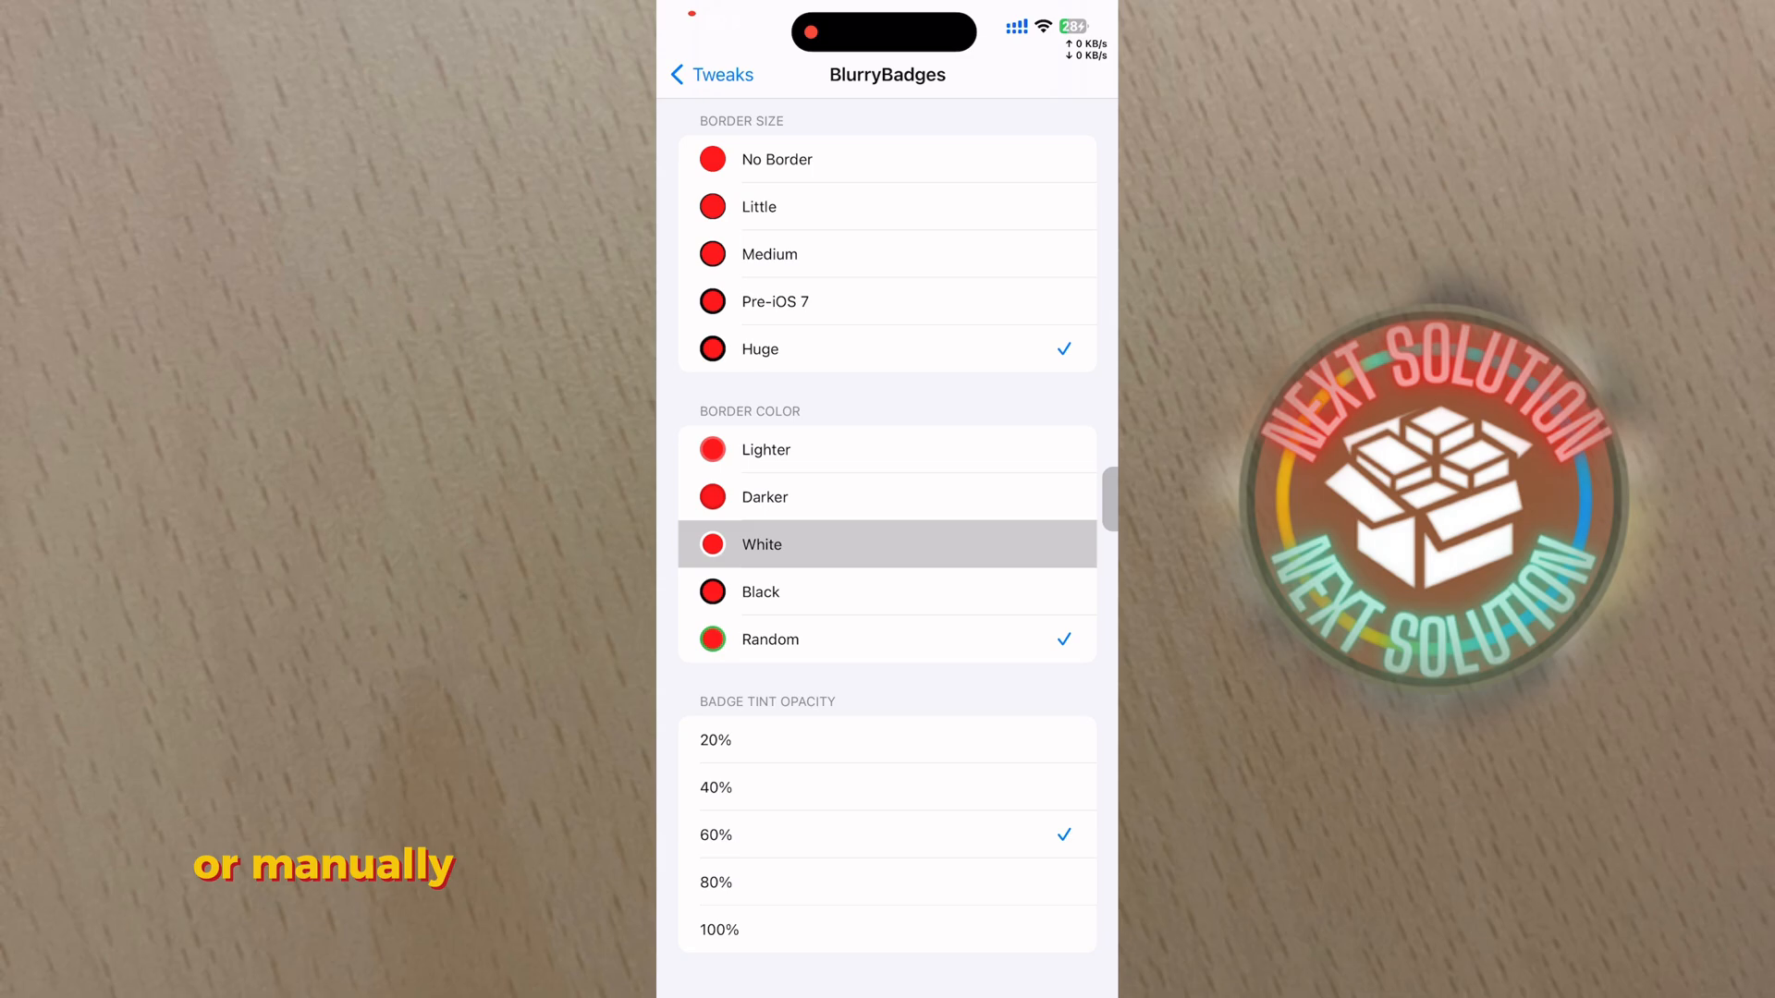
Scroll BlurryBadges options to Badge Tint Opacity and set it to 100%.
{"action": "scroll", "scroll_direction": "down", "scroll_amount": 3}
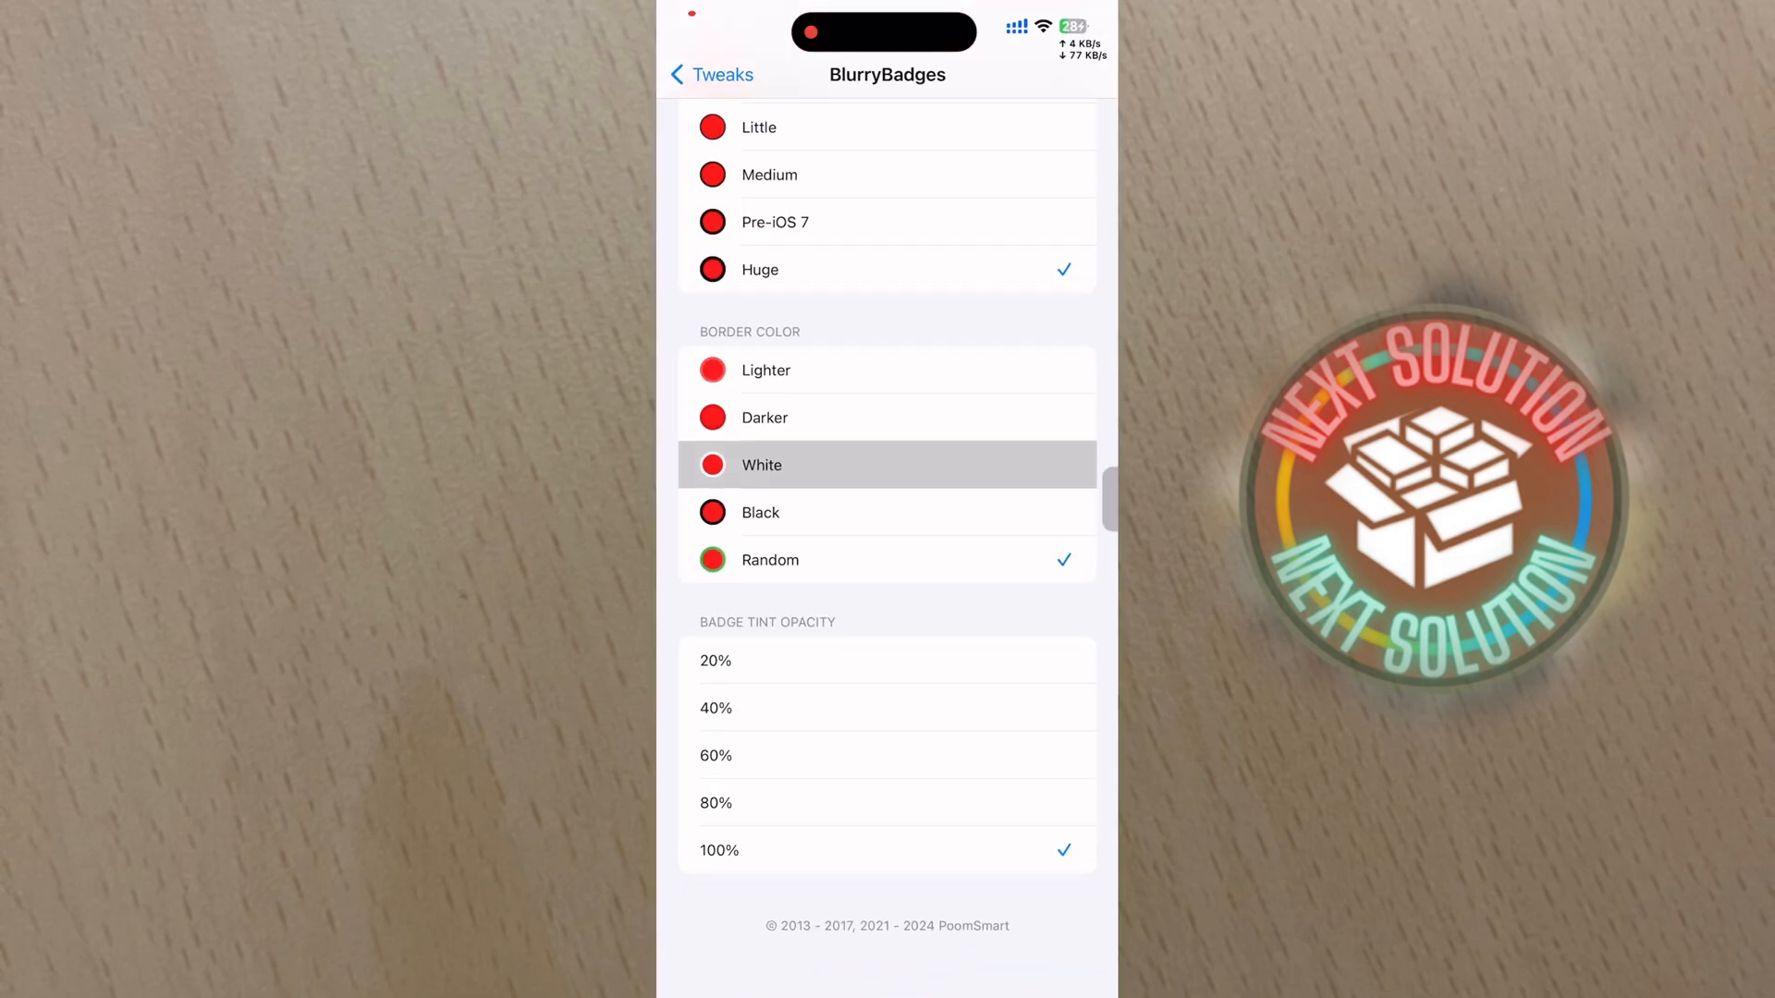
{"action": "scroll", "scroll_direction": "down", "scroll_amount": 3}
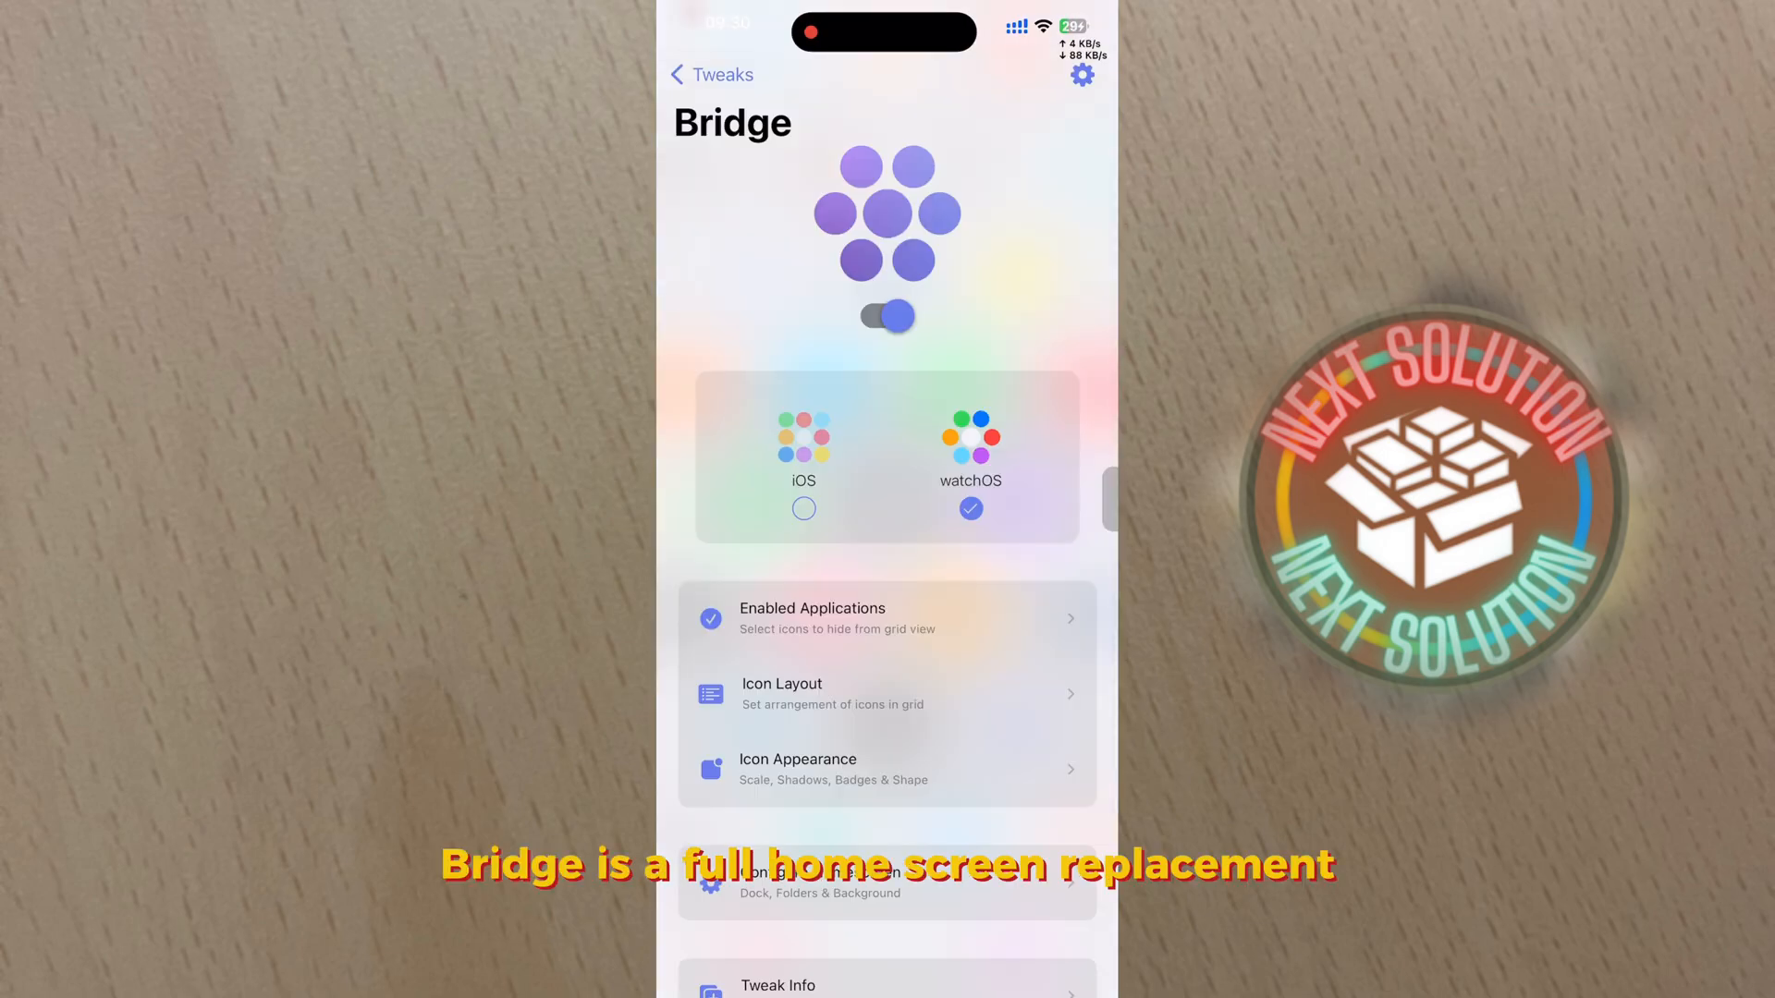
Review Bridge's Icon Appearance options, then return to Bridge's main page.
{"action": "left_click", "coordinate": [886, 619]}
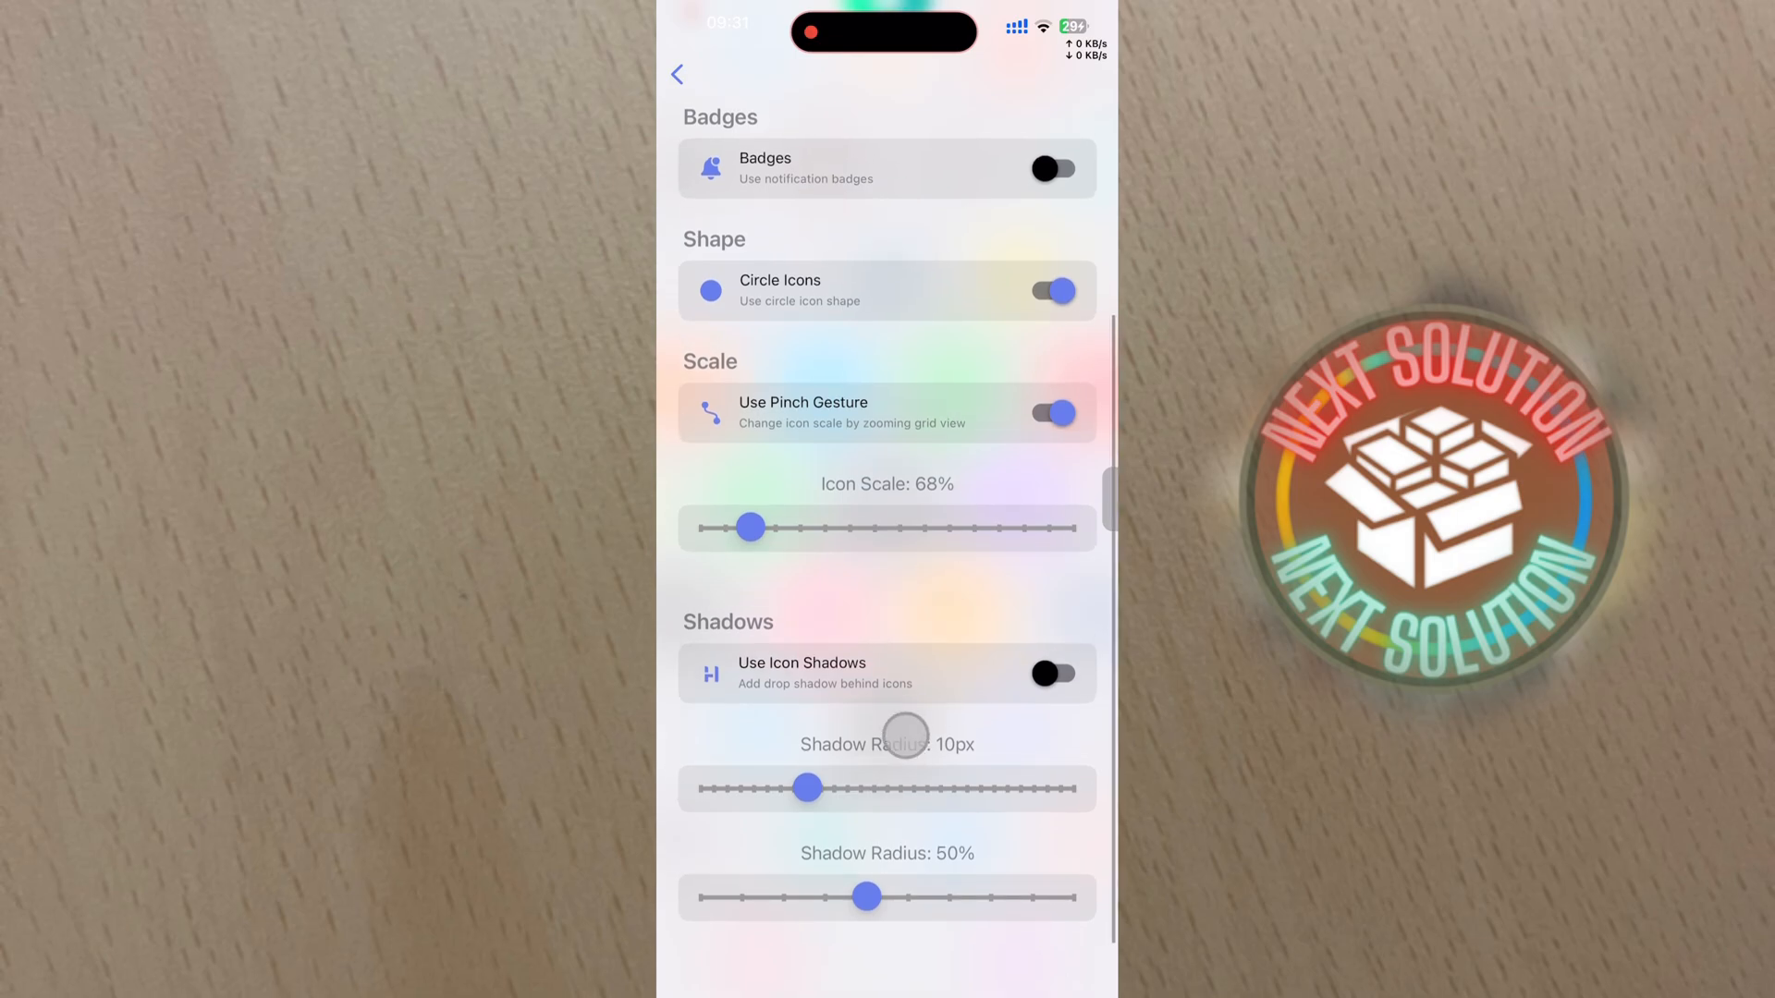
{"action": "left_click", "coordinate": [677, 74]}
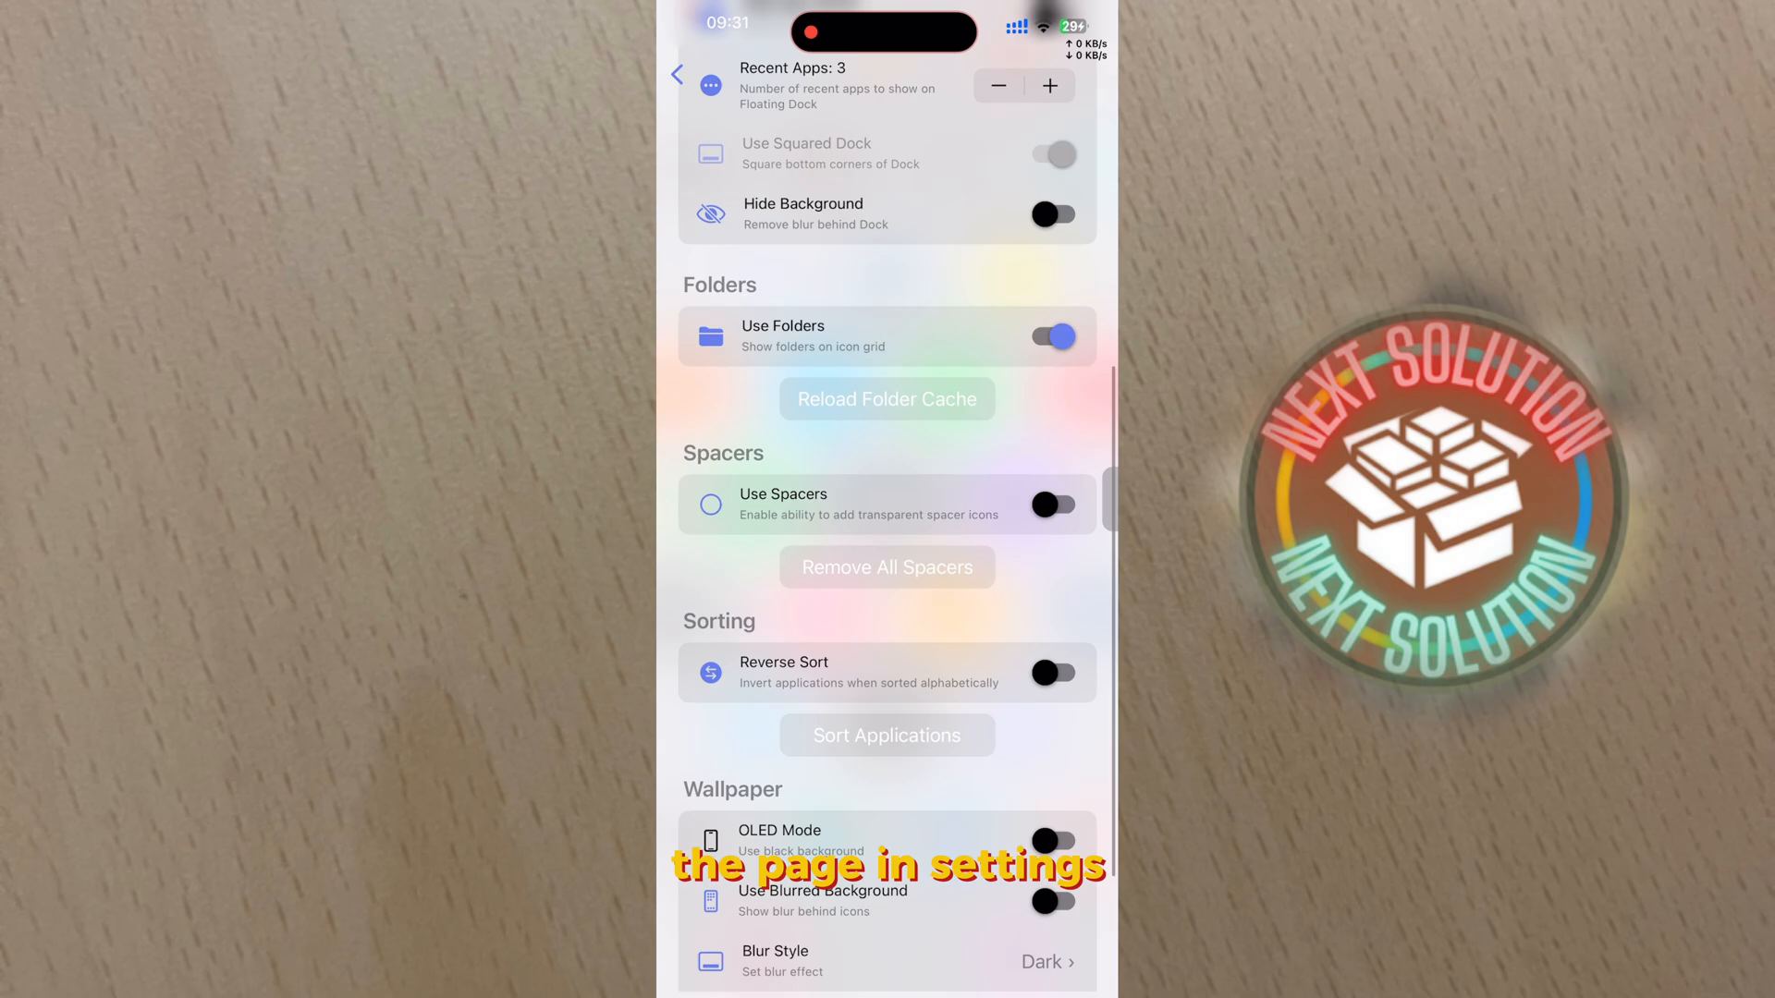
{"action": "left_click", "coordinate": [687, 76]}
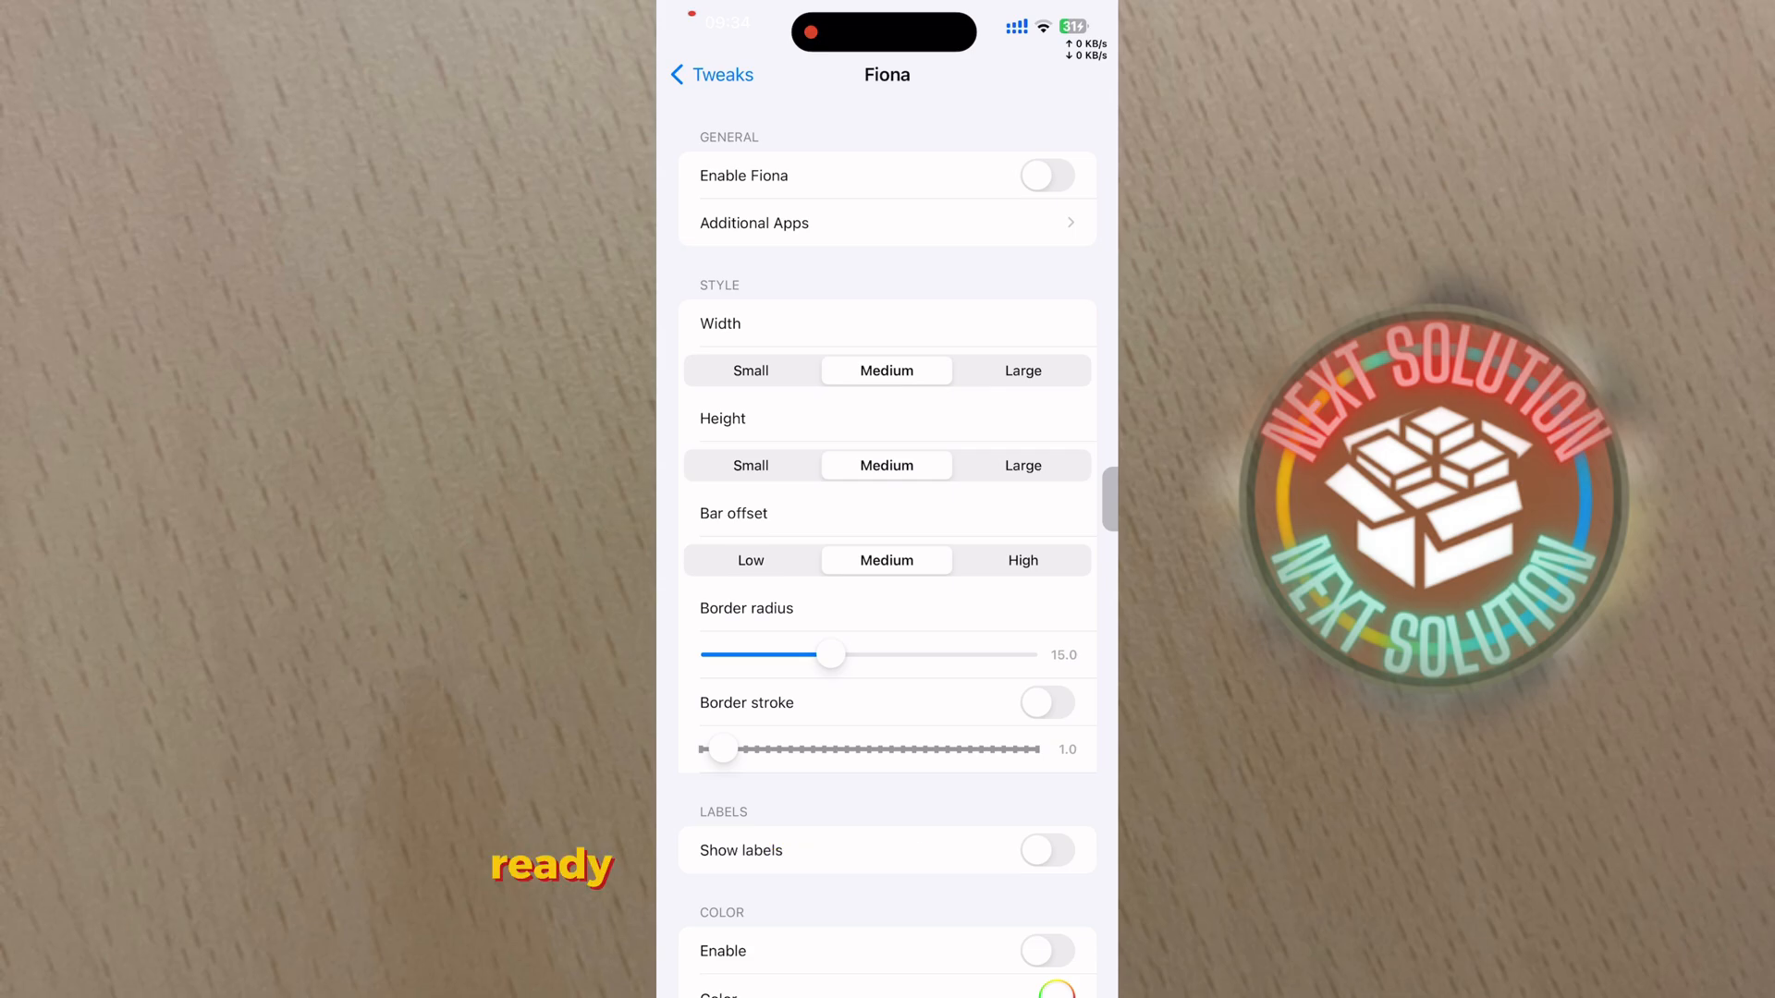
Browse Fiona's Additional Apps list and tab bar style options.
{"action": "scroll", "scroll_direction": "down", "scroll_amount": 3}
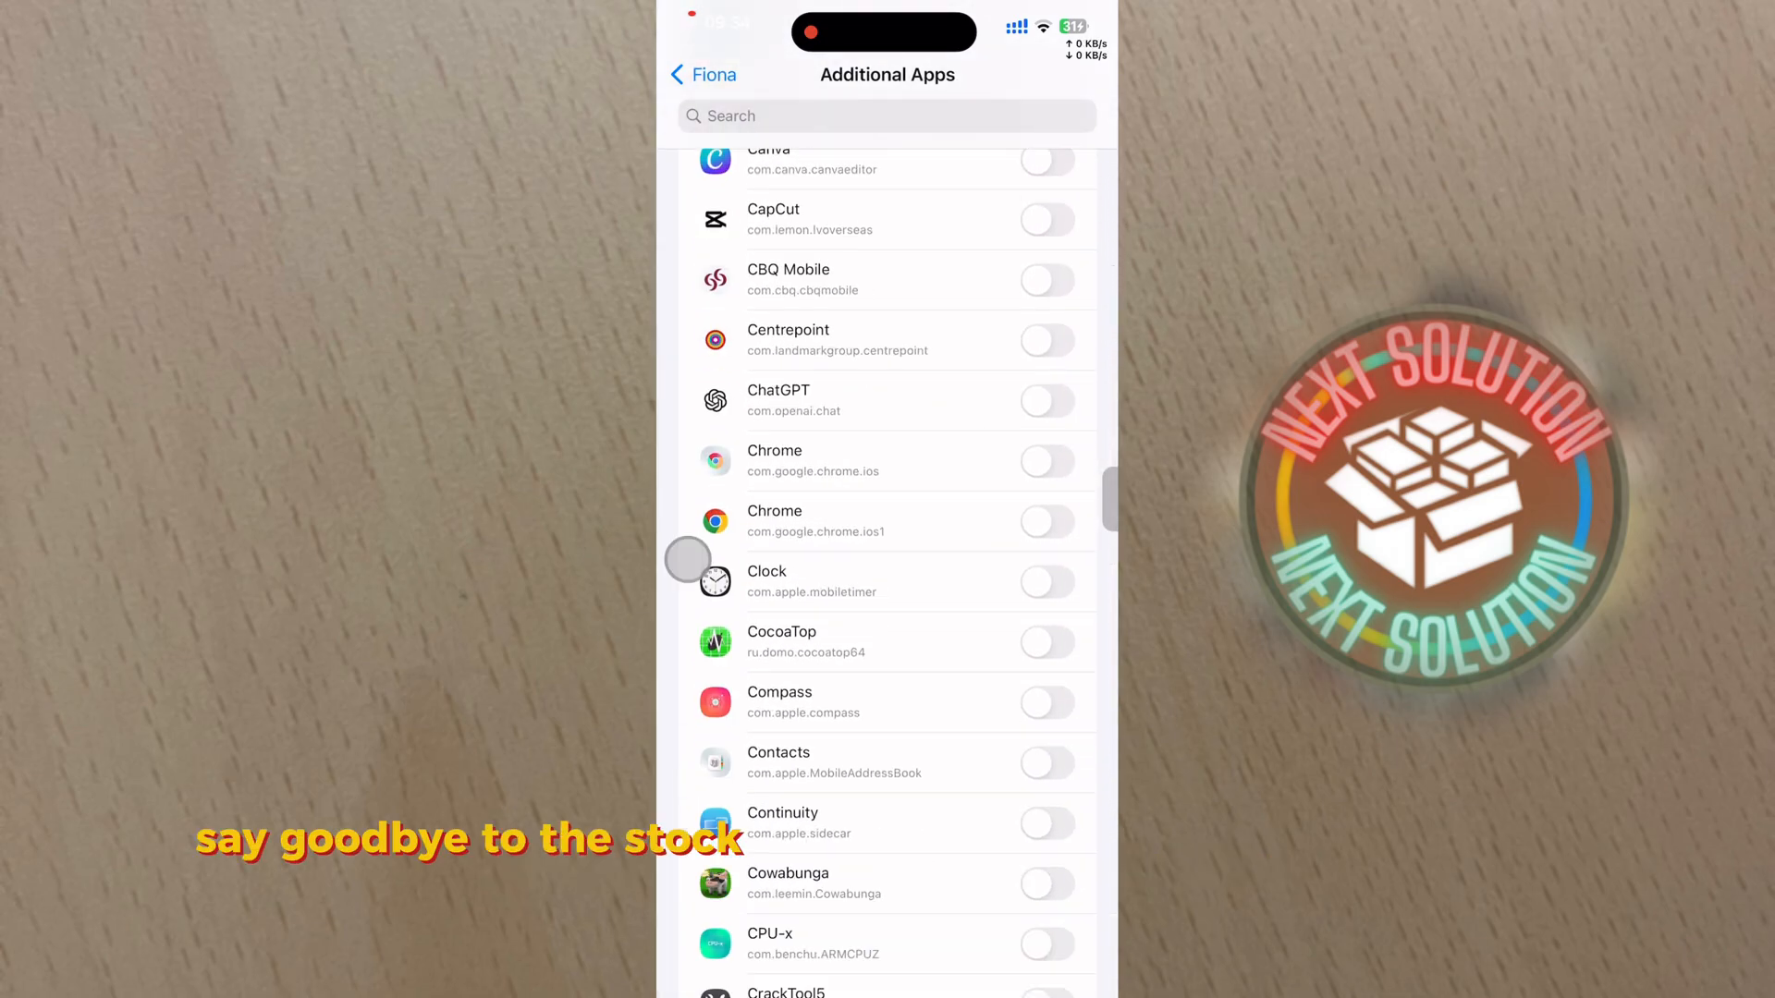
{"action": "left_click", "coordinate": [702, 75]}
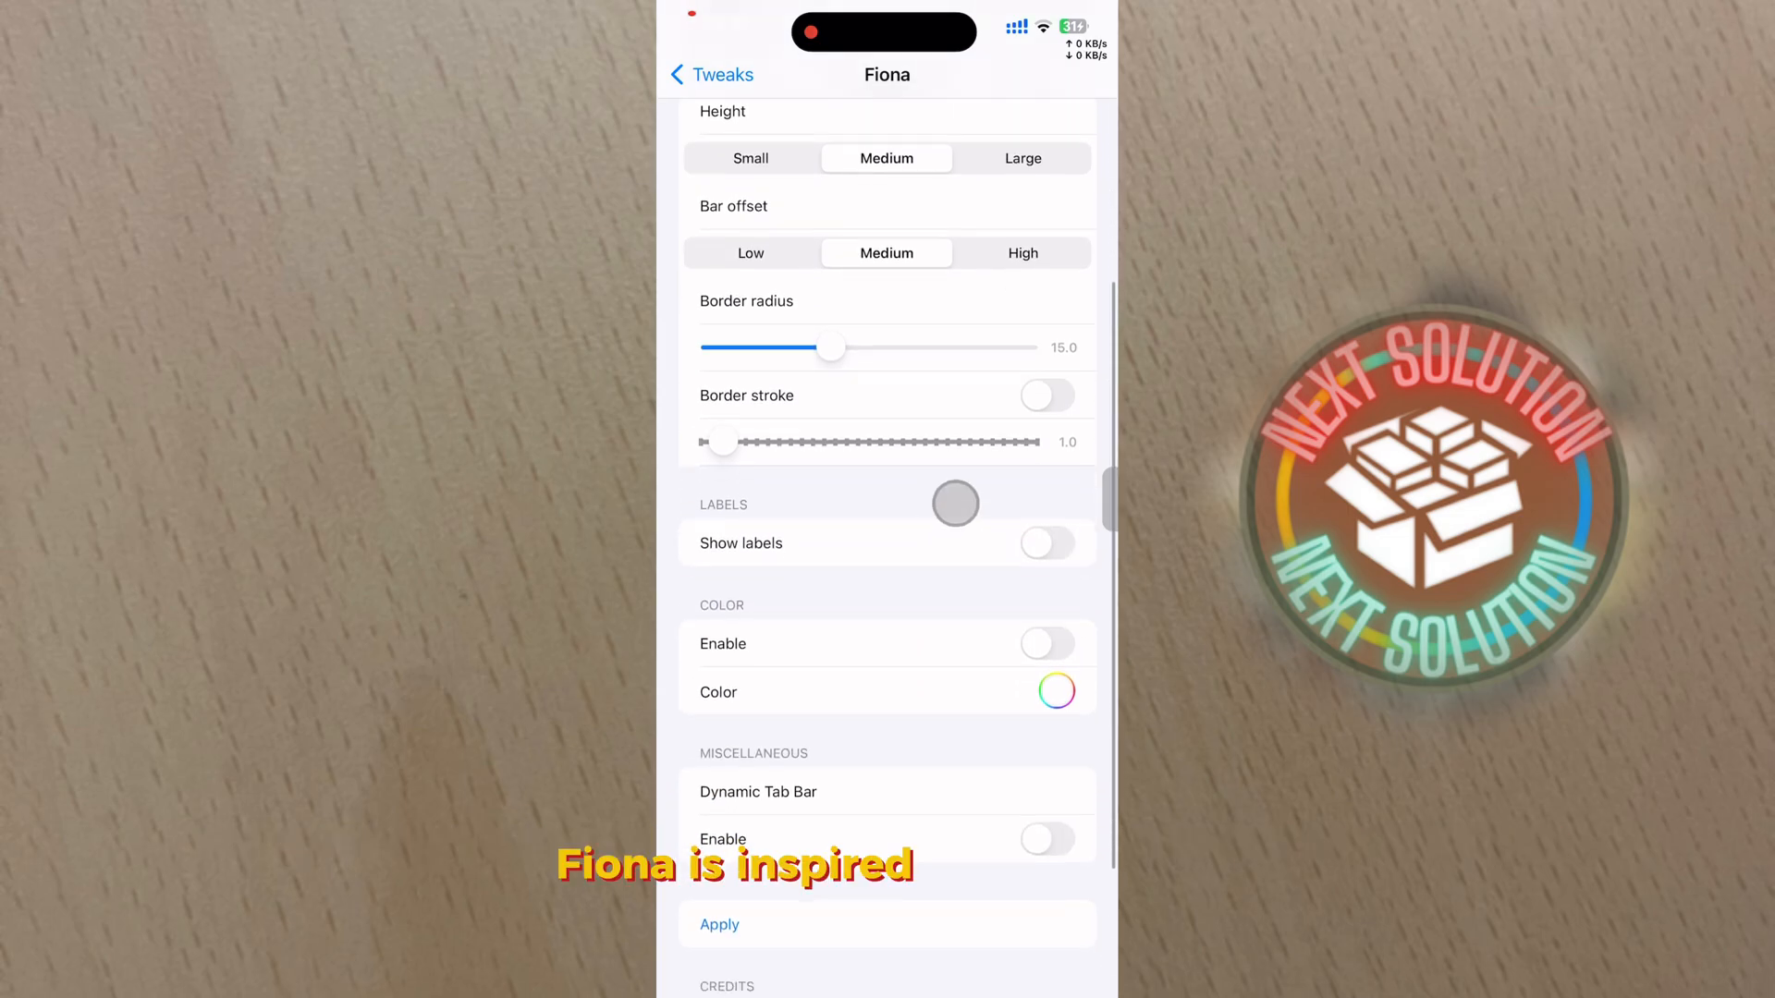
{"action": "left_click", "coordinate": [1044, 395]}
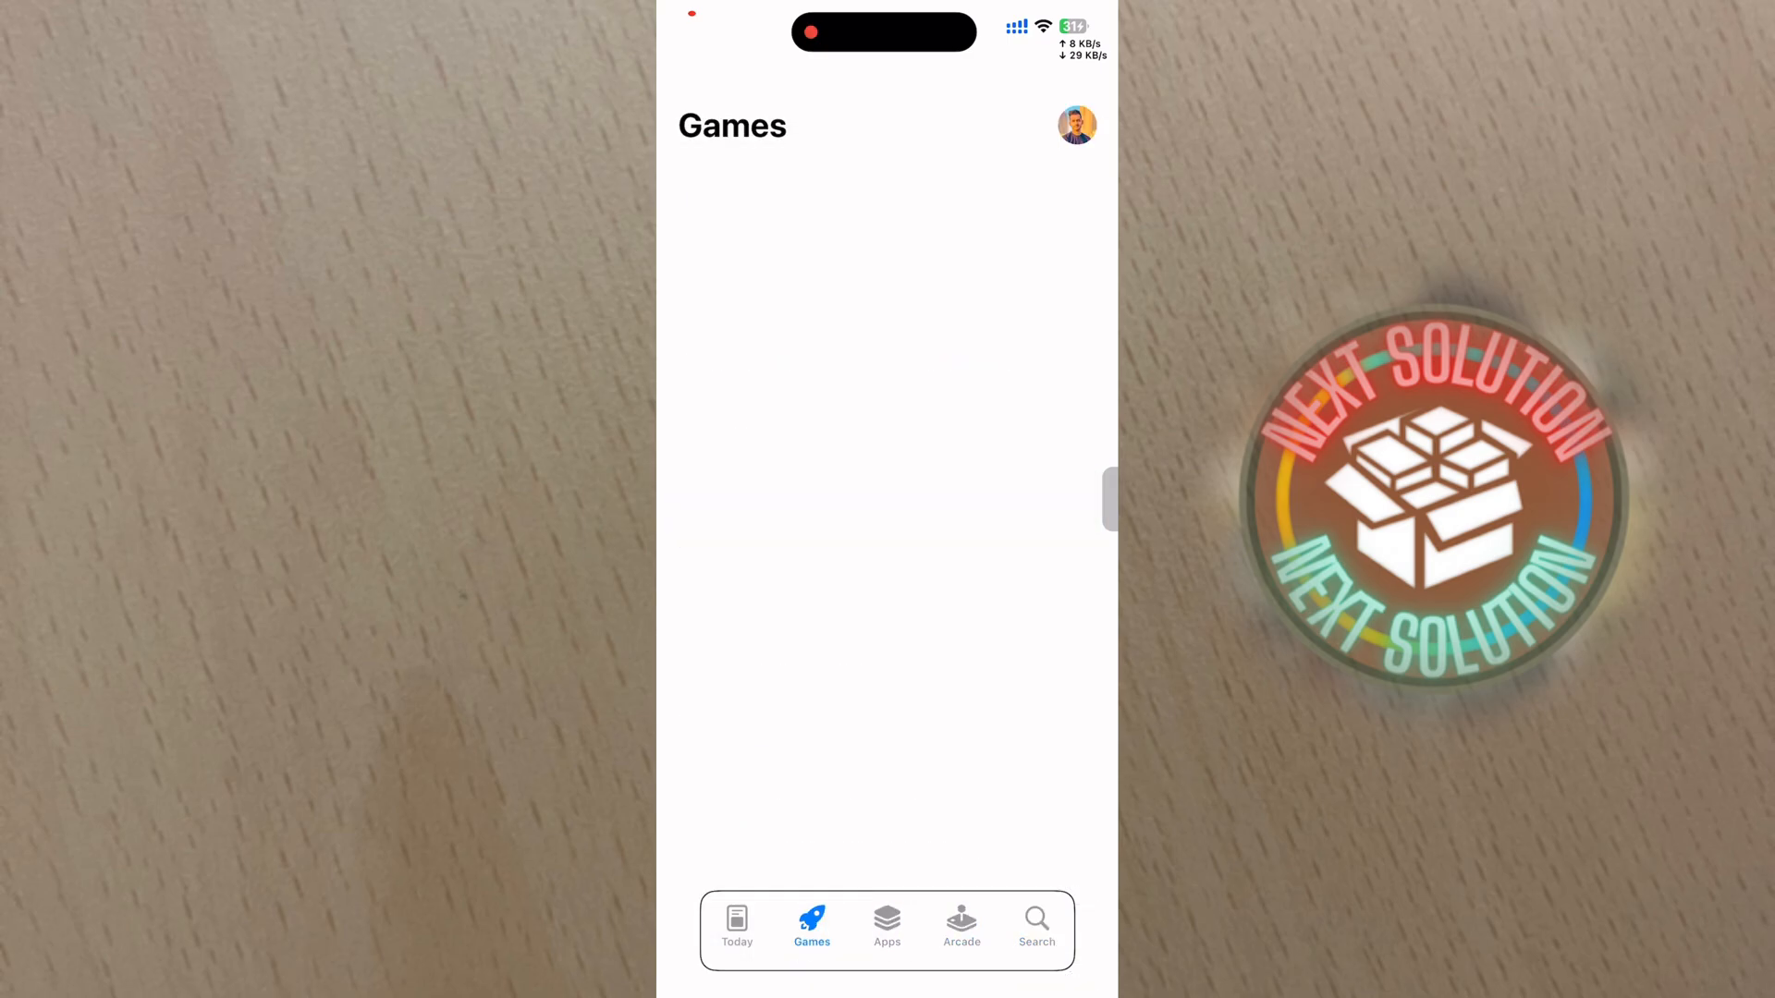
{"action": "left_click", "coordinate": [735, 926]}
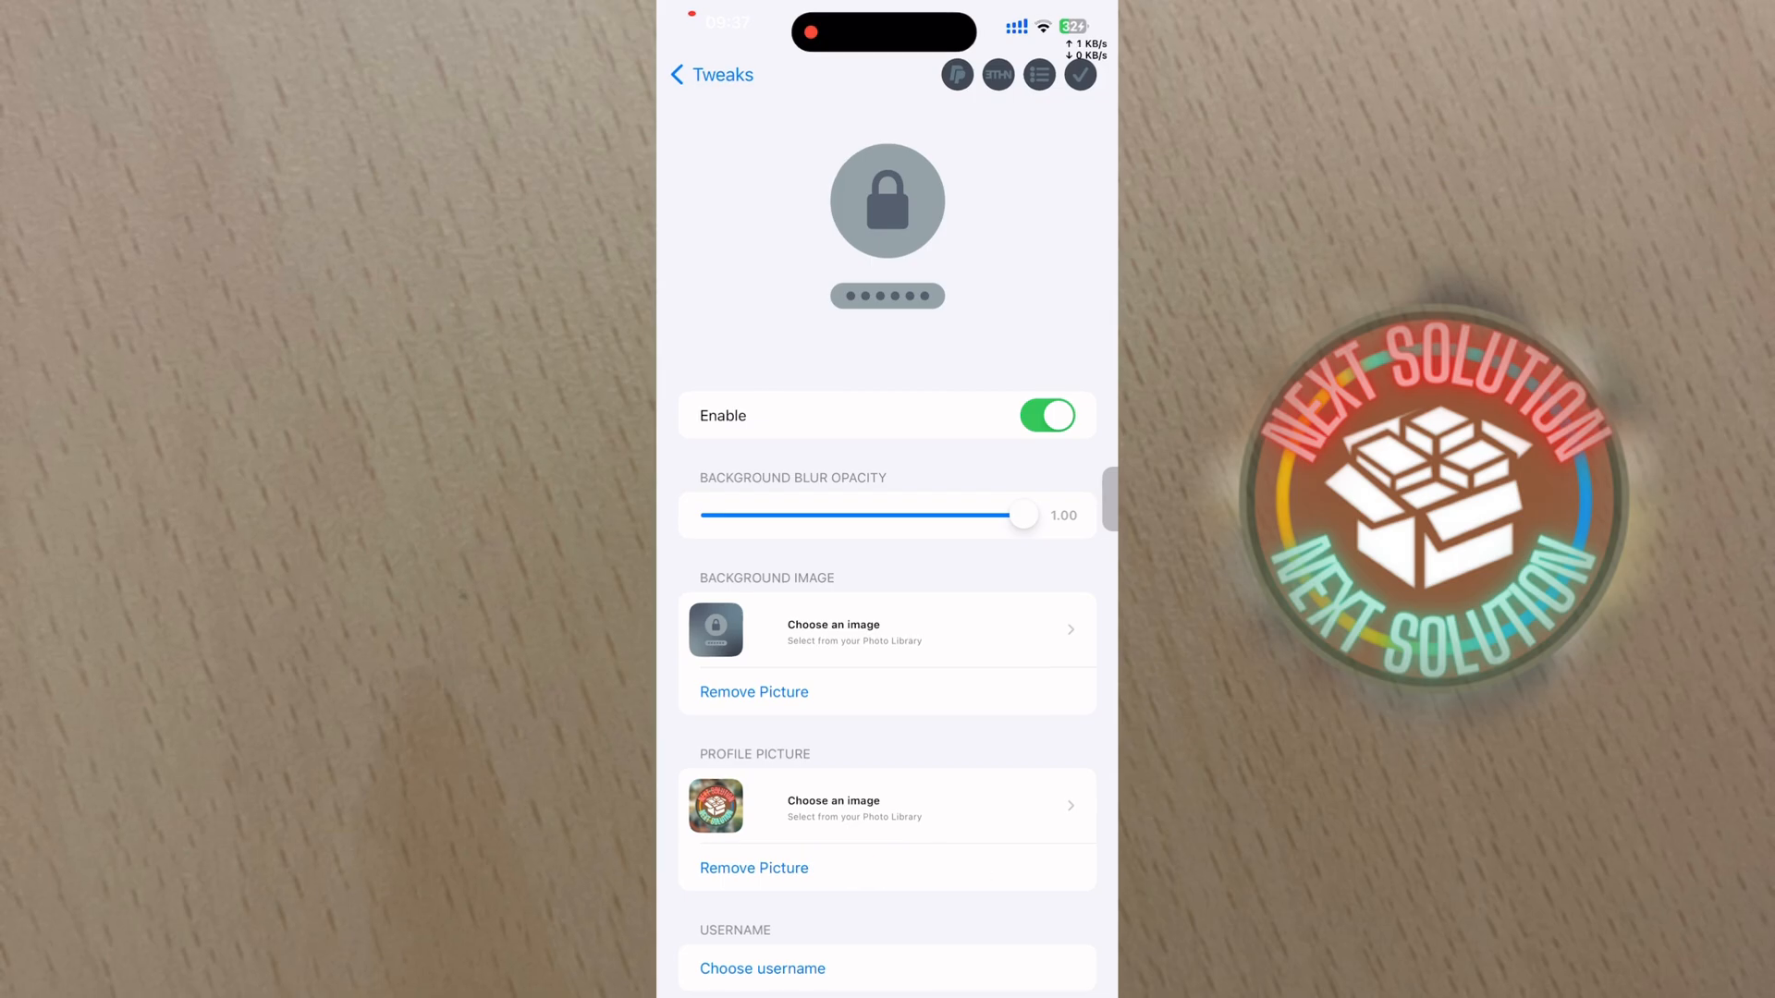
Switch off MacPass's Enable Passcode auto-unlock, leaving Face ID auto-unlock on.
{"action": "scroll", "scroll_direction": "down", "scroll_amount": 3}
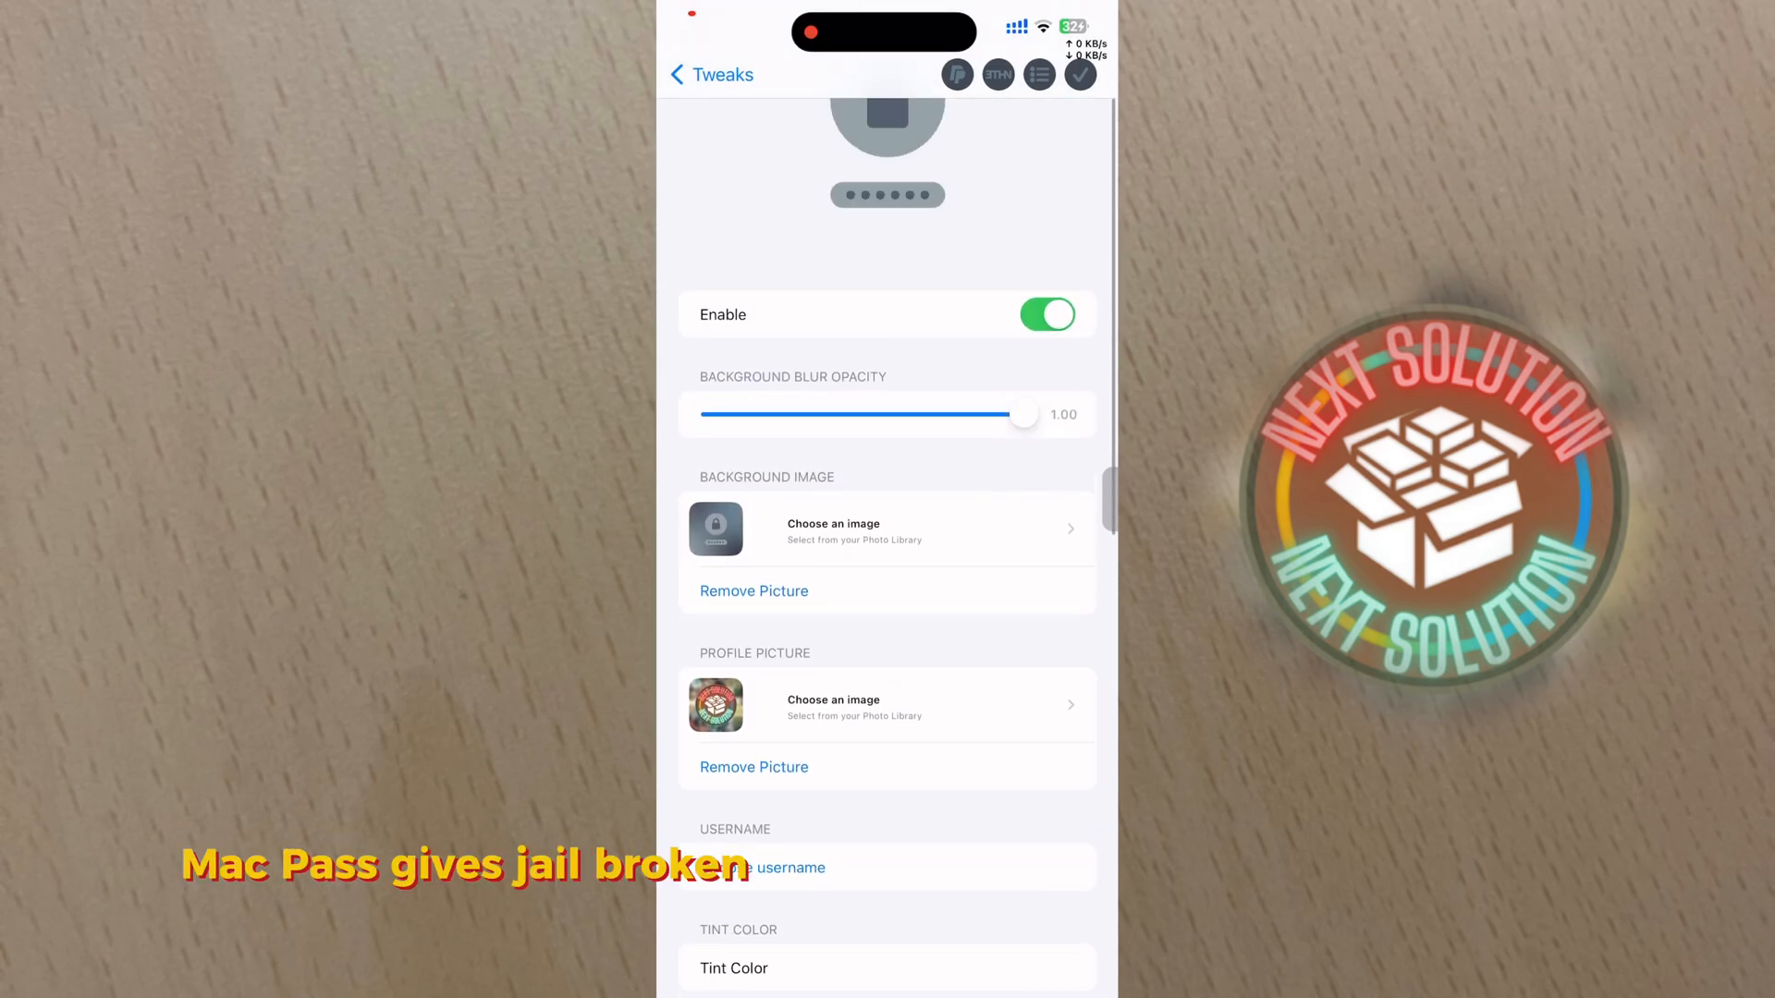
{"action": "scroll", "scroll_direction": "up", "scroll_amount": 3}
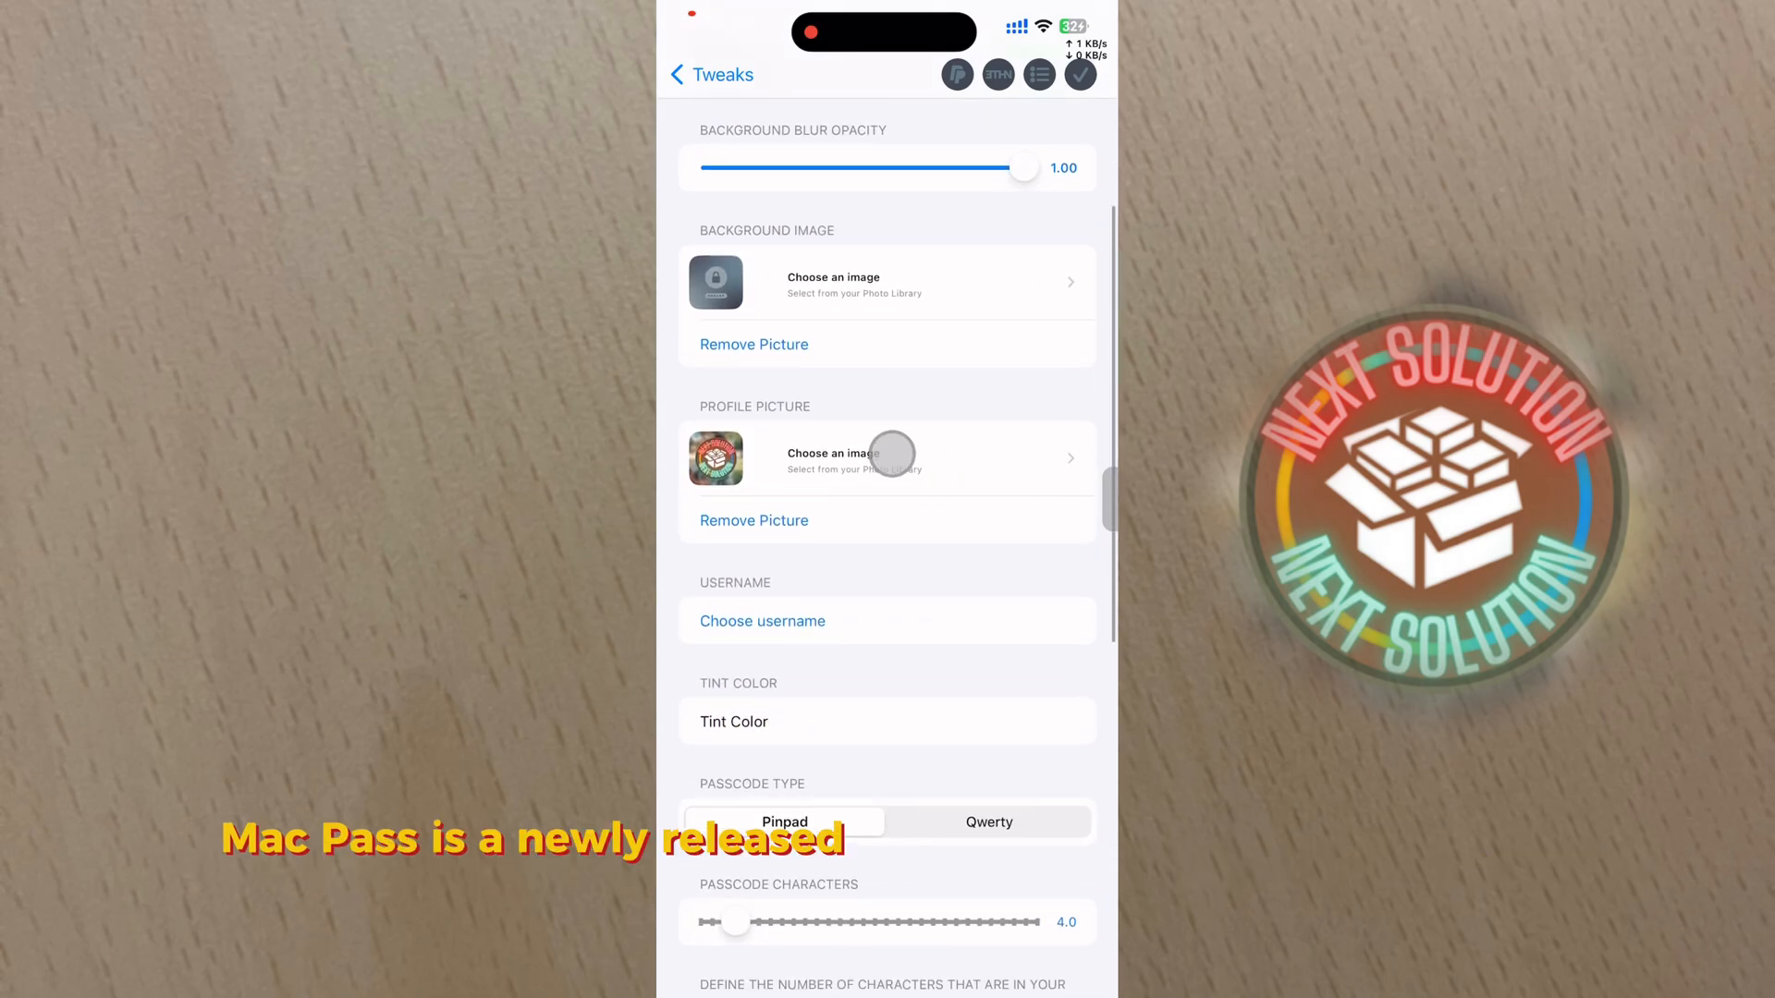
{"action": "left_click", "coordinate": [762, 620]}
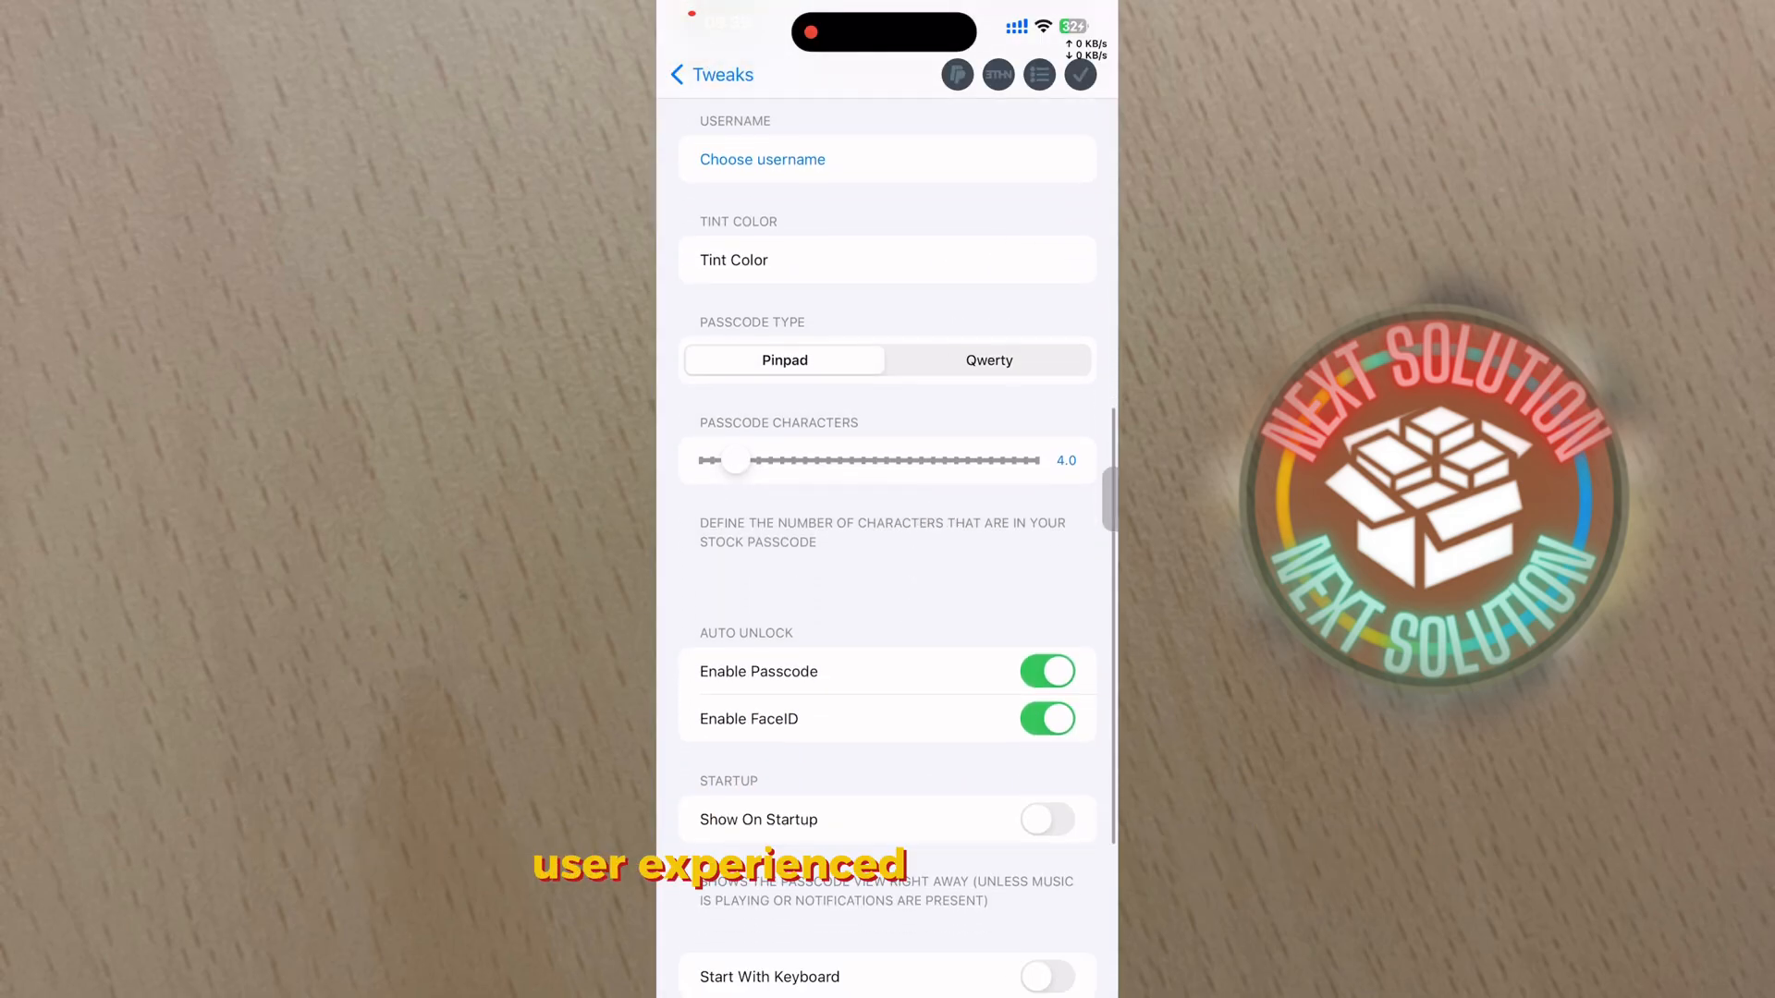
{"action": "scroll", "scroll_direction": "down", "scroll_amount": 3}
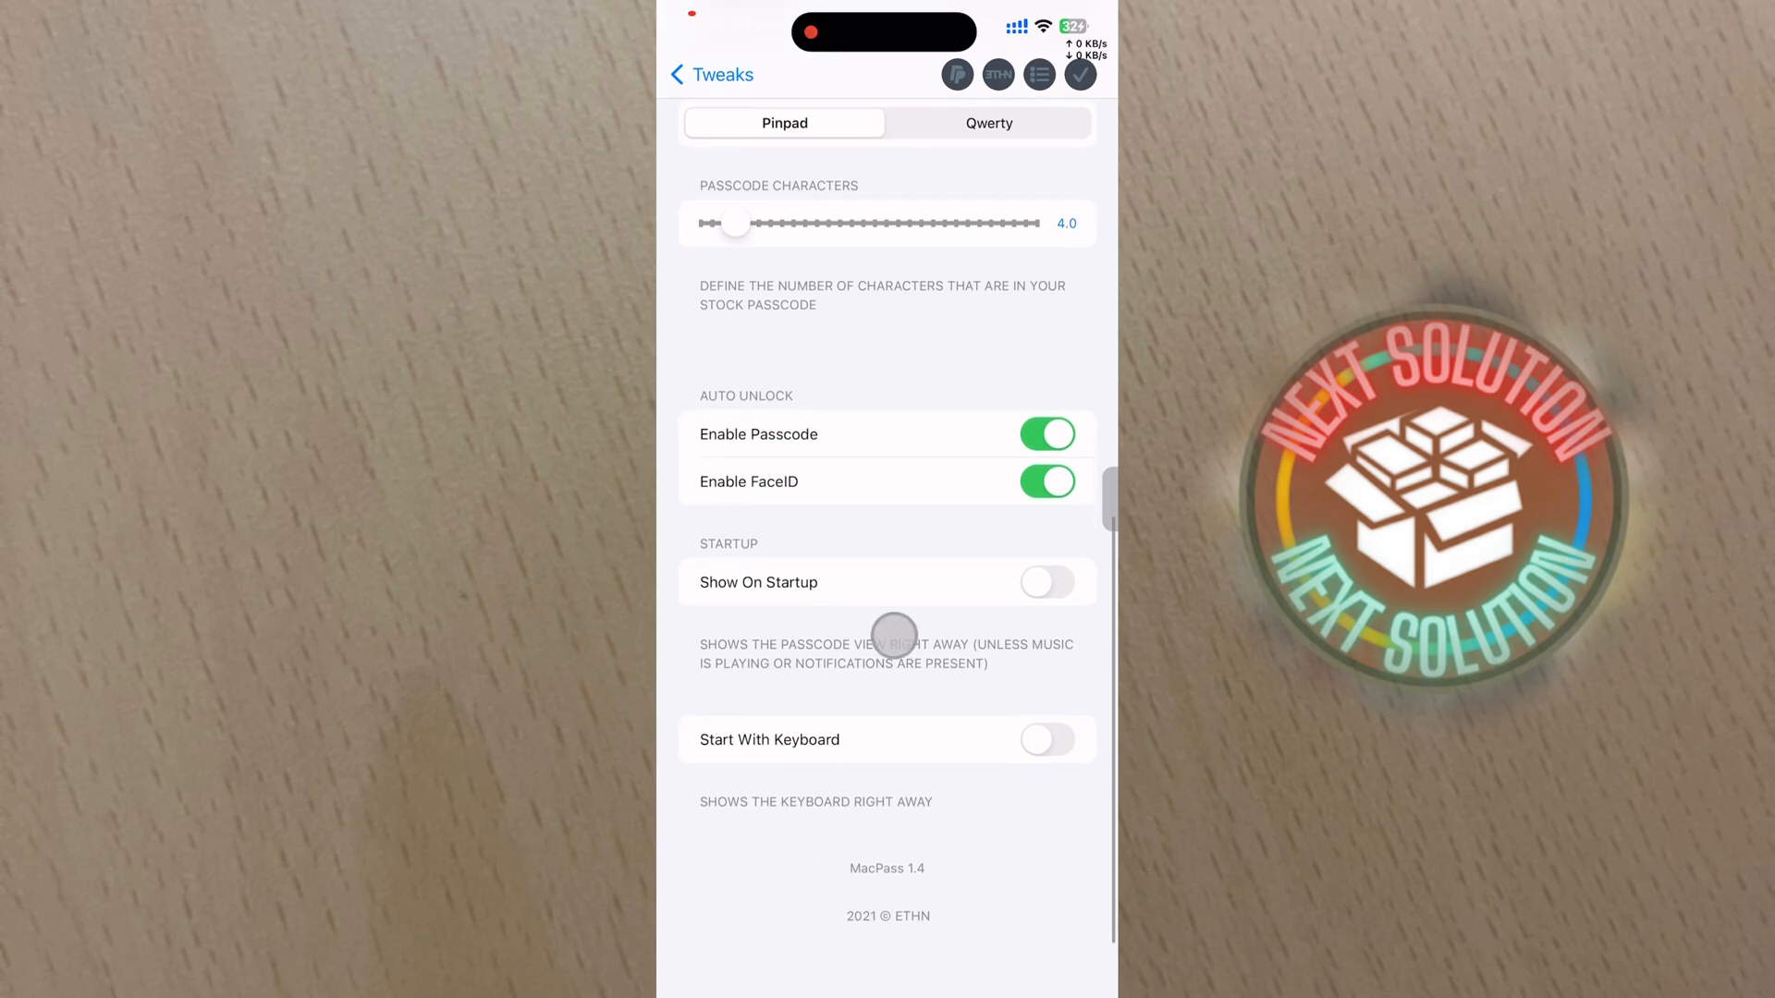
{"action": "left_click", "coordinate": [1046, 434]}
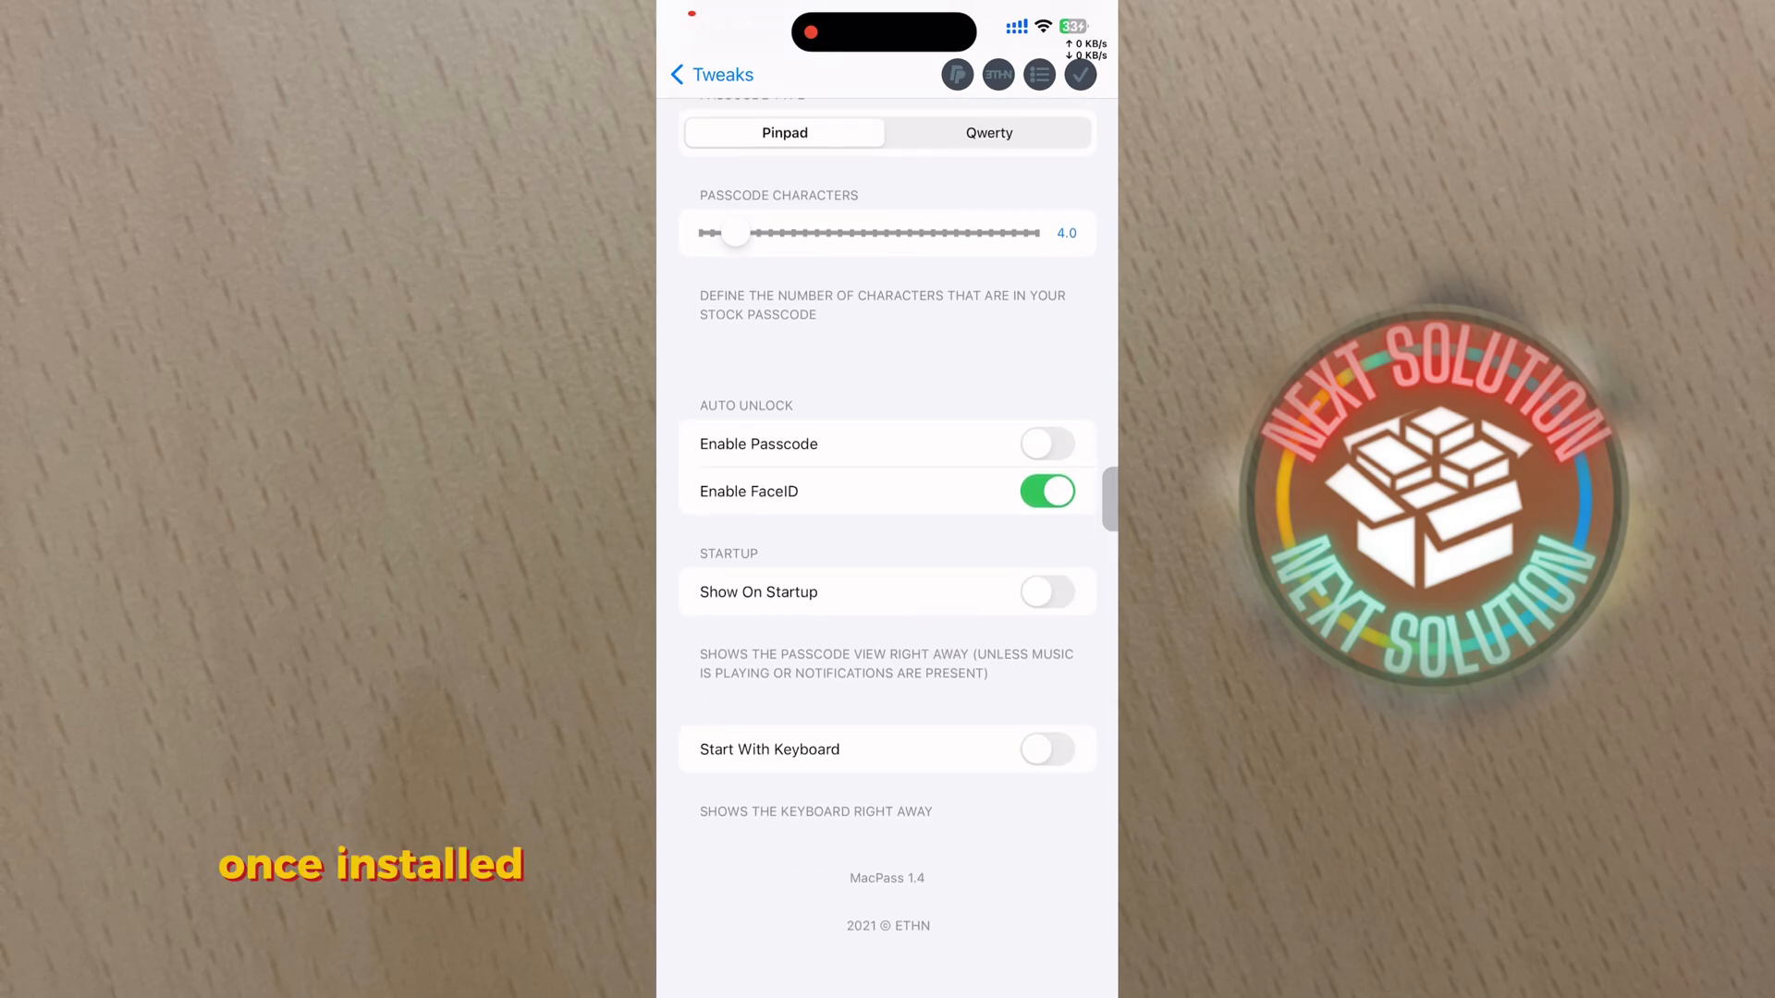
{"action": "scroll", "scroll_direction": "up", "scroll_amount": 3}
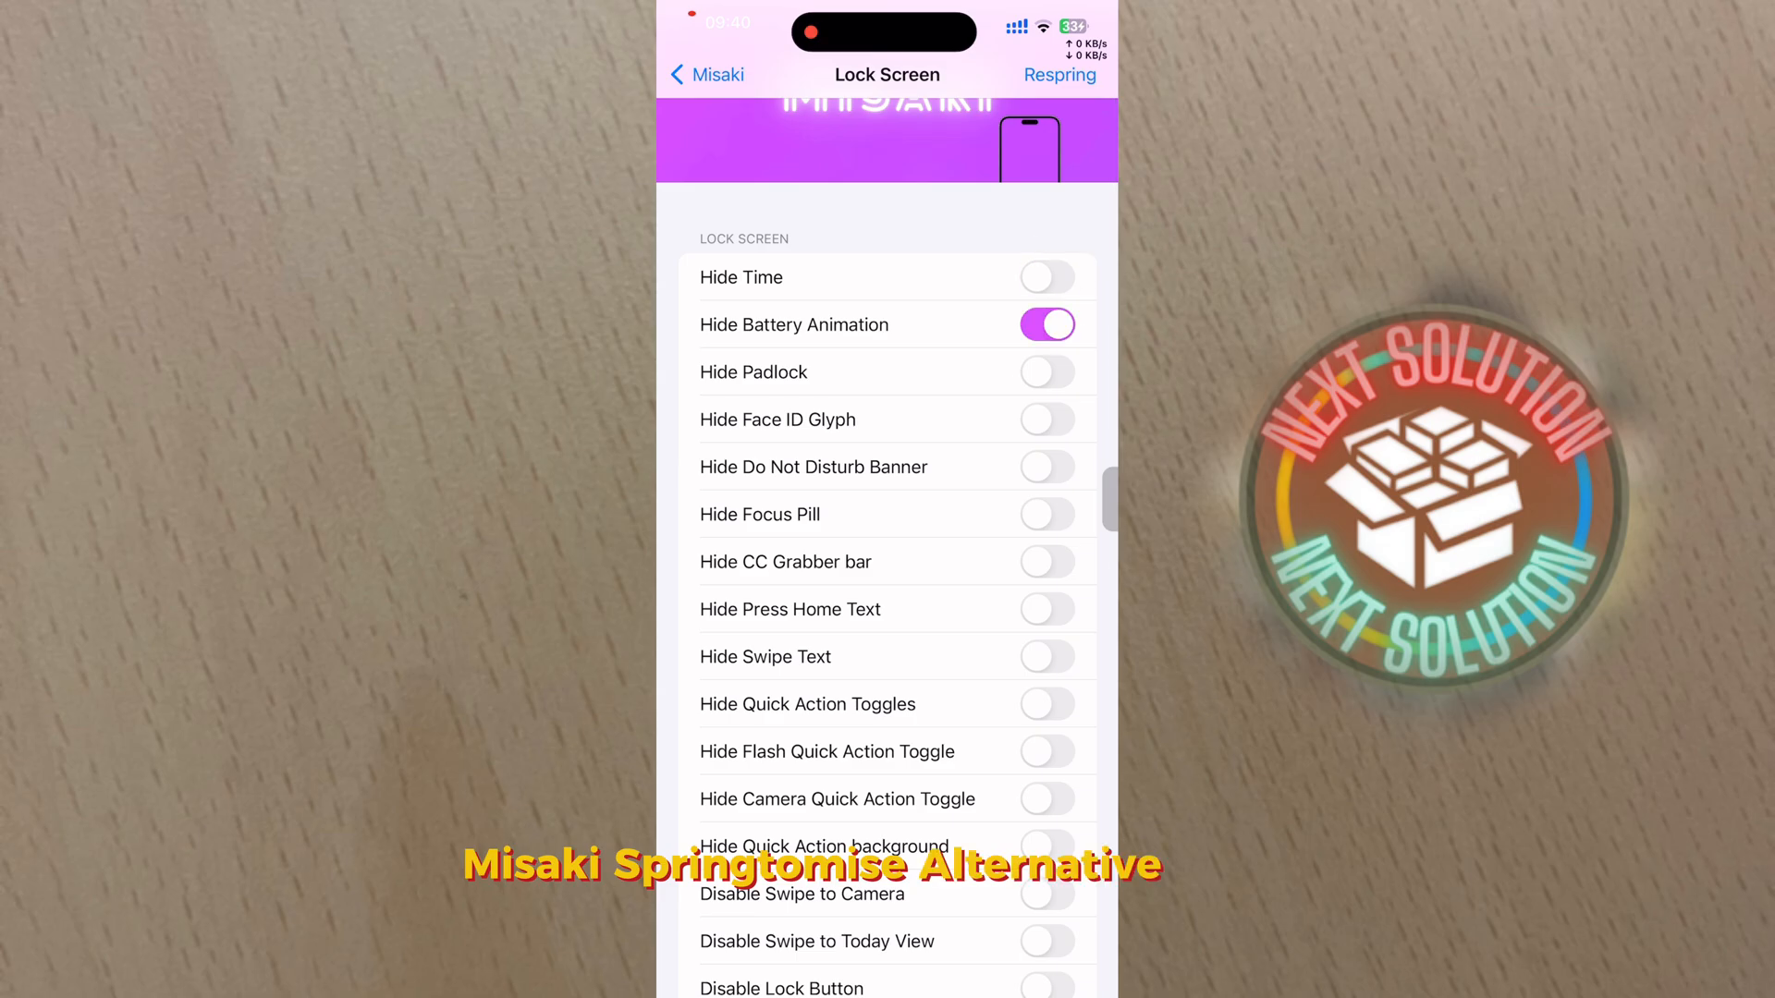
Browse Misaki's Lock Screen, SpringBoard and Folder pages, then view Control Center options.
{"action": "scroll", "scroll_direction": "down", "scroll_amount": 3}
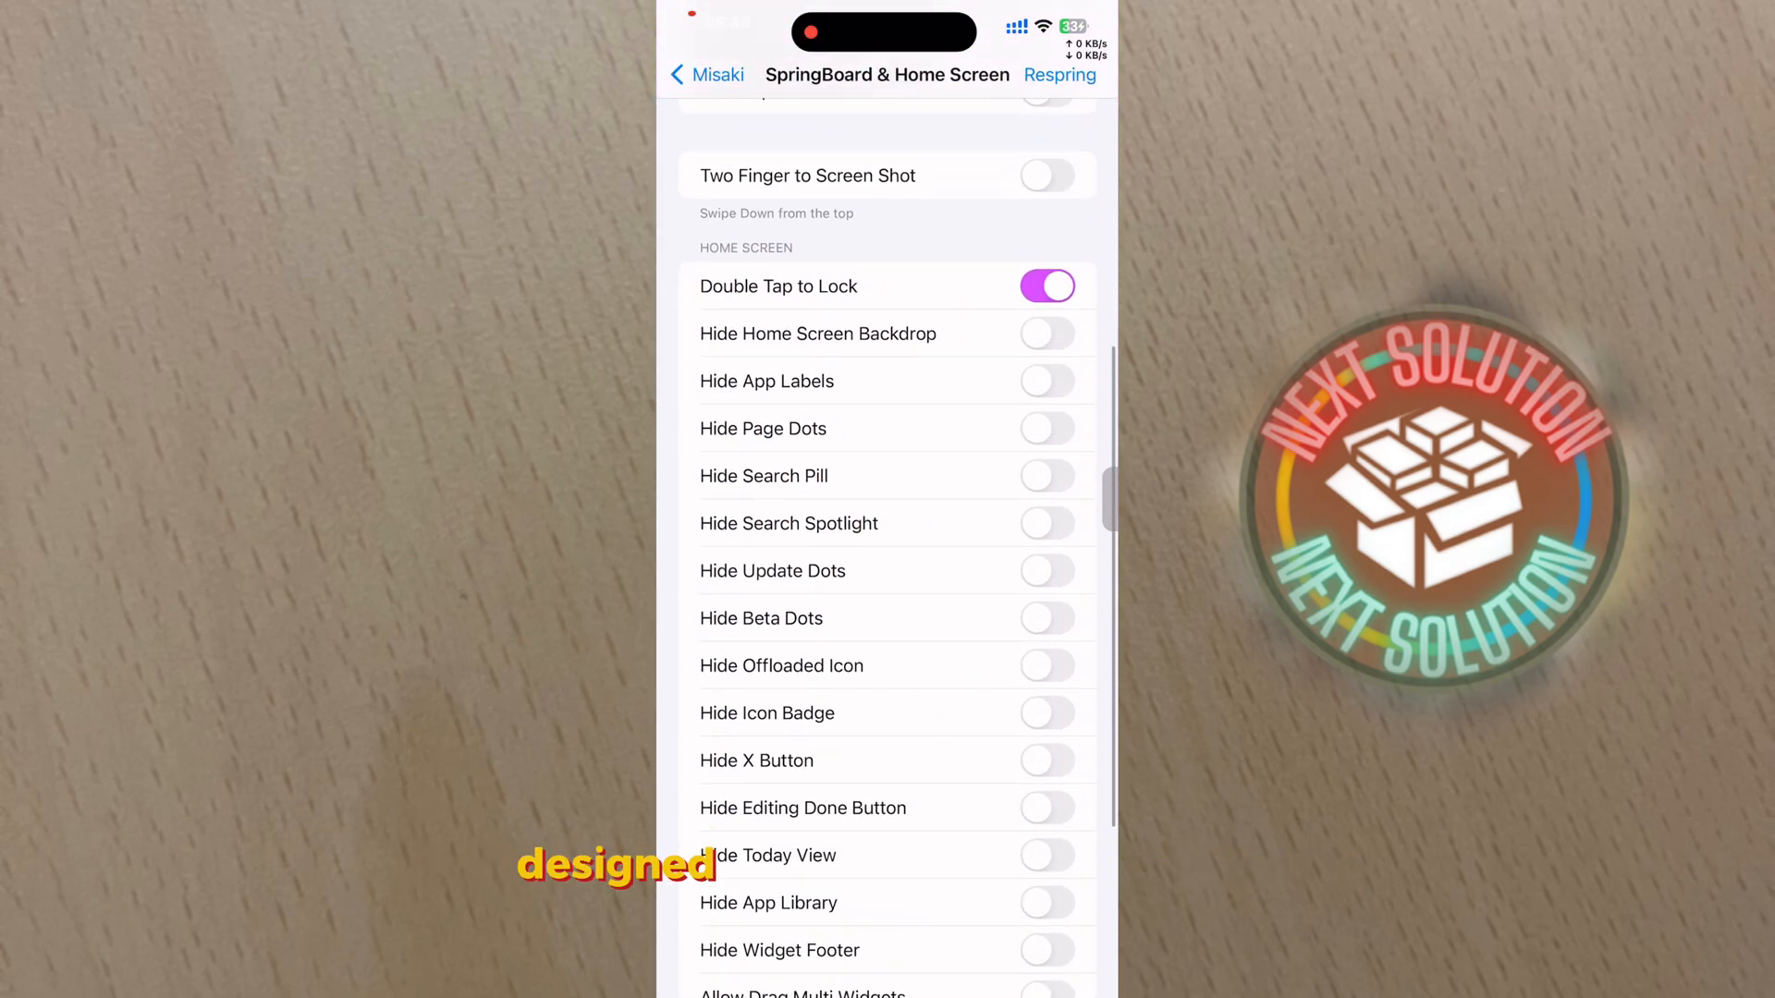
{"action": "scroll", "scroll_direction": "up", "scroll_amount": 3}
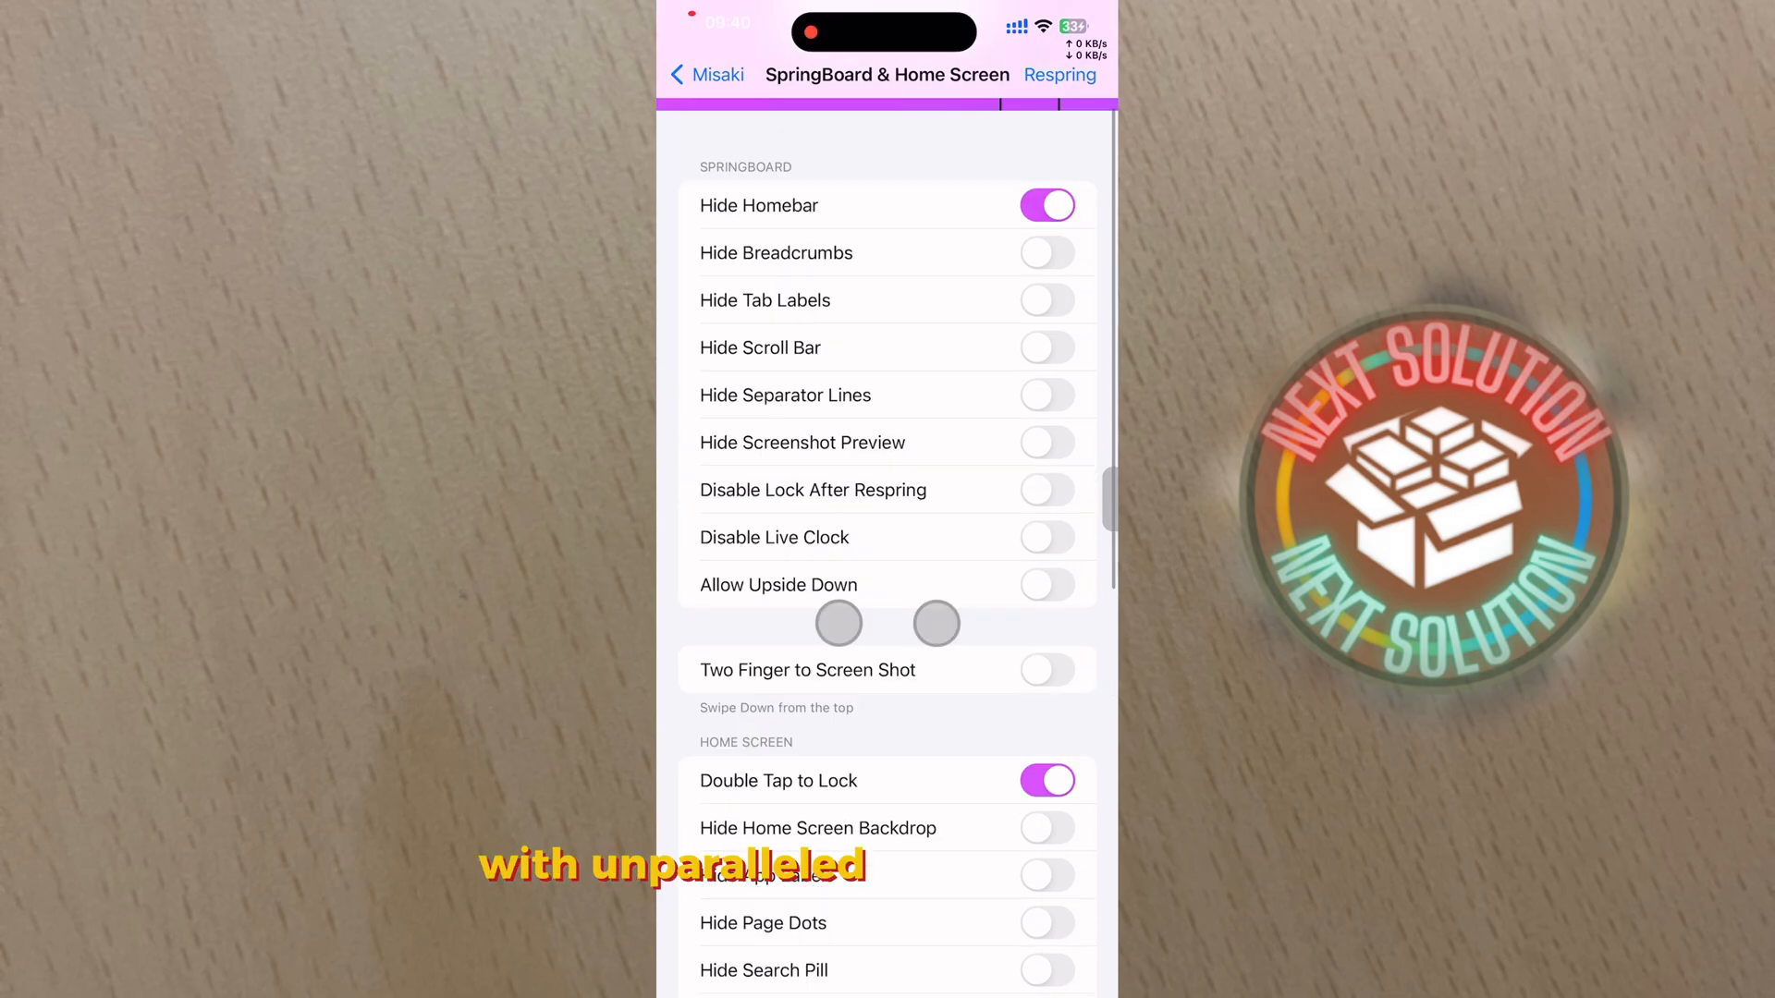
{"action": "scroll", "scroll_direction": "down", "scroll_amount": 3}
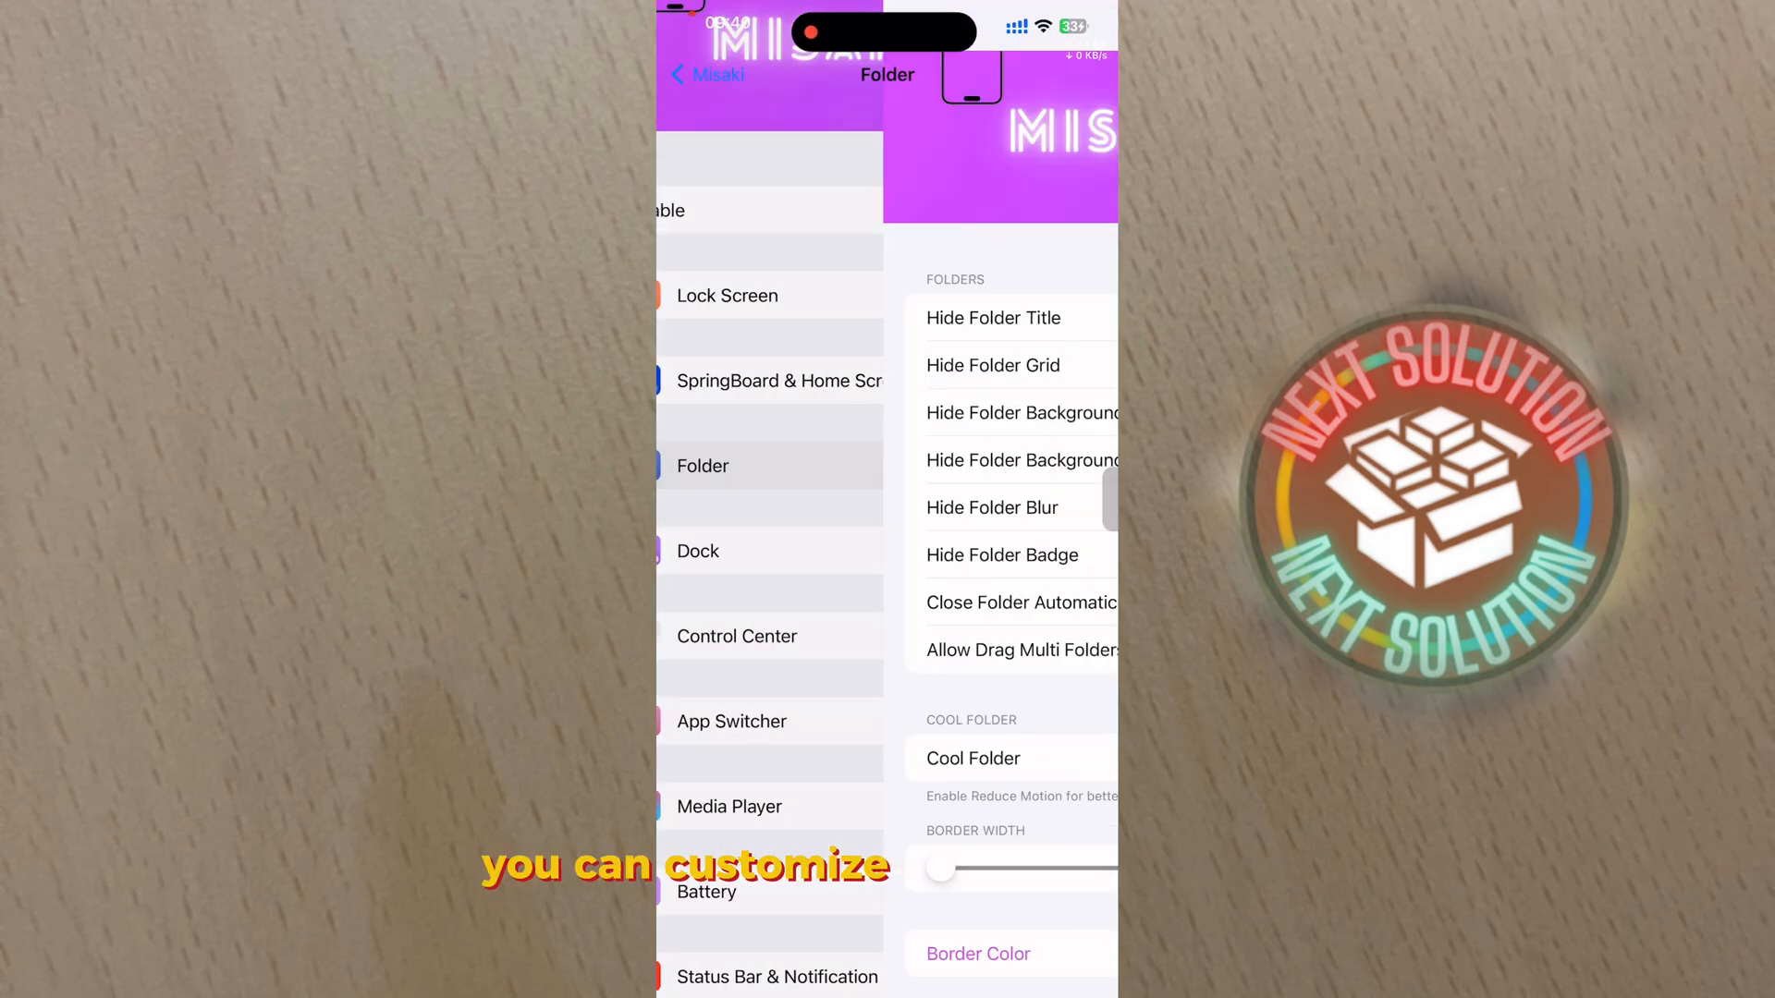
{"action": "left_click", "coordinate": [699, 550]}
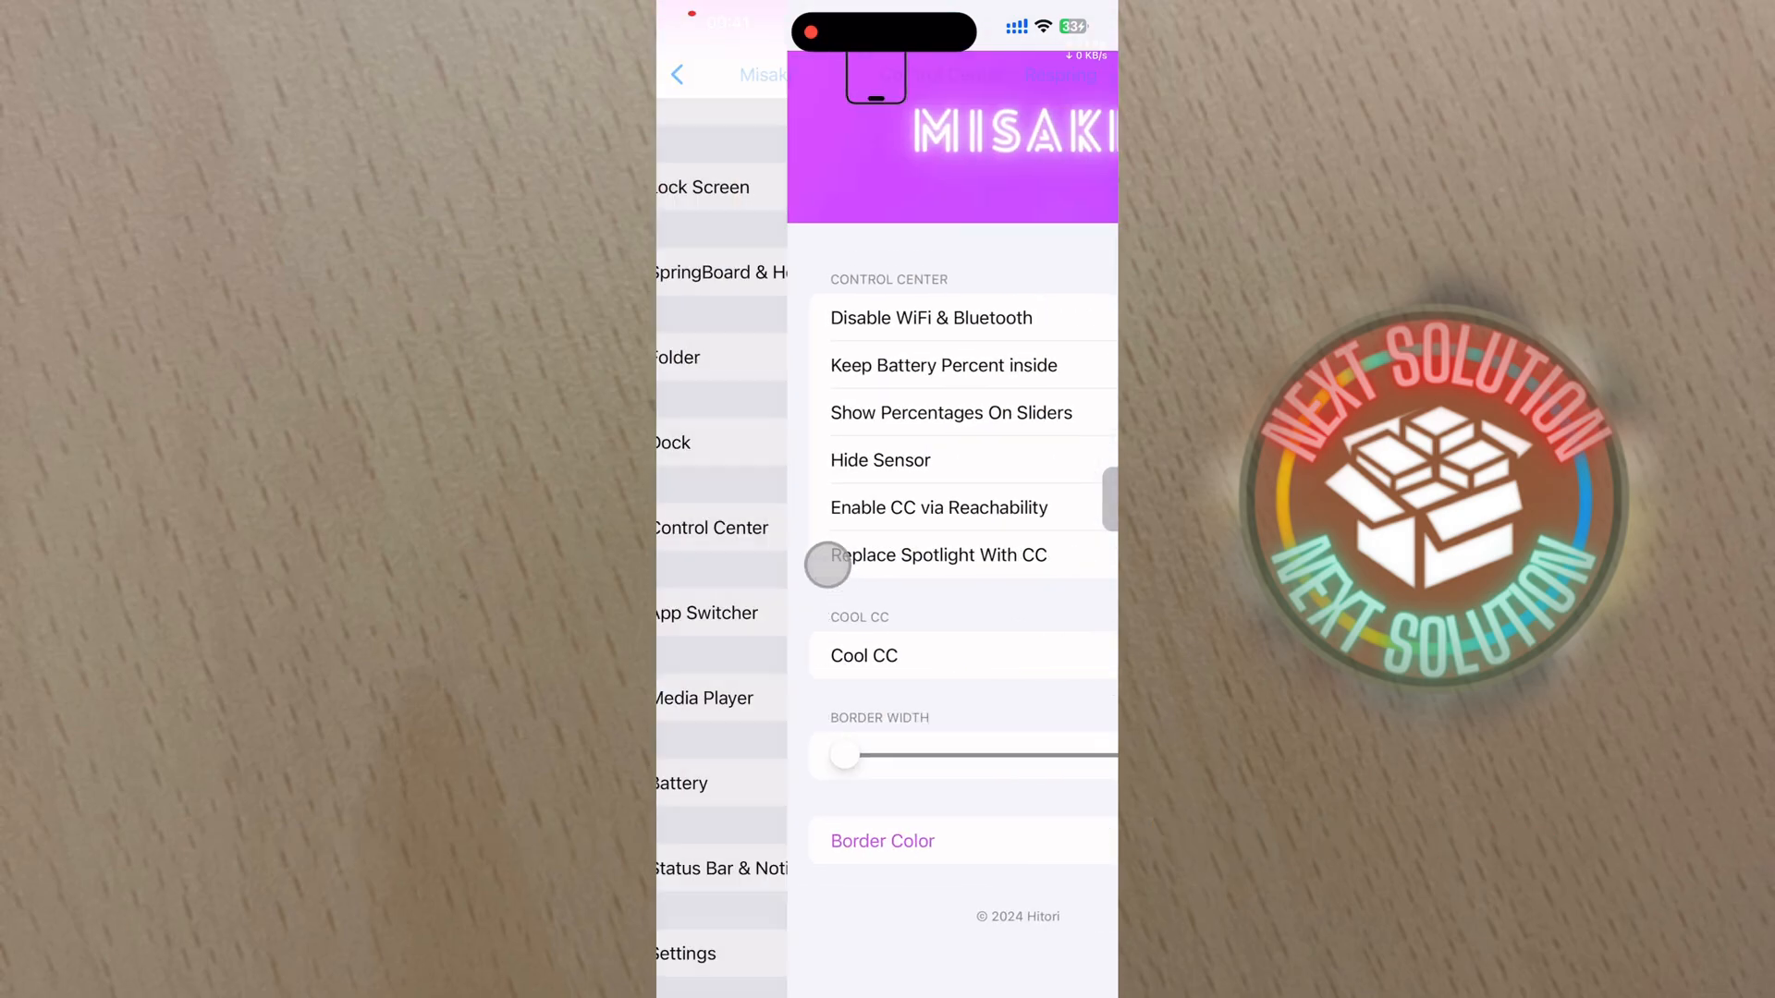
Enable Hide Voicemail Tab in Misaki's Phone options.
{"action": "left_click", "coordinate": [705, 612]}
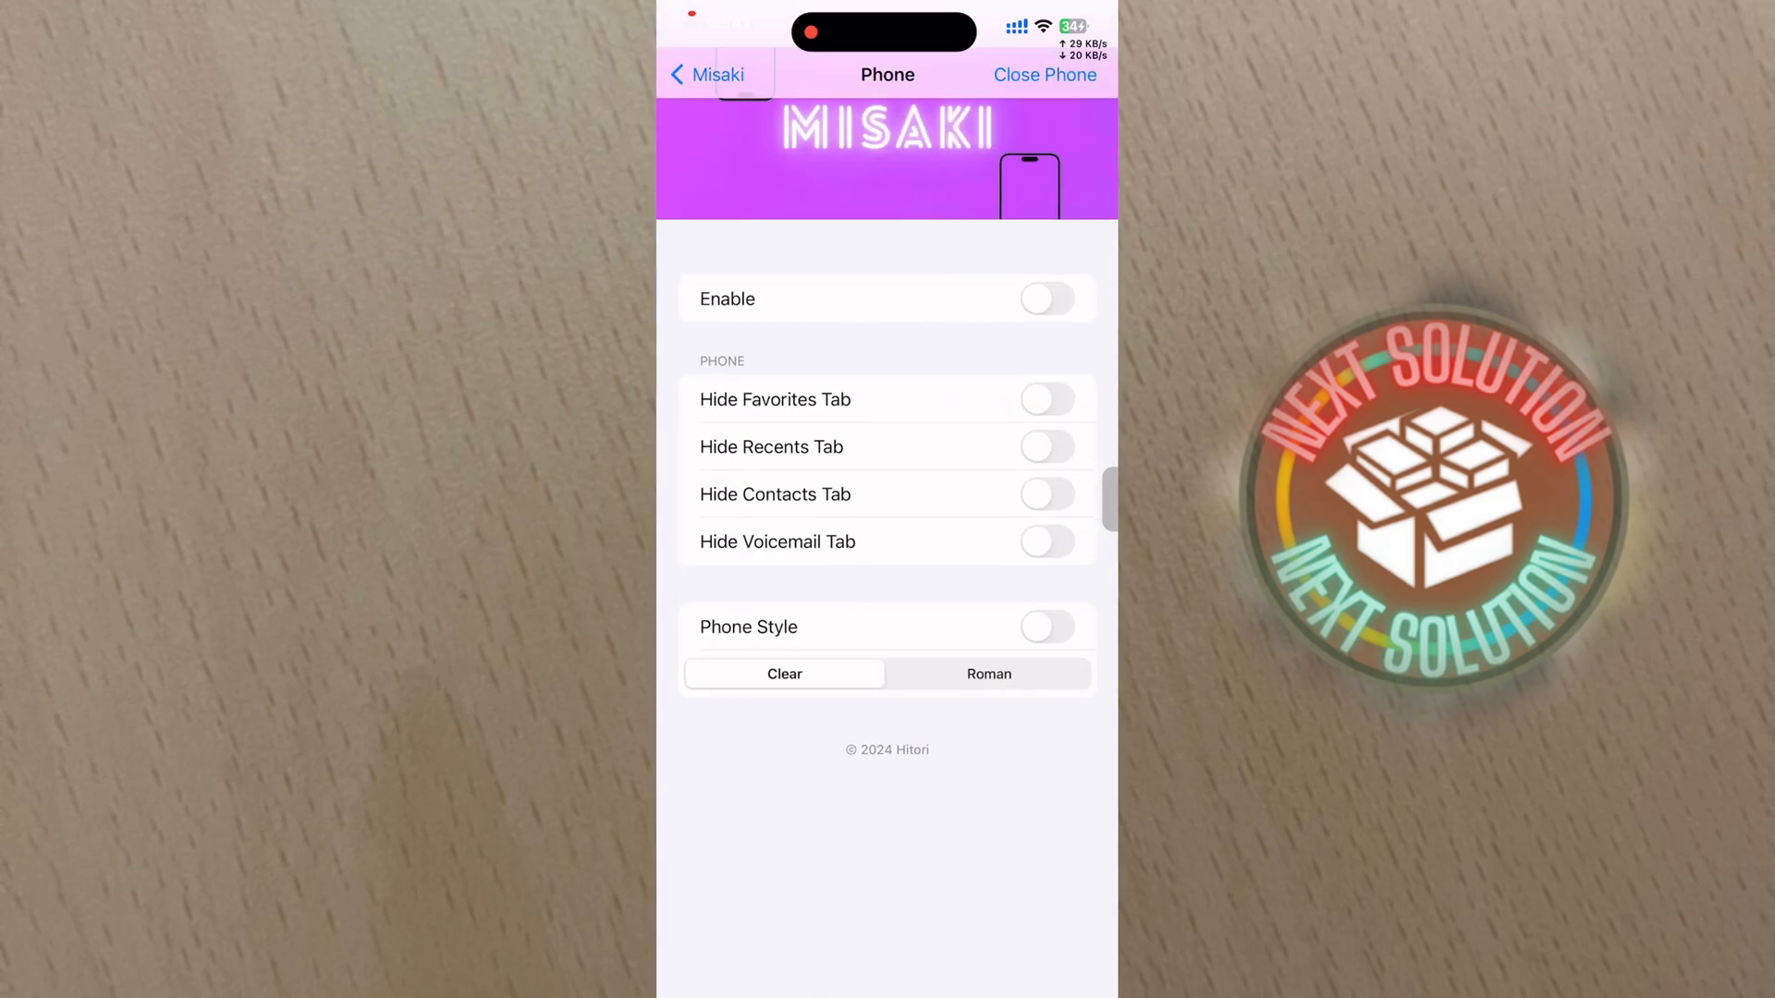
{"action": "left_click", "coordinate": [1047, 544]}
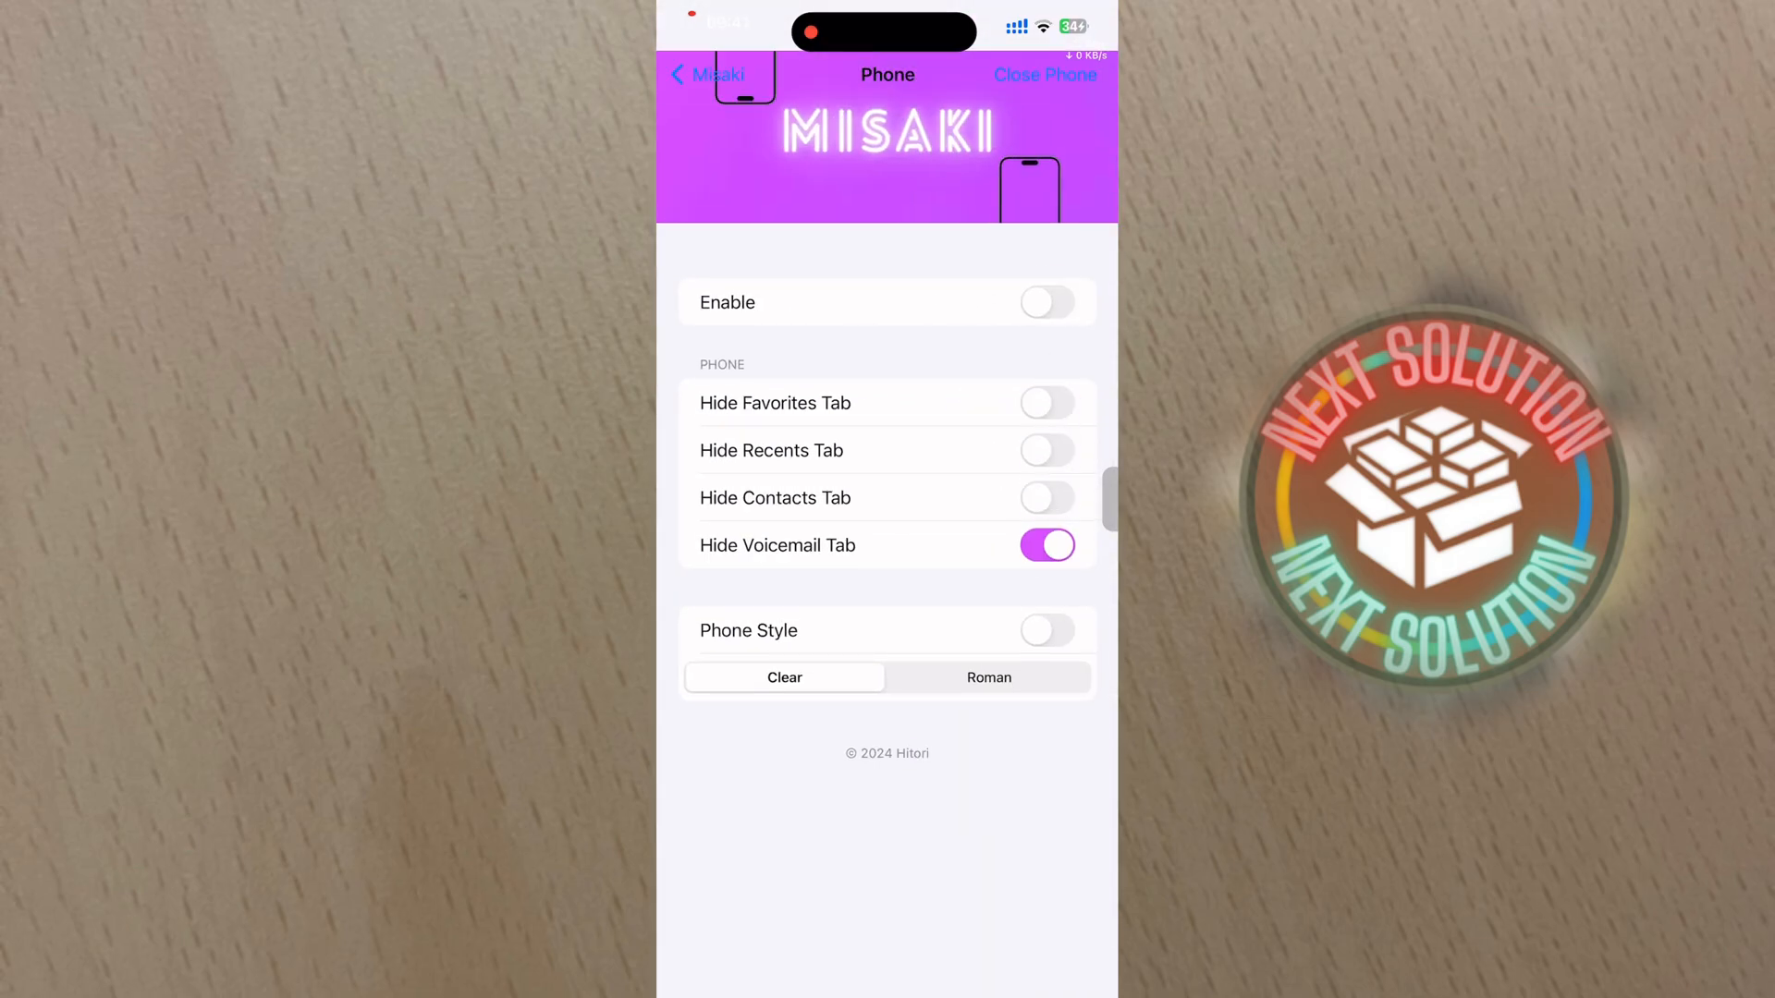
{"action": "left_click", "coordinate": [707, 75]}
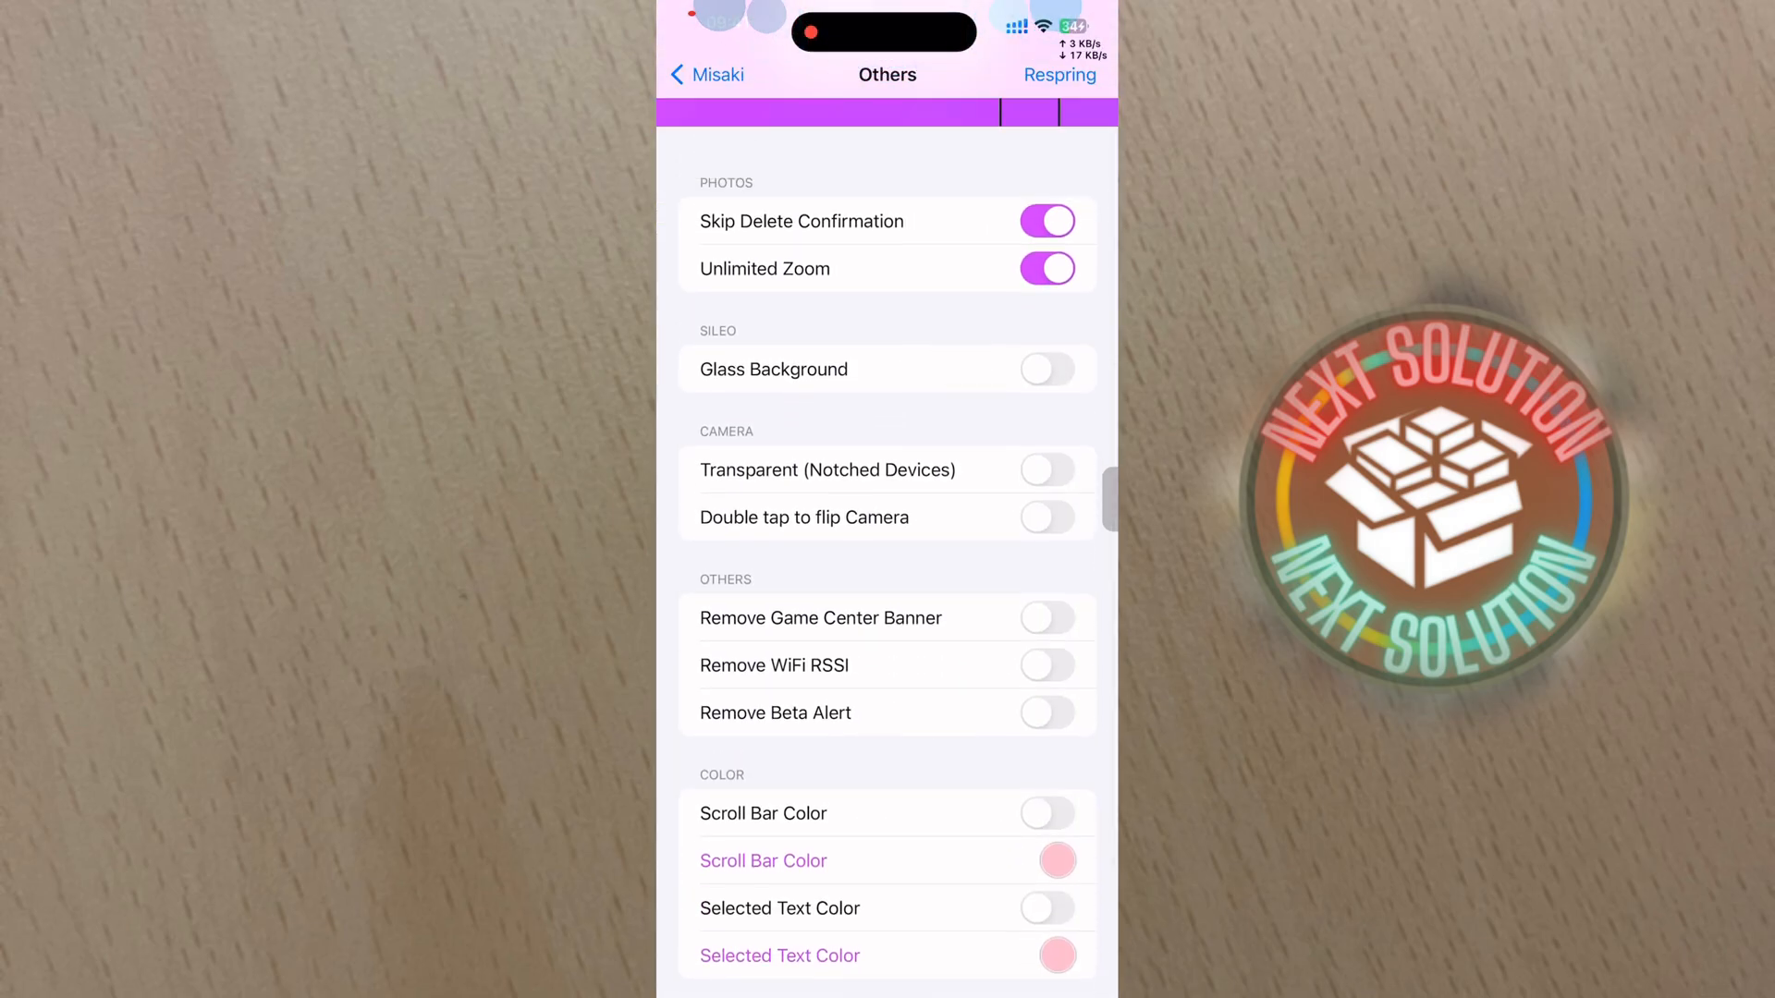
{"action": "left_click", "coordinate": [707, 74]}
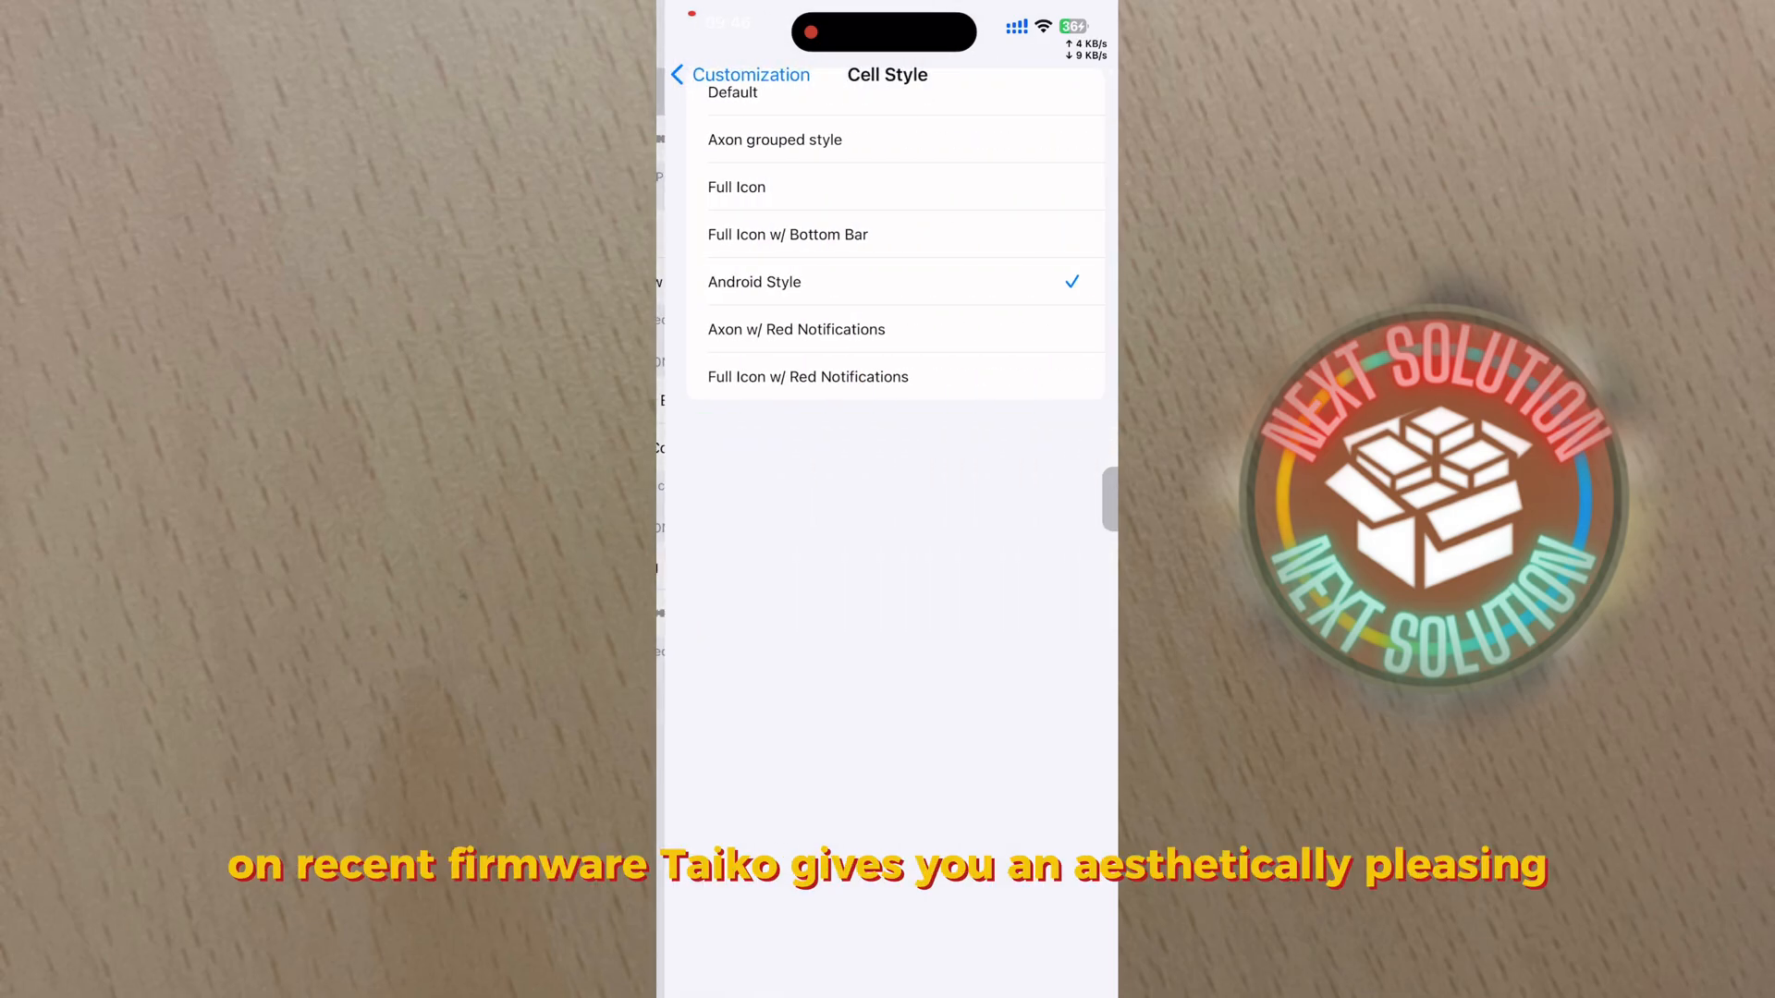
Try Full Icon w/ Red Notifications, then keep Tako's cell style as Android Style.
{"action": "left_click", "coordinate": [894, 377]}
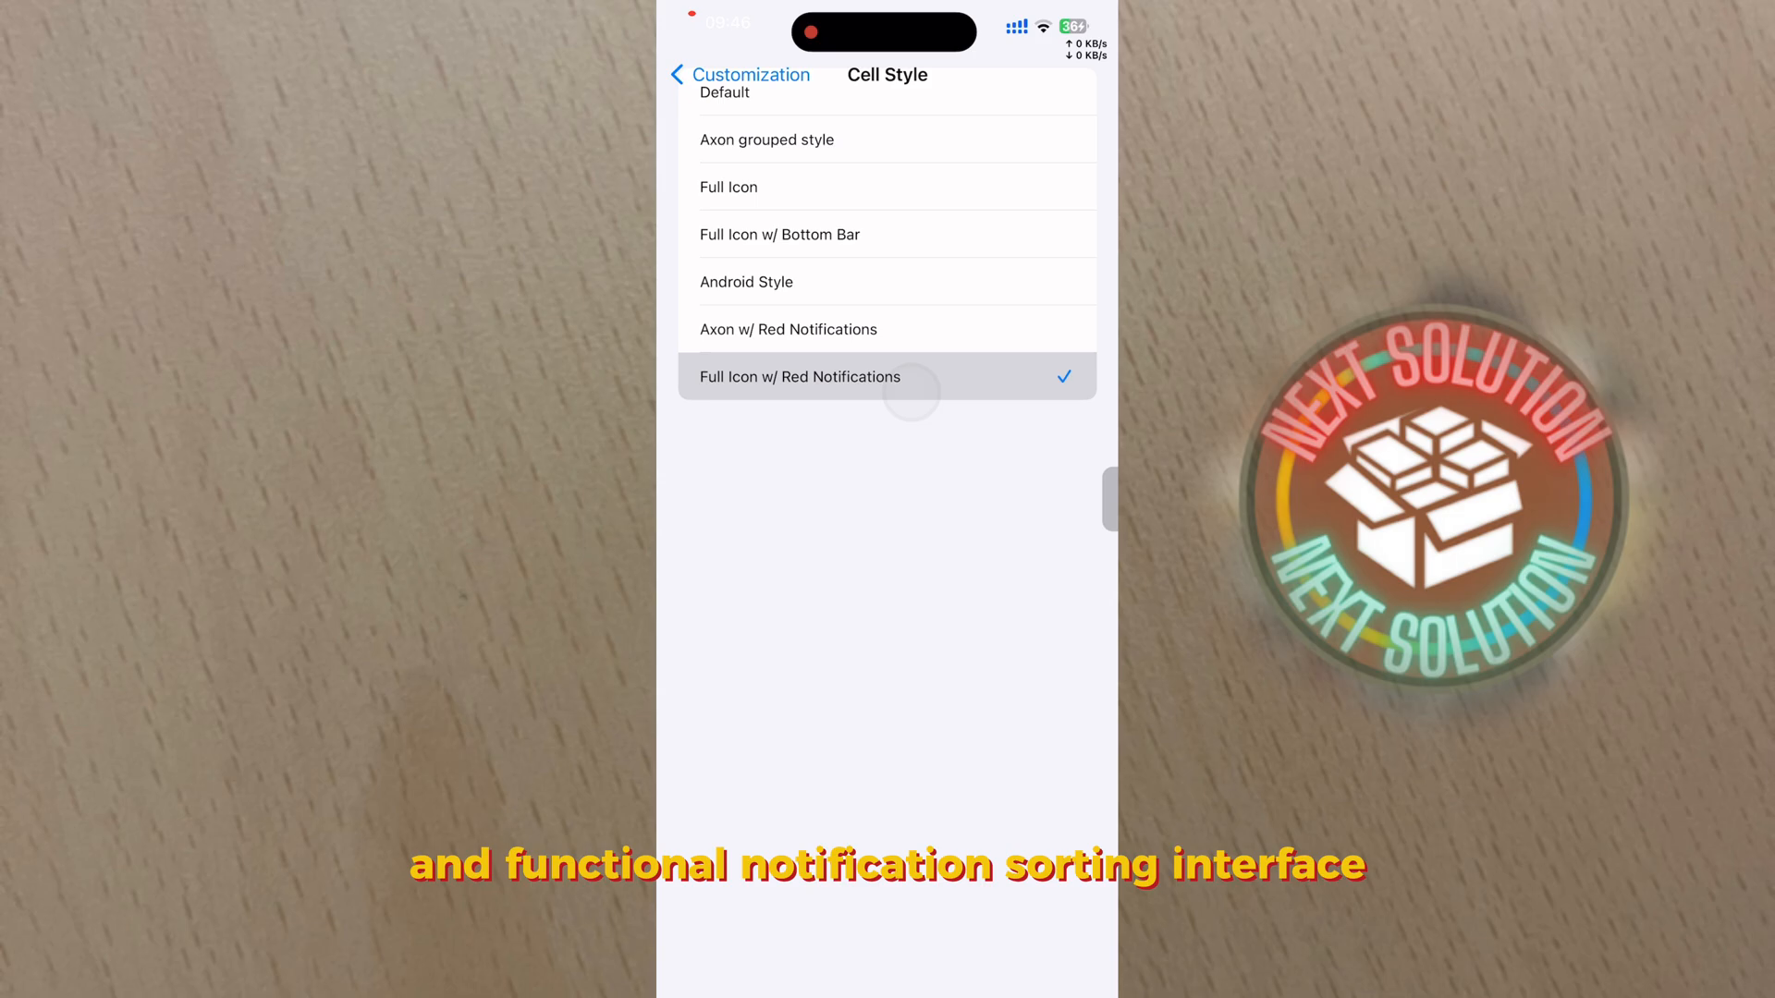
{"action": "left_click", "coordinate": [747, 282]}
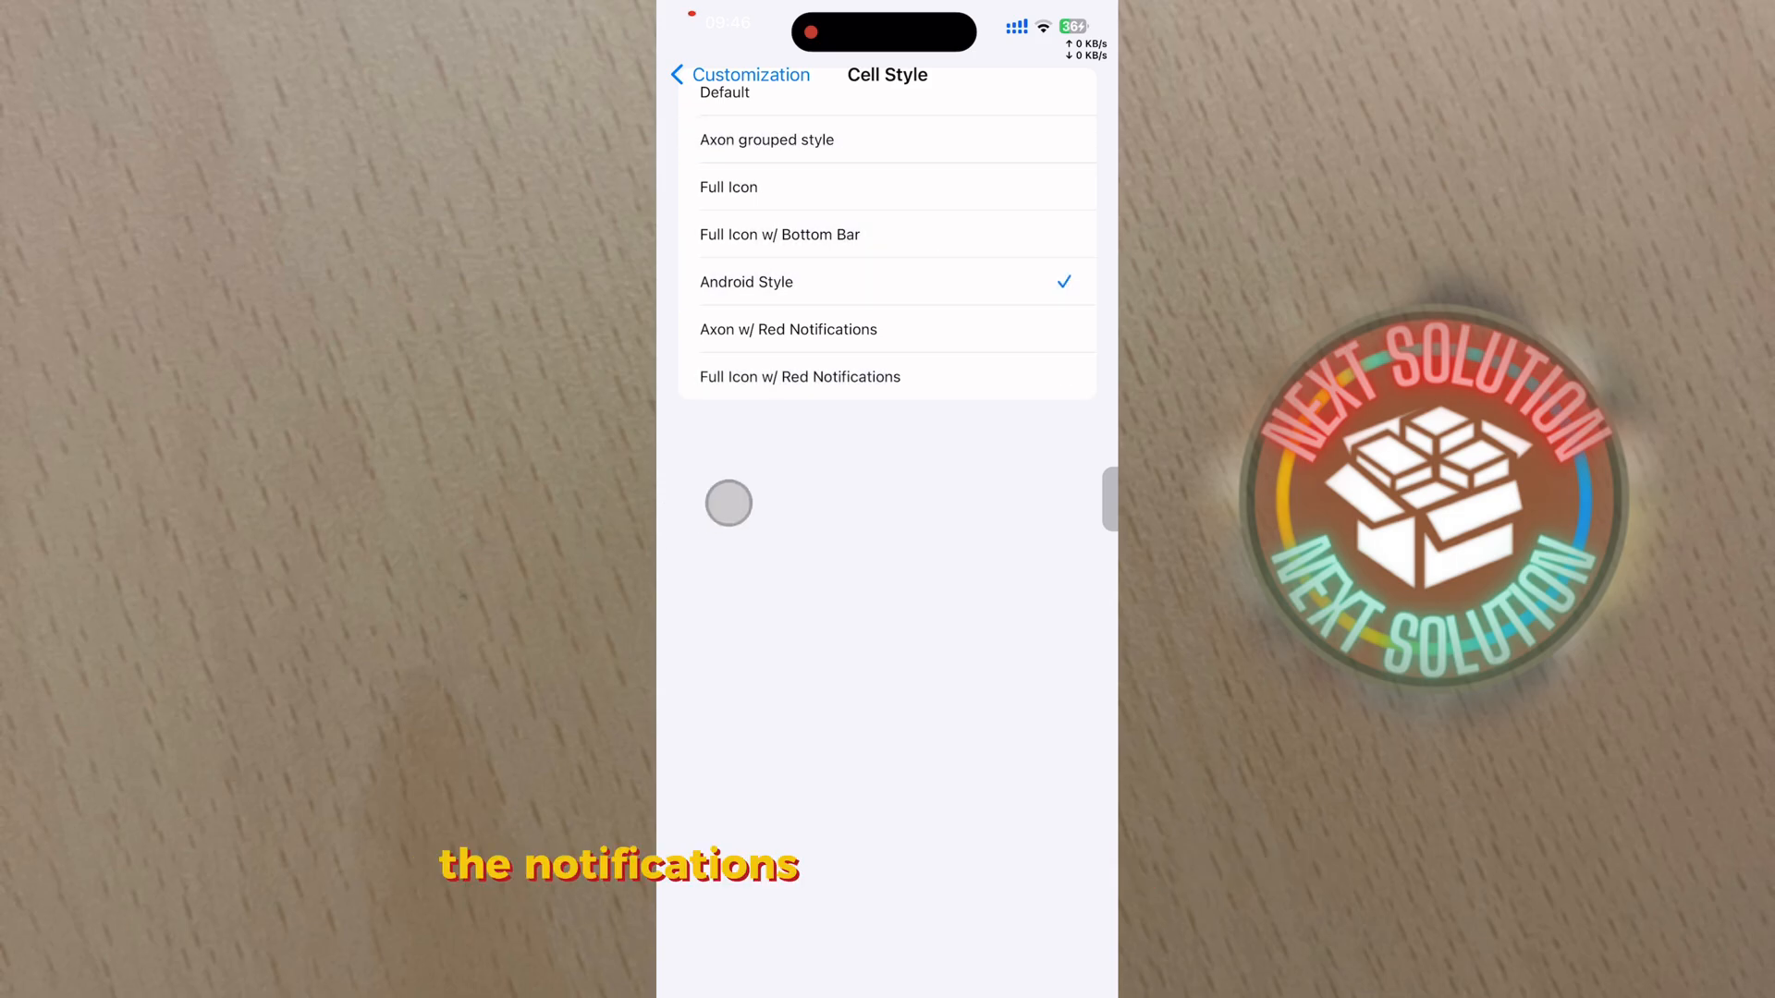
{"action": "left_click", "coordinate": [742, 75]}
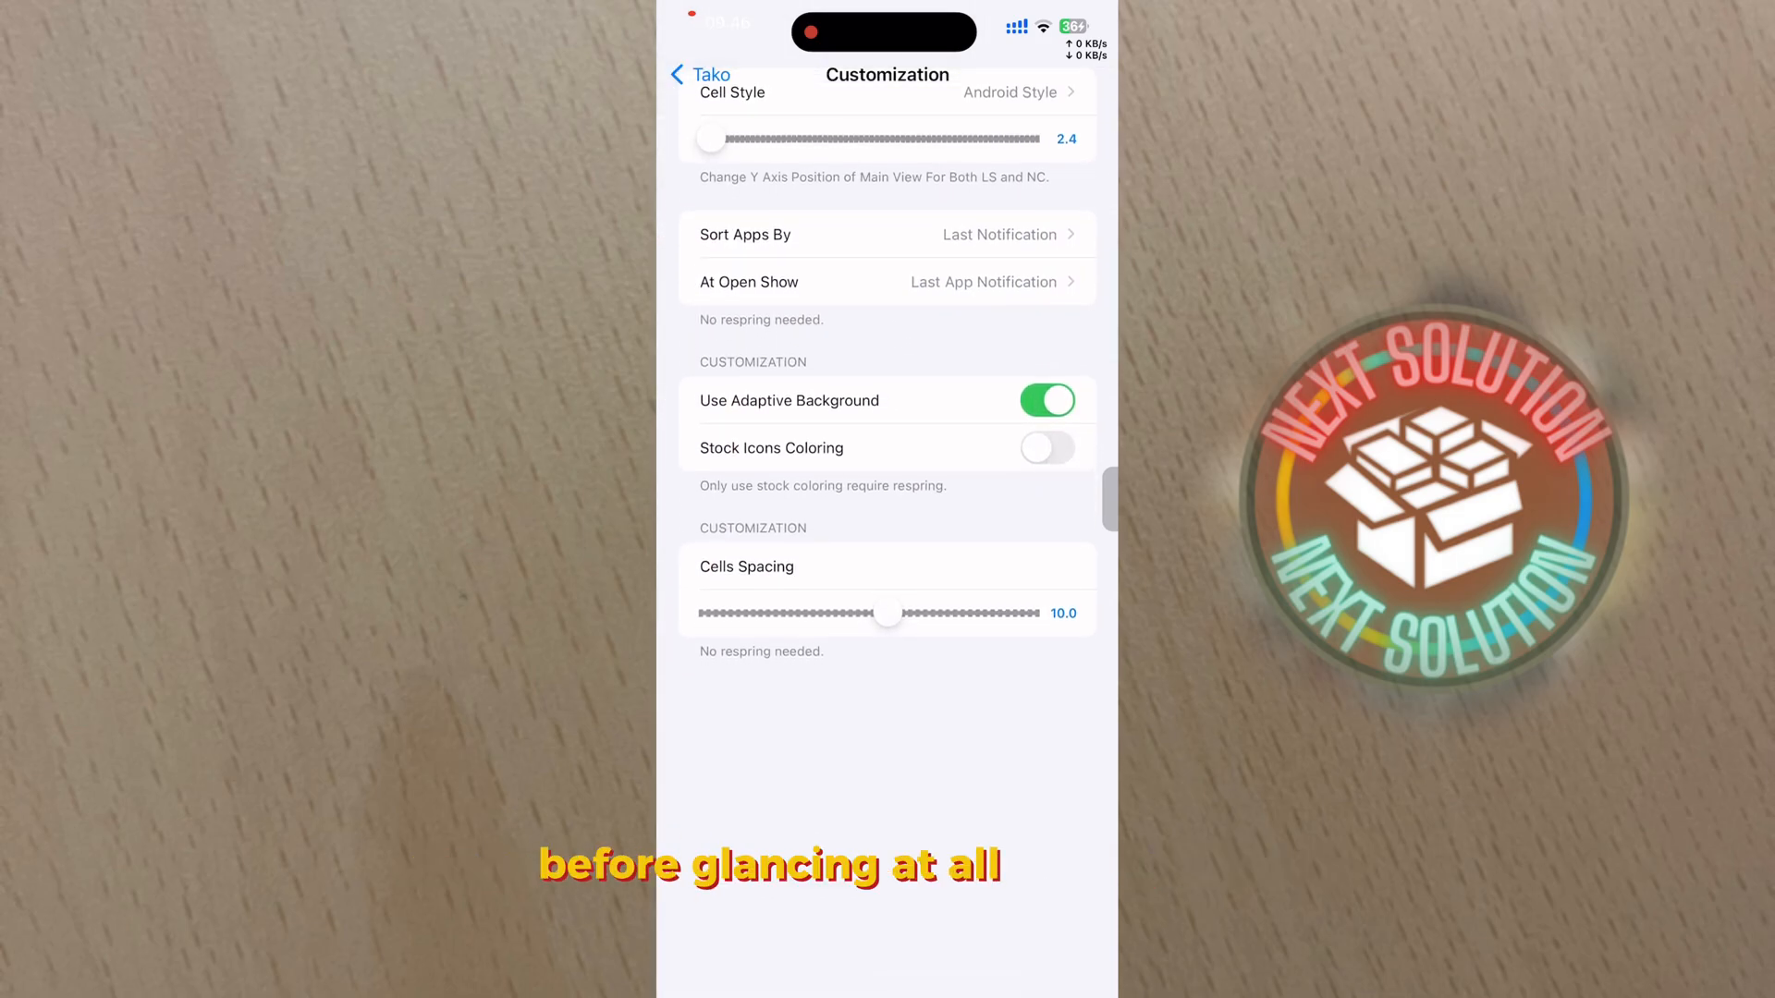
{"action": "left_click", "coordinate": [699, 75]}
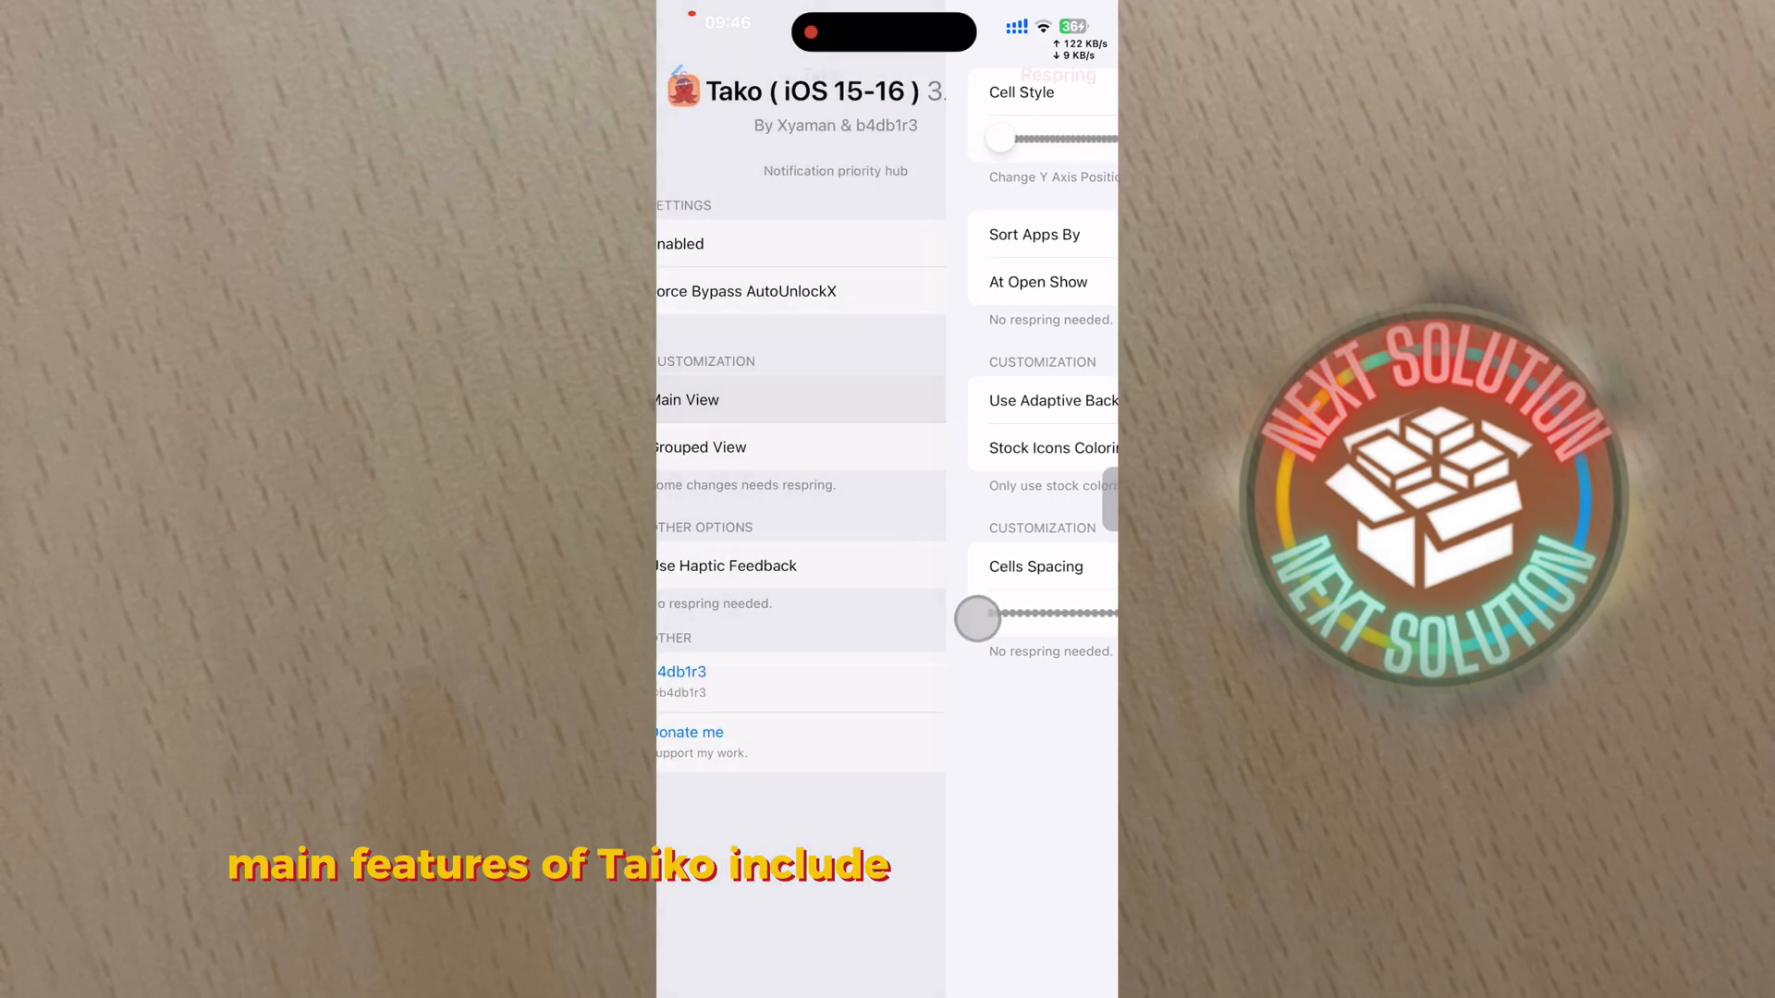
Review Tako's Grouped View options, then go to TimeJump's settings.
{"action": "left_click", "coordinate": [700, 446]}
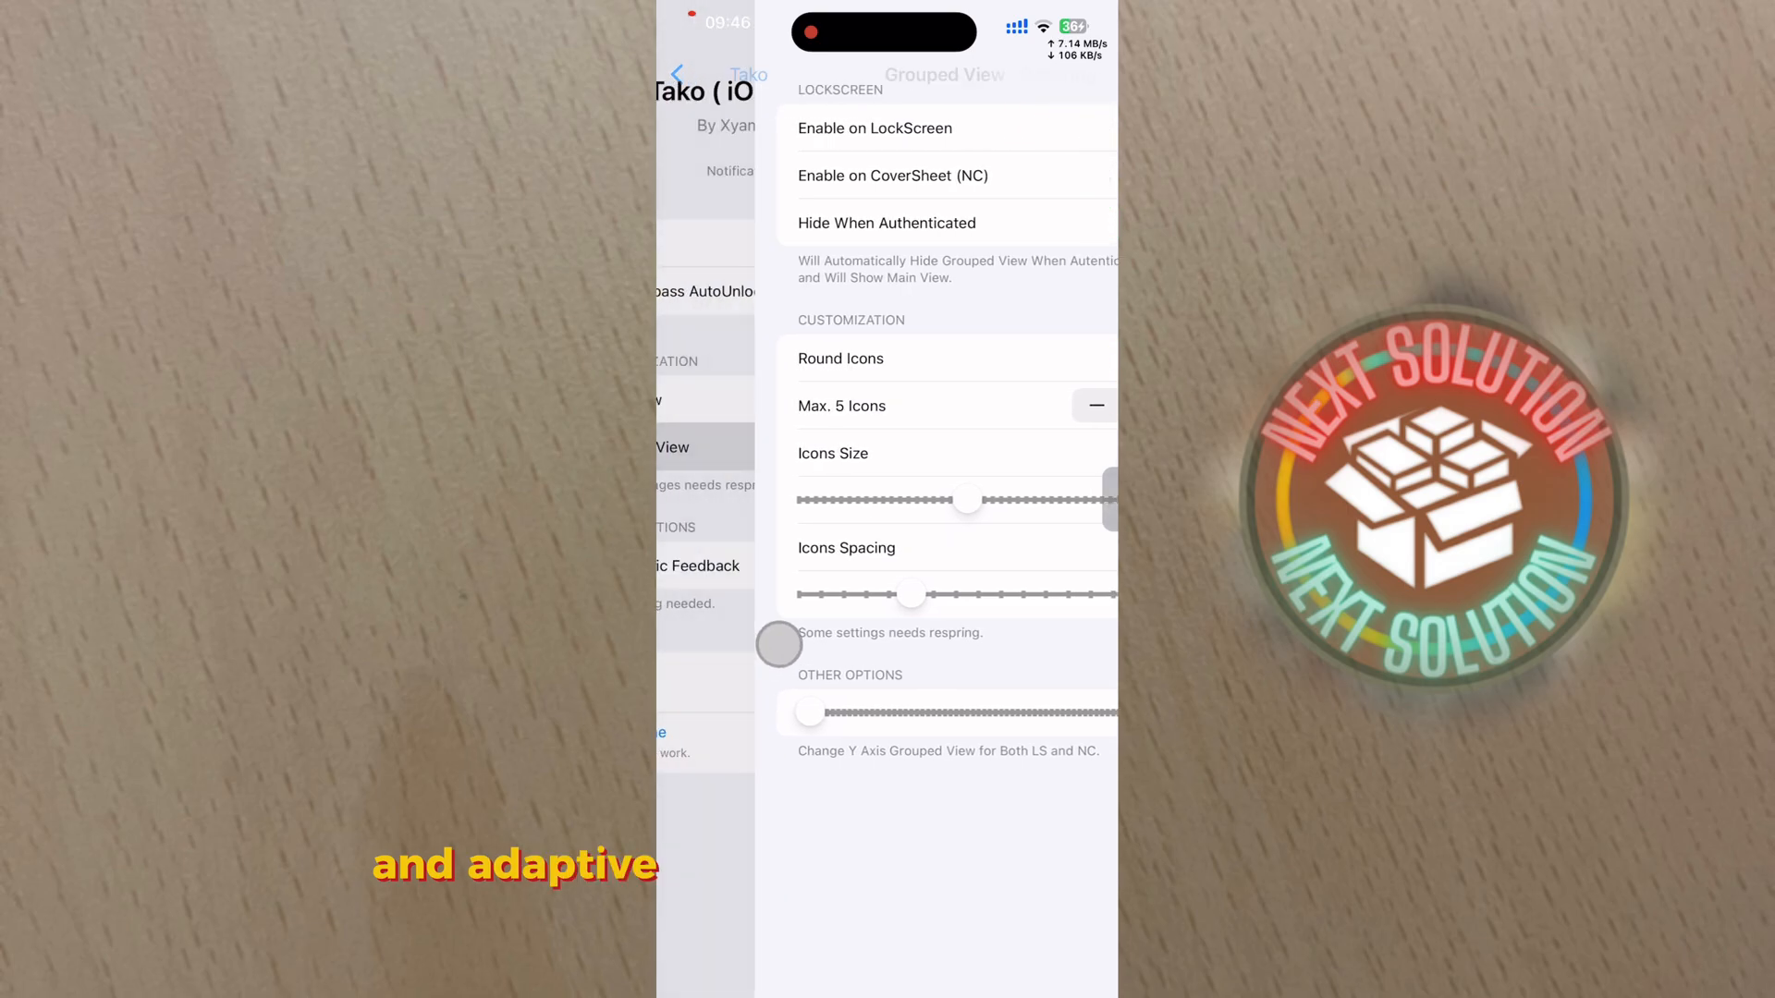
{"action": "left_click", "coordinate": [714, 75]}
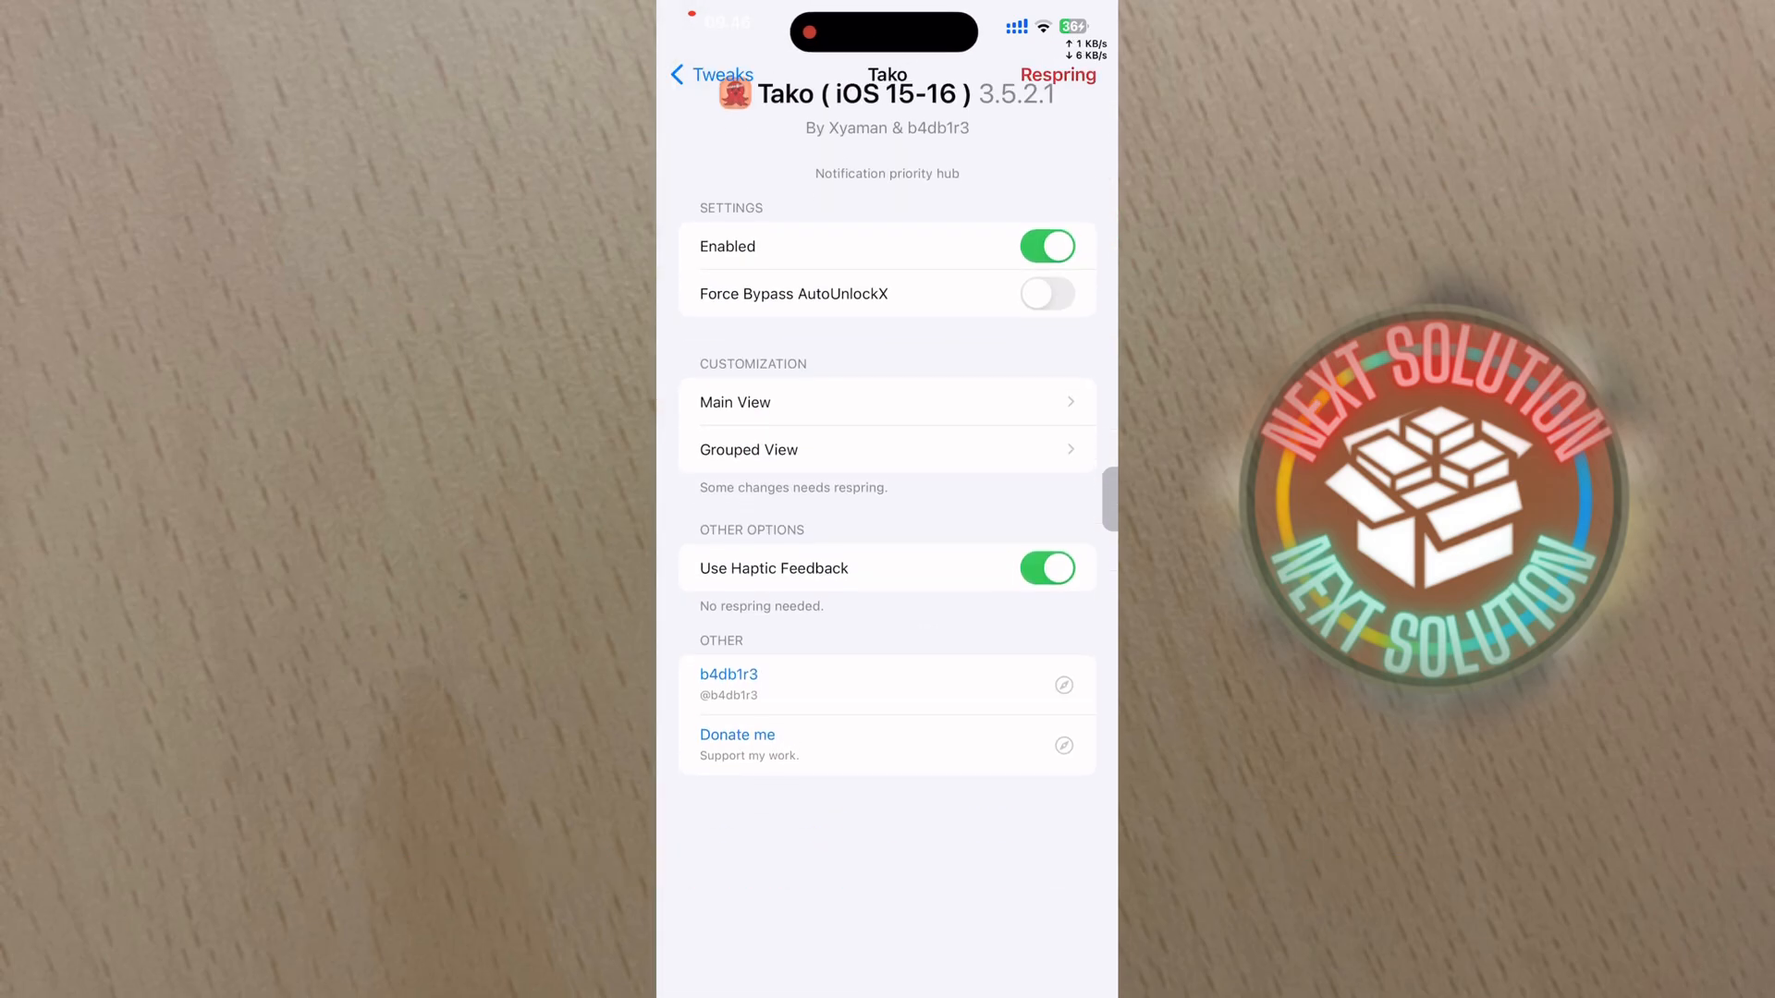
{"action": "left_click", "coordinate": [711, 74]}
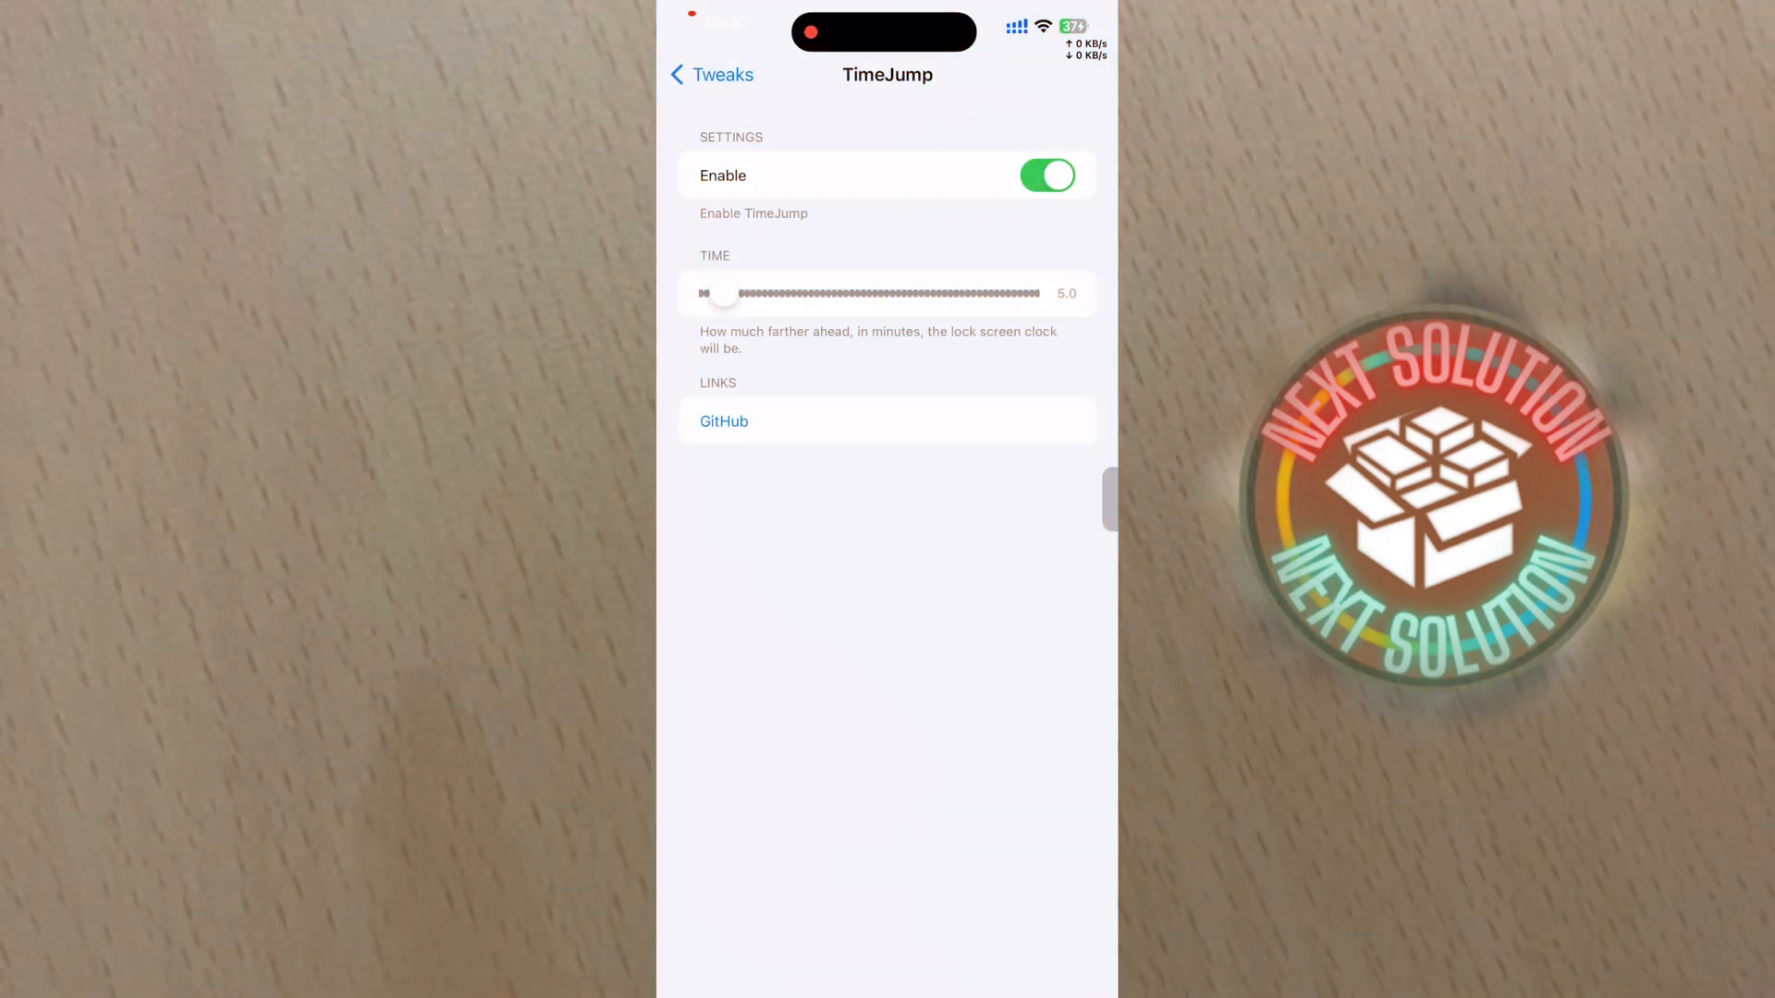